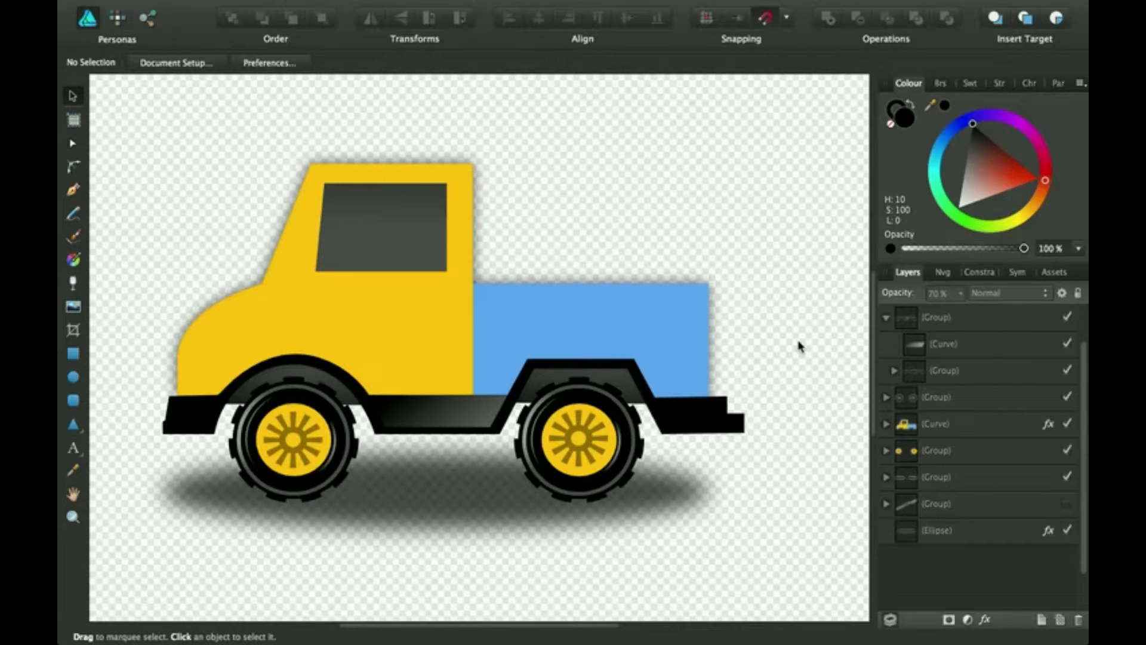
mouse_move(774, 487)
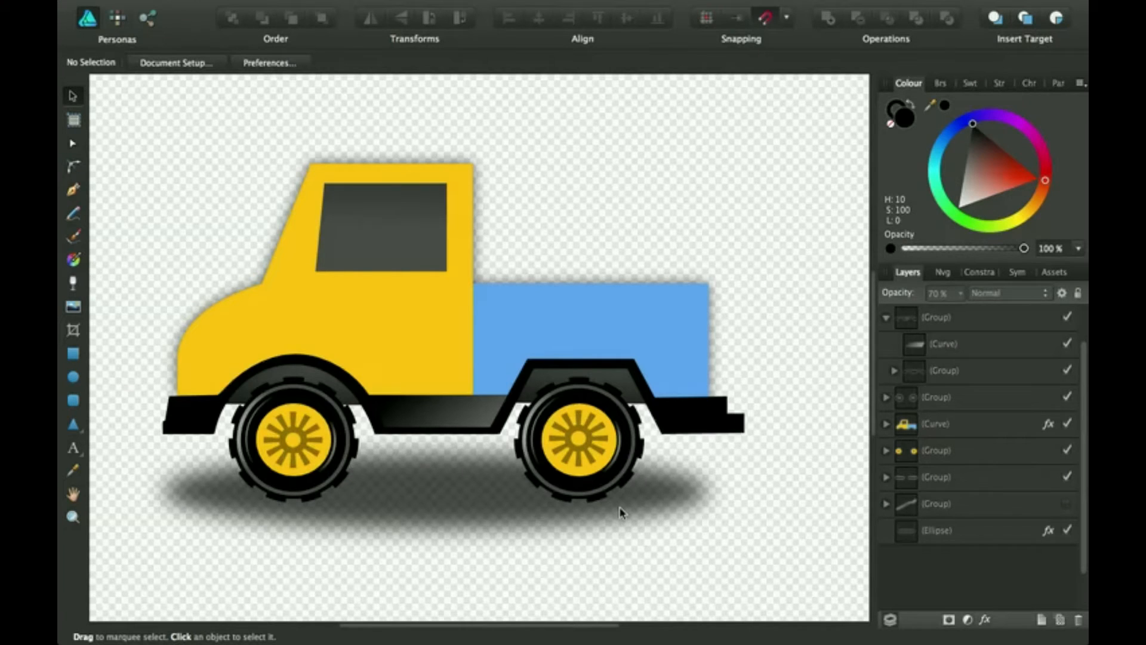
mouse_move(631, 499)
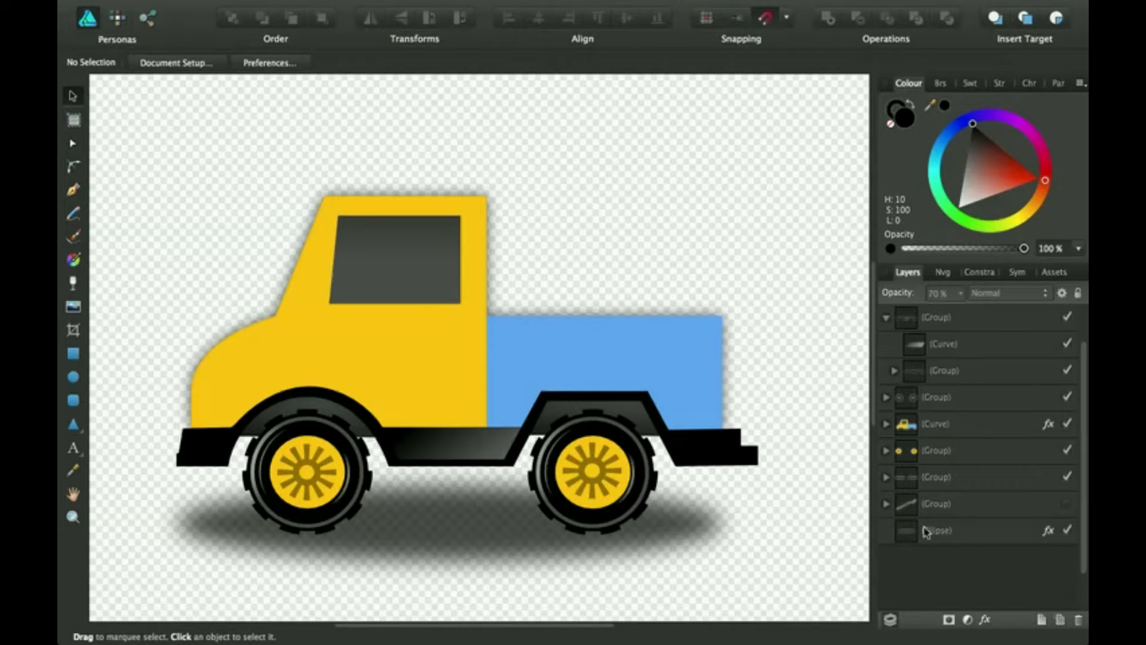
- Try hard ellipse edges on the ground shadow's blur, then restore the soft-edged blur
left_click(1047, 530)
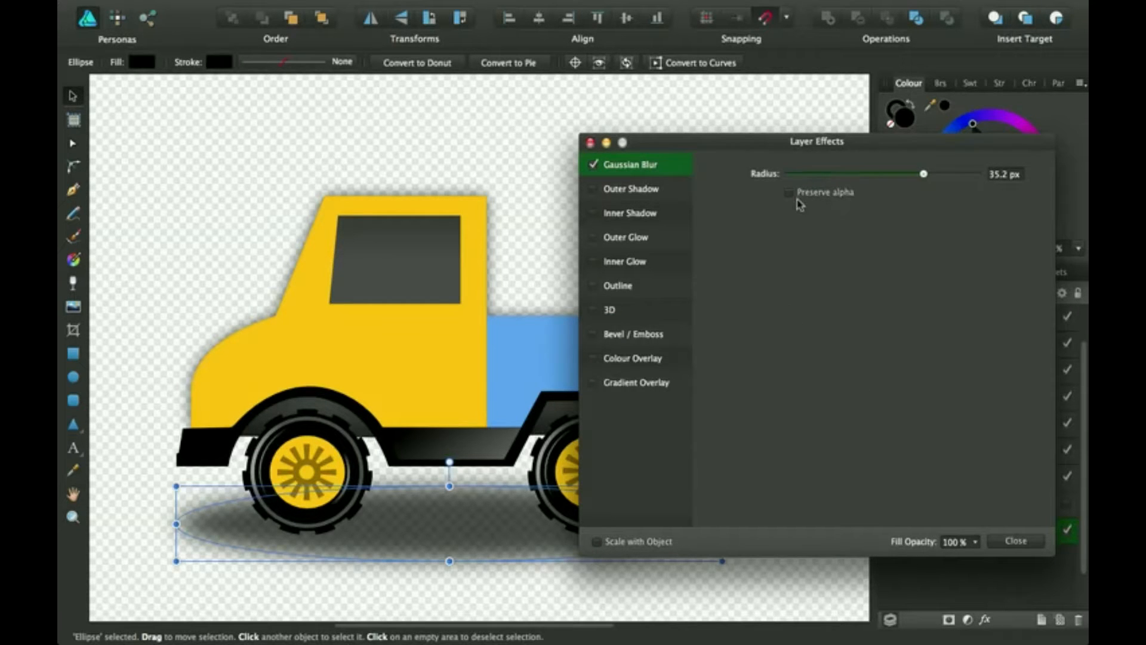
mouse_move(699, 142)
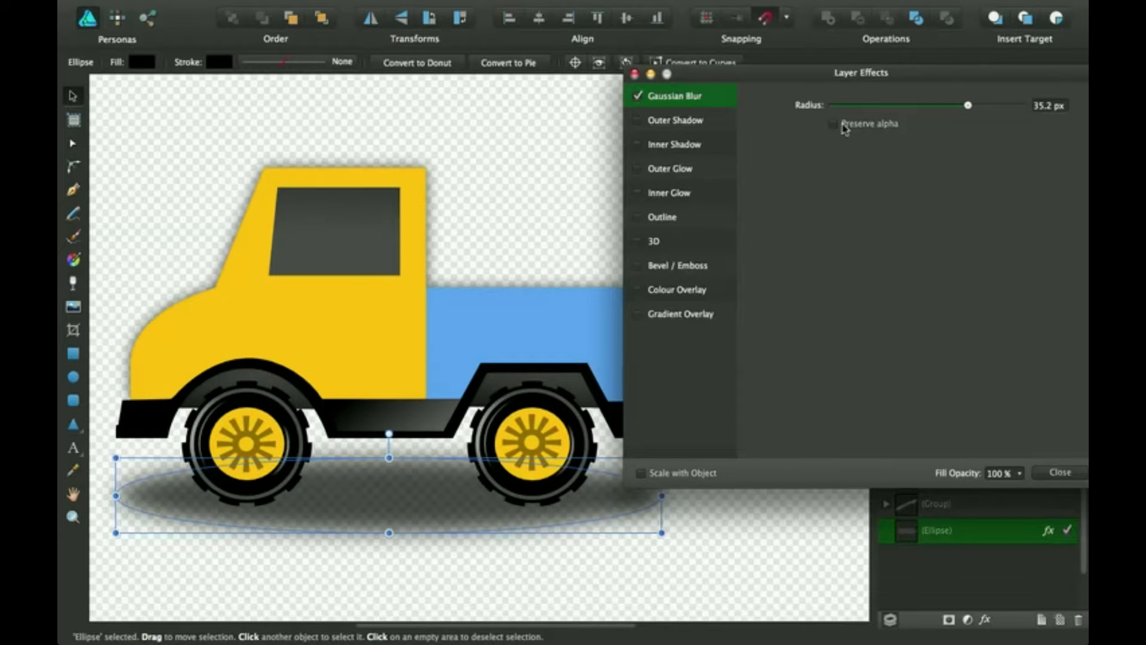
left_click(832, 122)
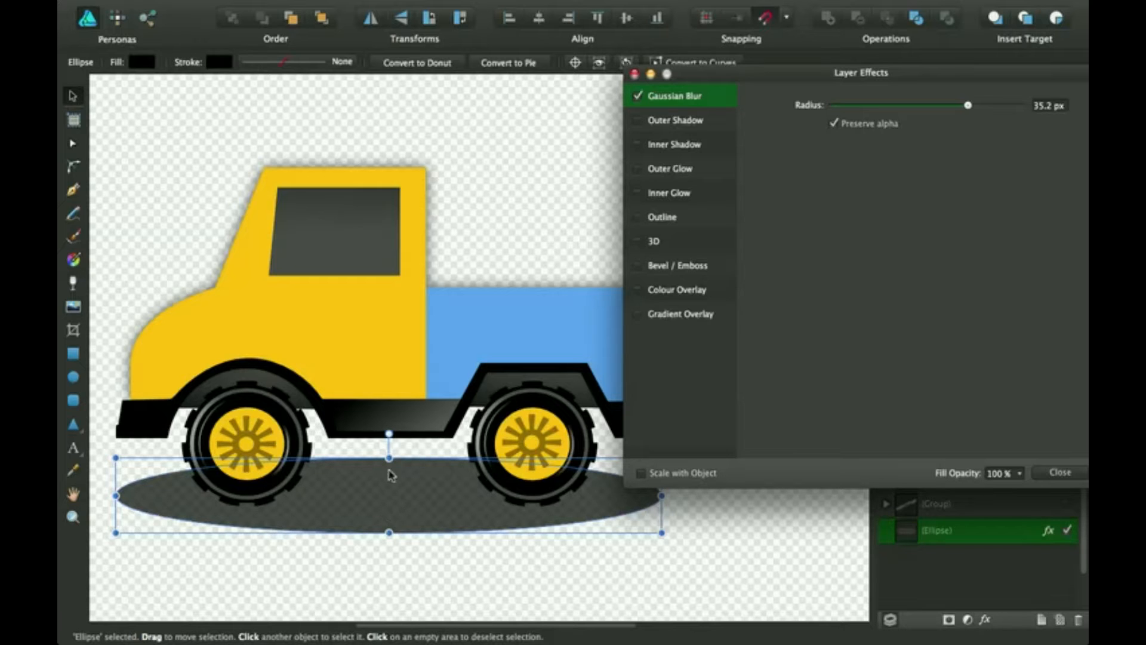
mouse_move(345, 519)
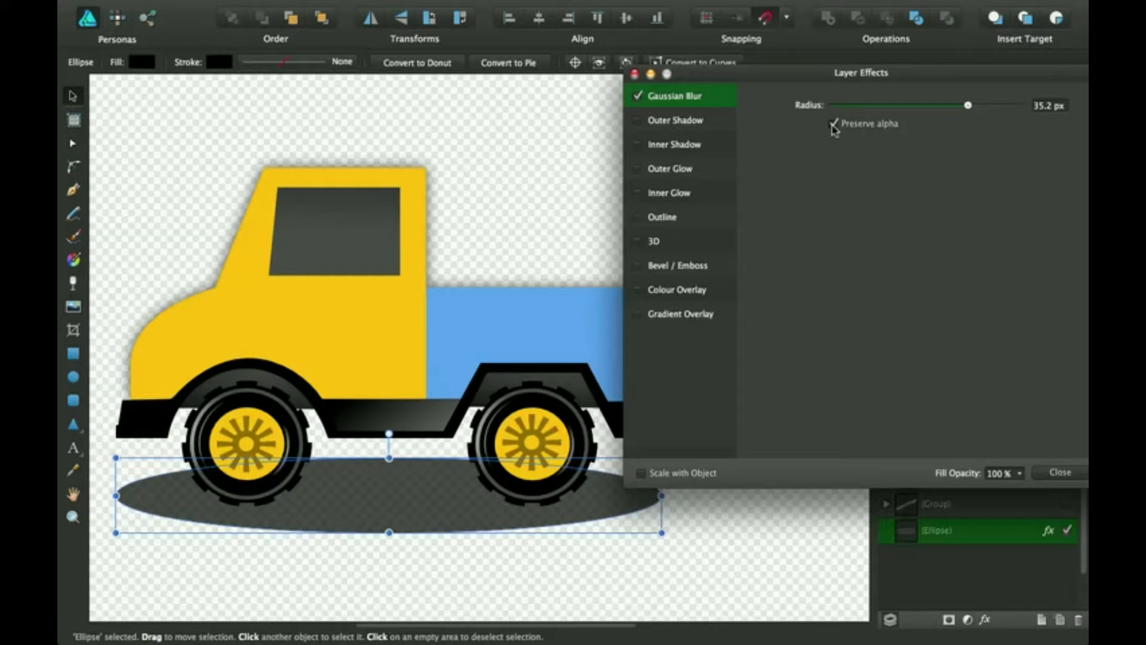
left_click(833, 123)
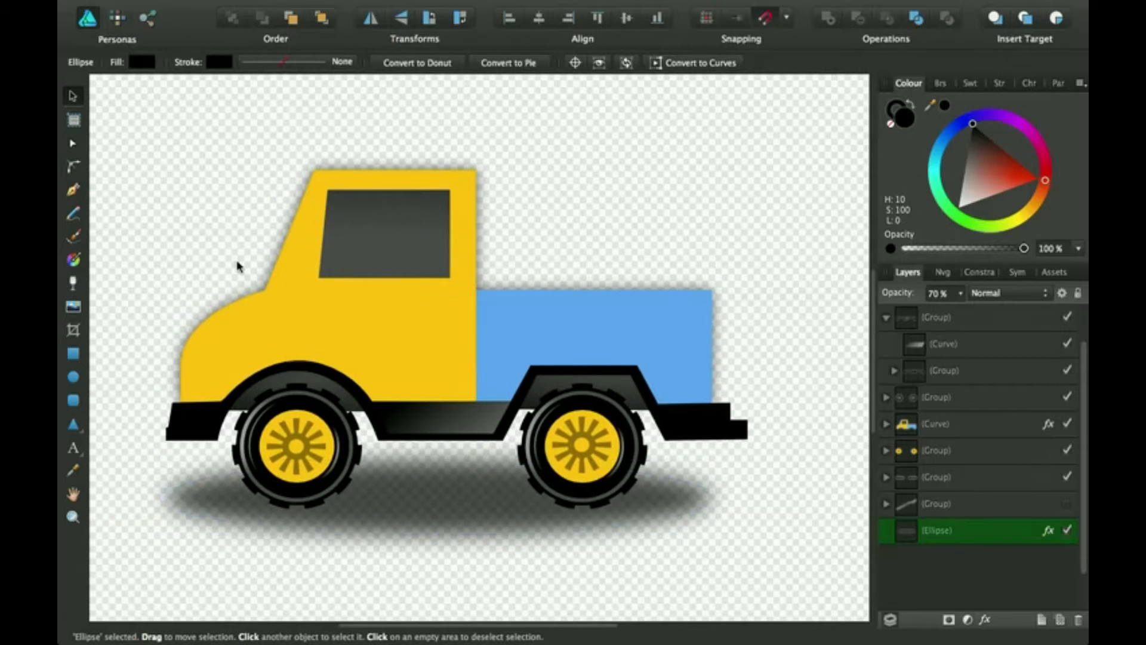
left_click(523, 342)
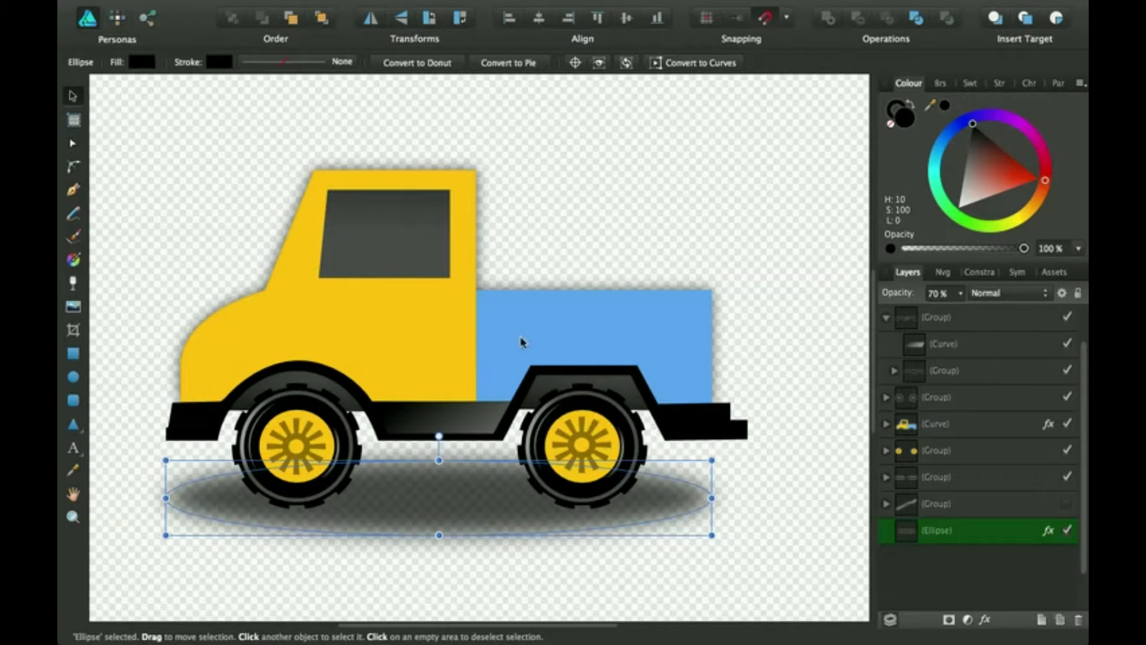
mouse_move(464, 183)
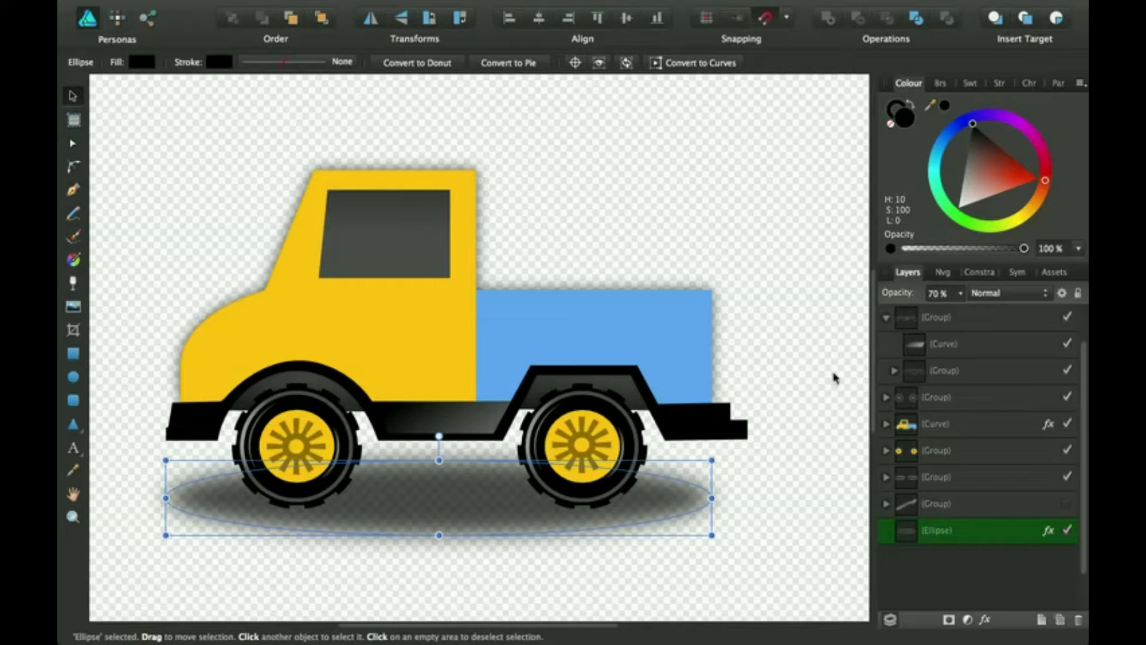
- Review the effects already applied to the truck body group without changing them
left_click(884, 316)
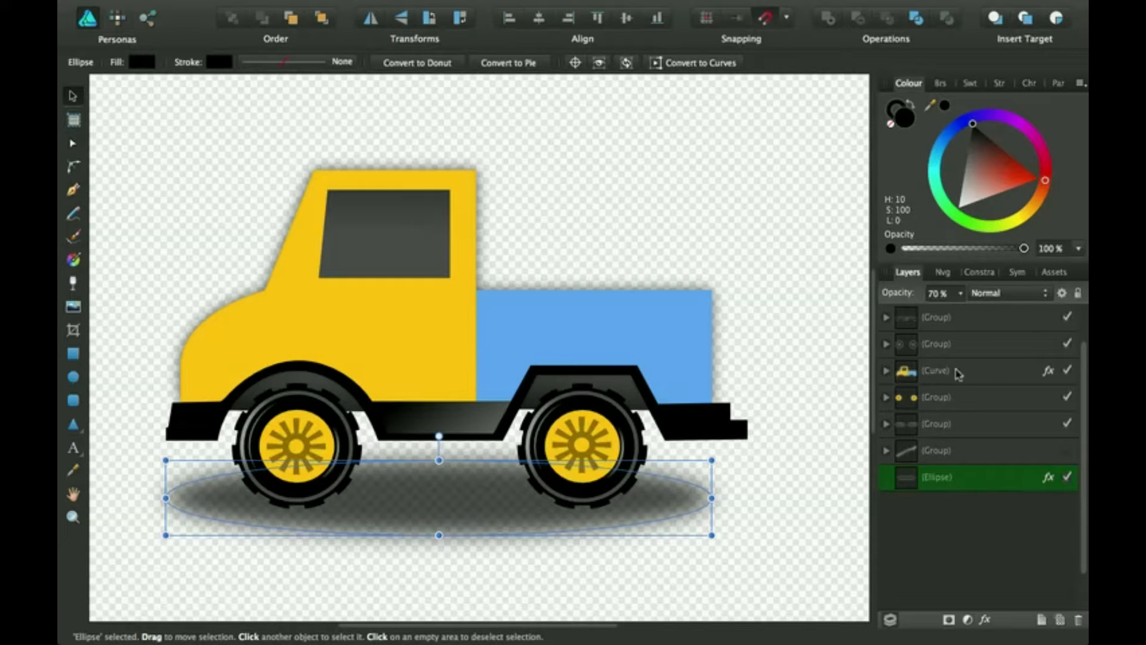
mouse_move(1056, 372)
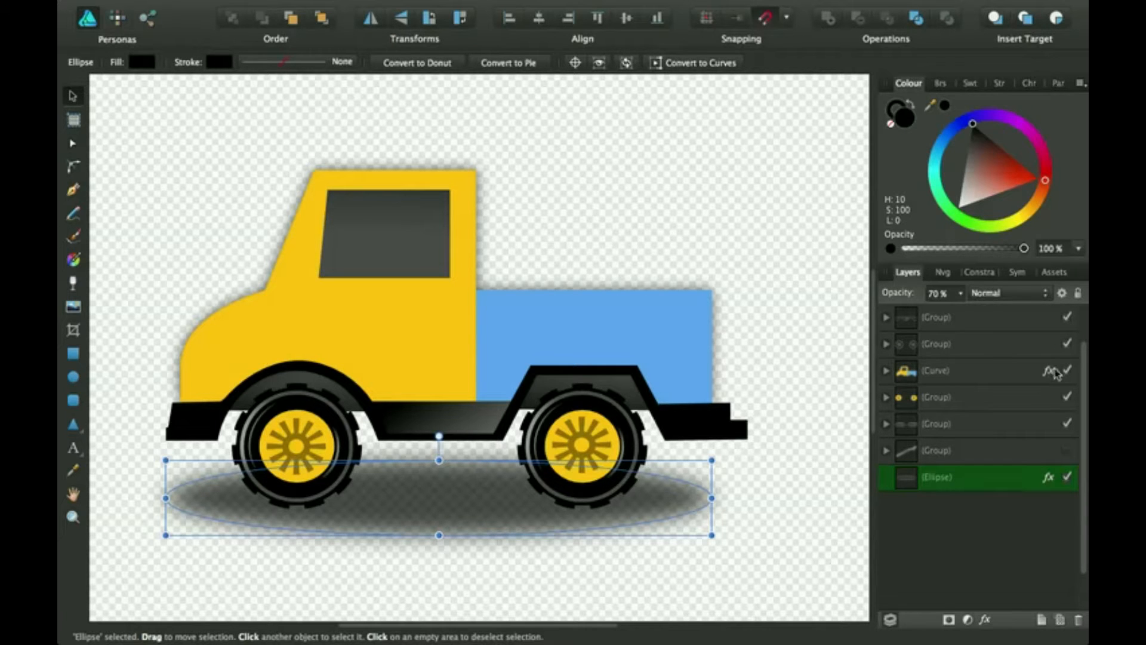
left_click(1047, 370)
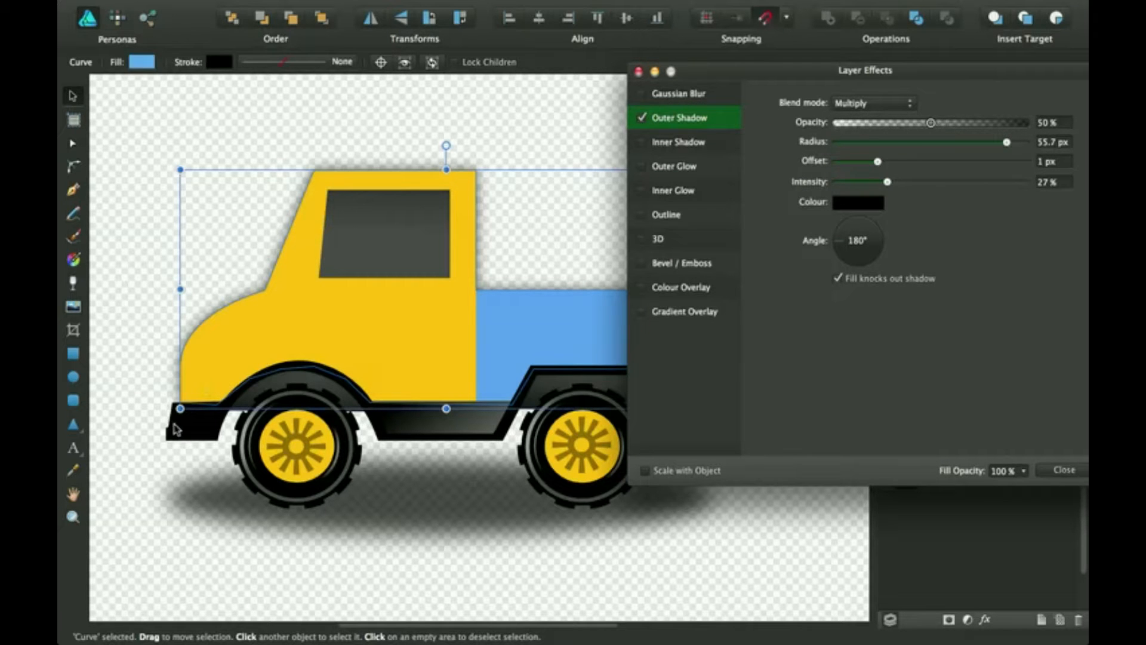
mouse_move(610, 107)
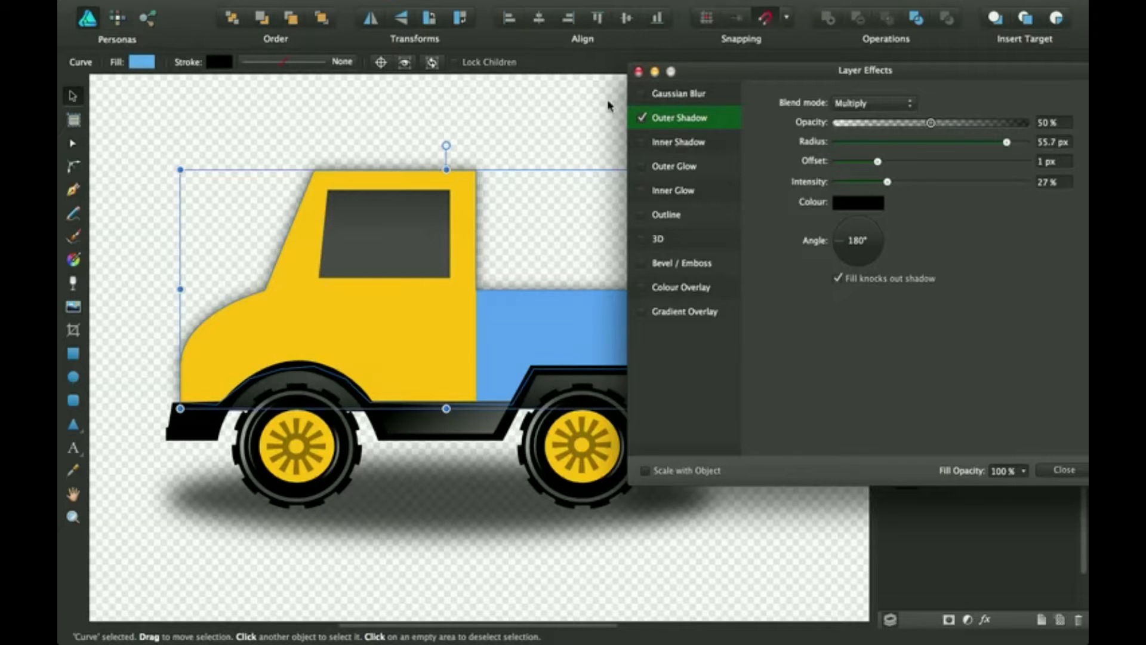
mouse_move(728, 80)
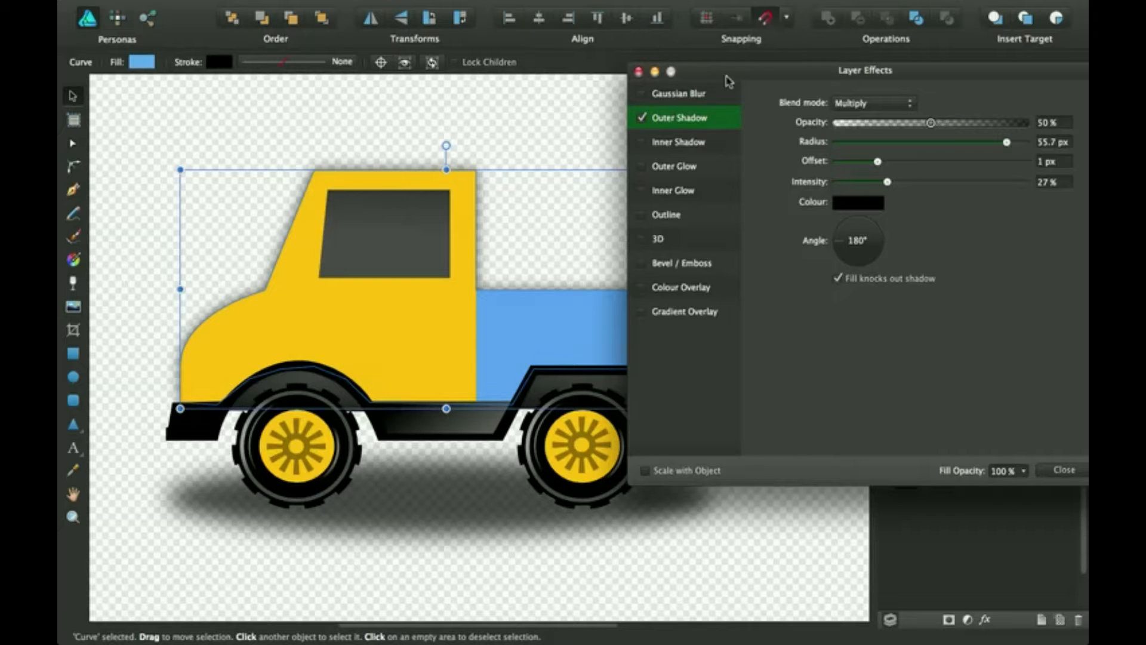
left_click(1064, 470)
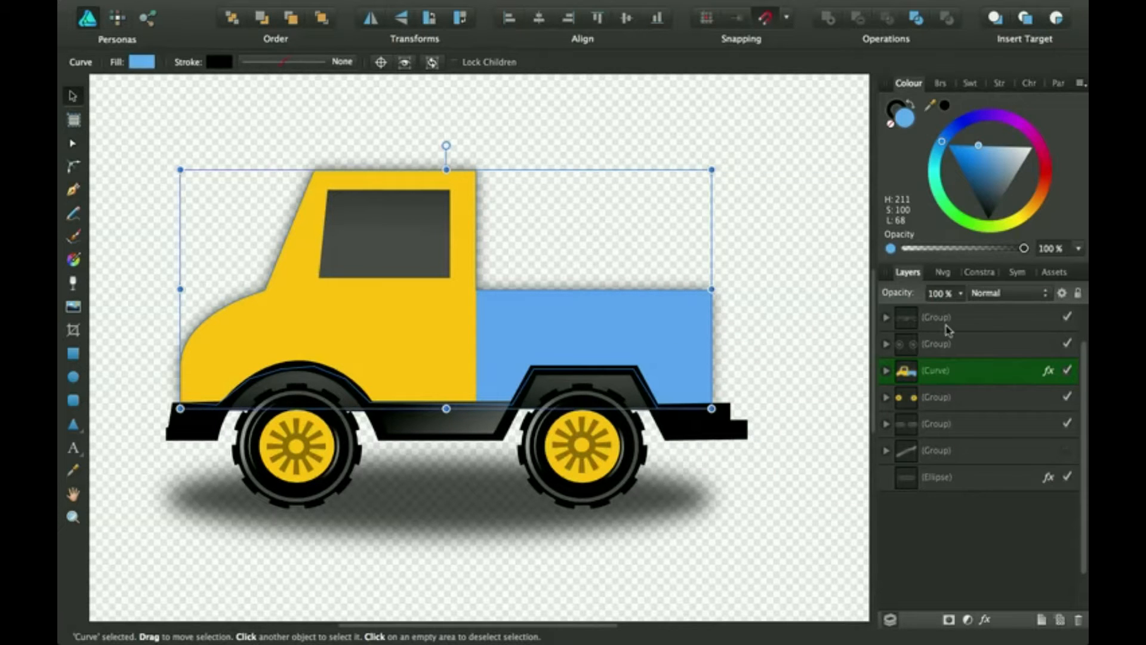
mouse_move(1019, 359)
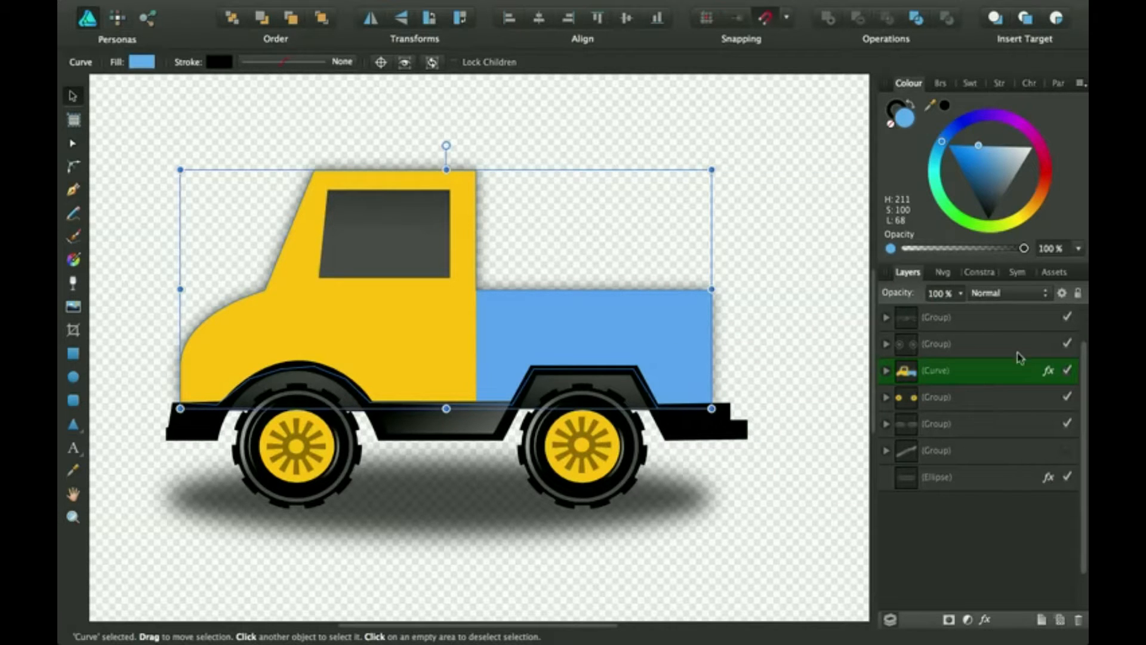
- Give the chassis-and-wheels group an outer shadow, 100 px radius, 48% intensity, Multiply blend
left_click(950, 316)
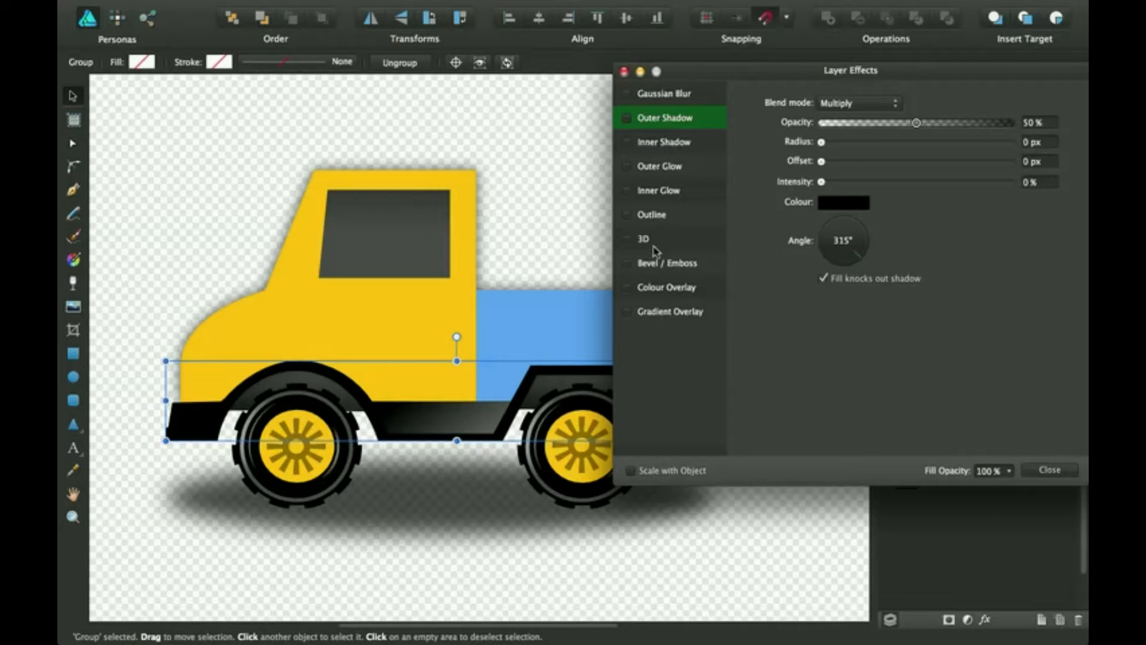
mouse_move(823, 145)
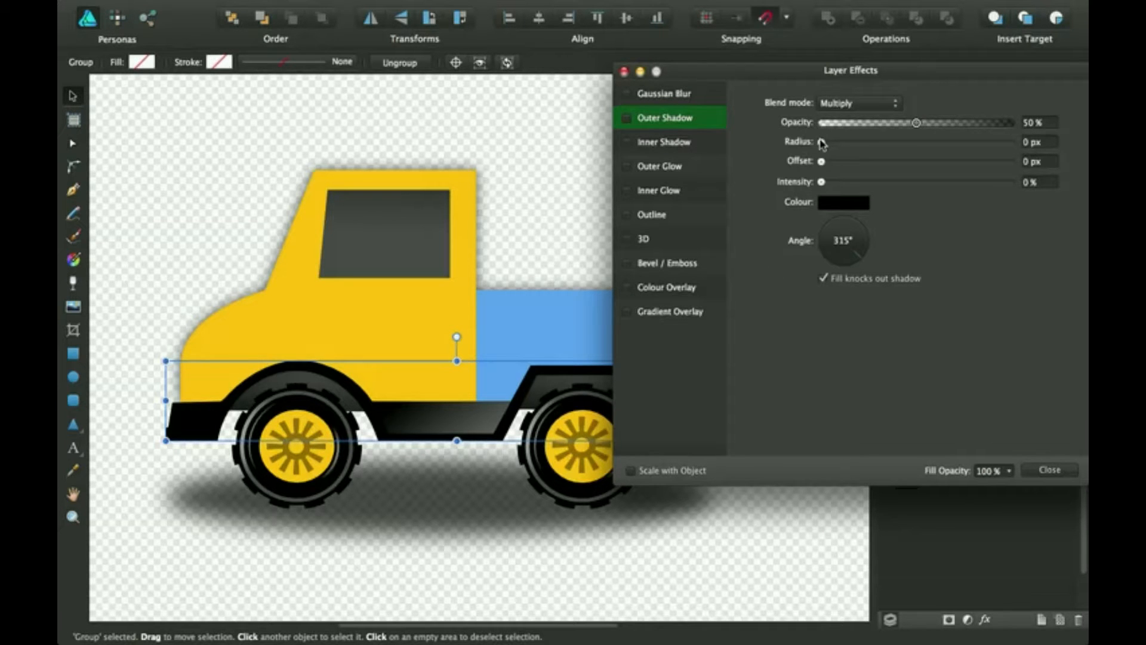
left_click(627, 117)
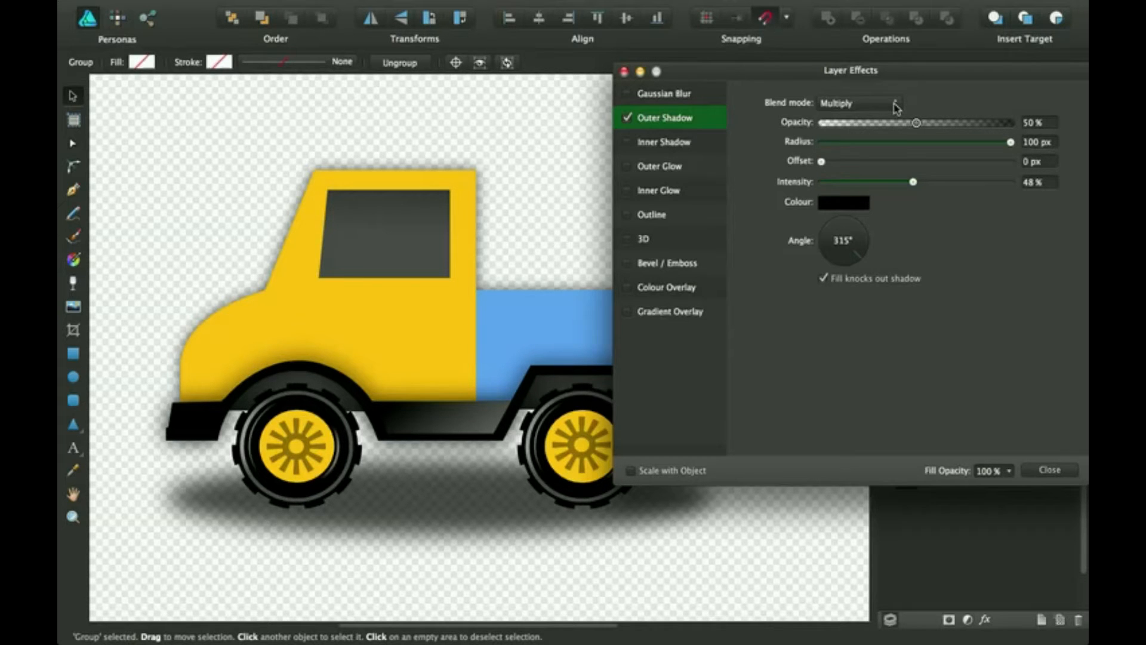
left_click(861, 102)
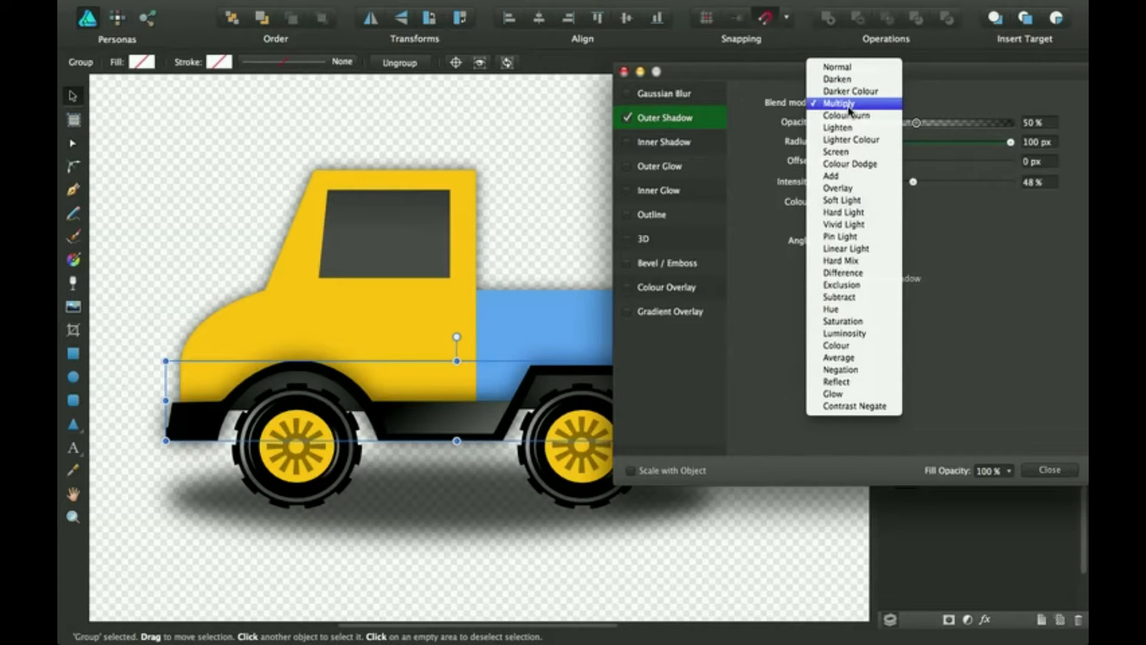
left_click(837, 102)
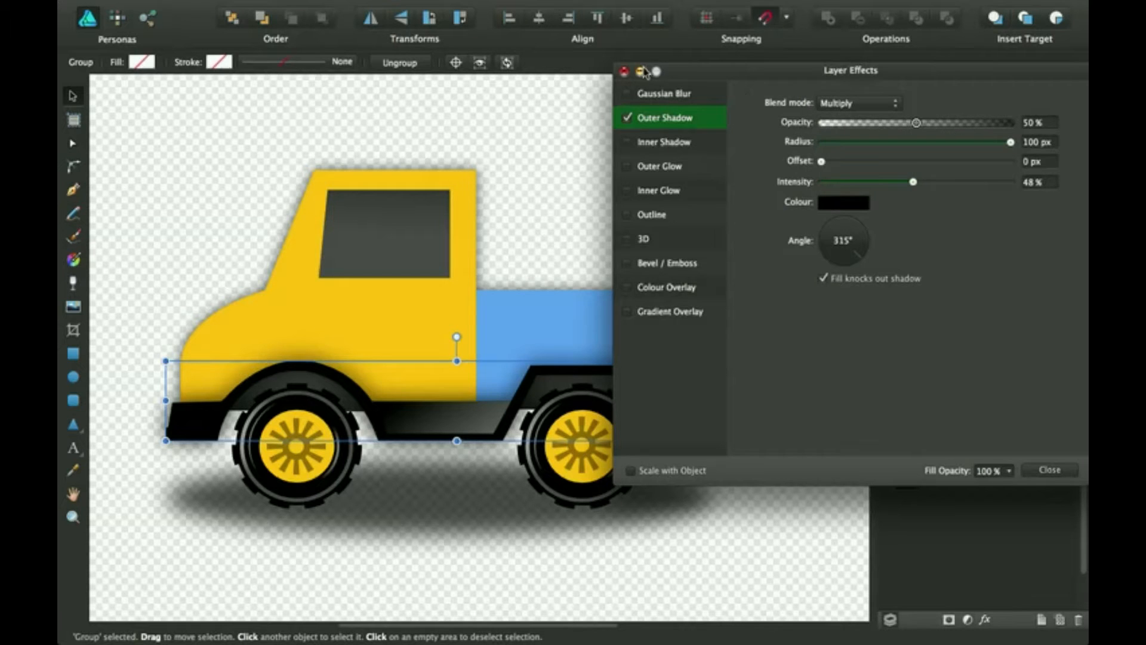
left_click(1048, 469)
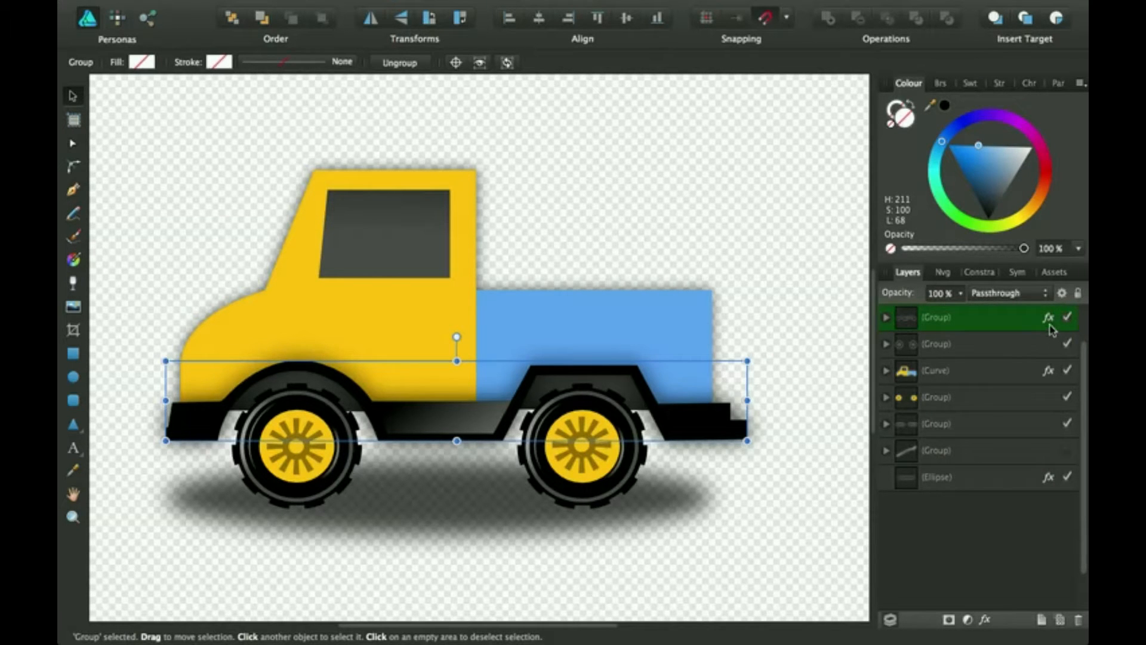
mouse_move(1056, 499)
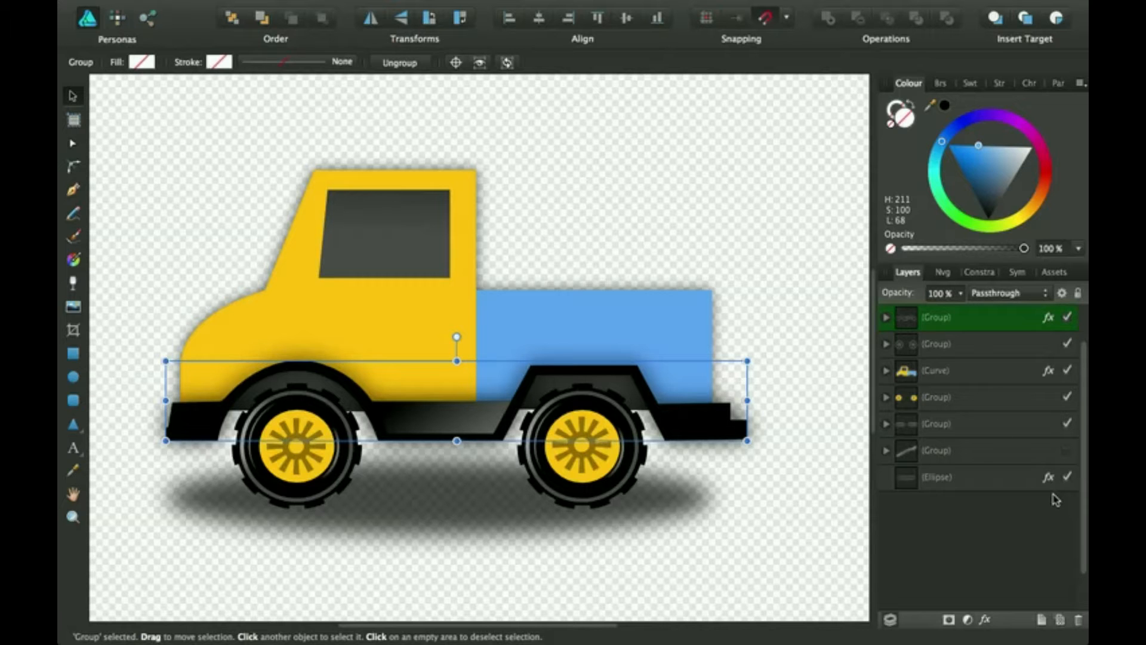
mouse_move(1071, 519)
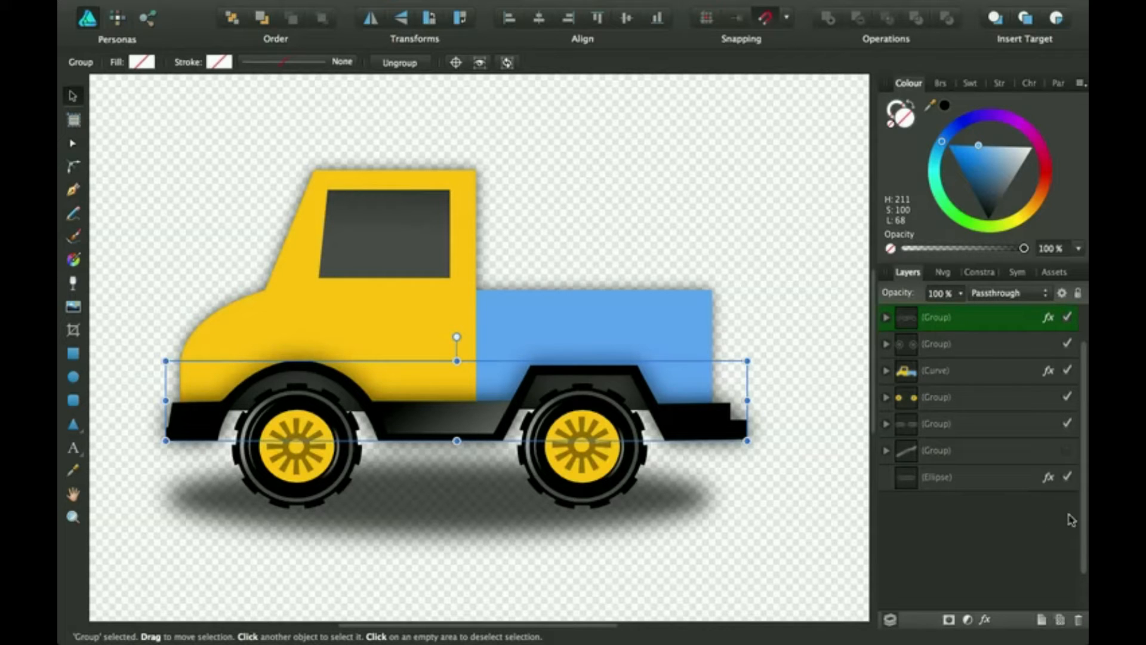
mouse_move(1033, 417)
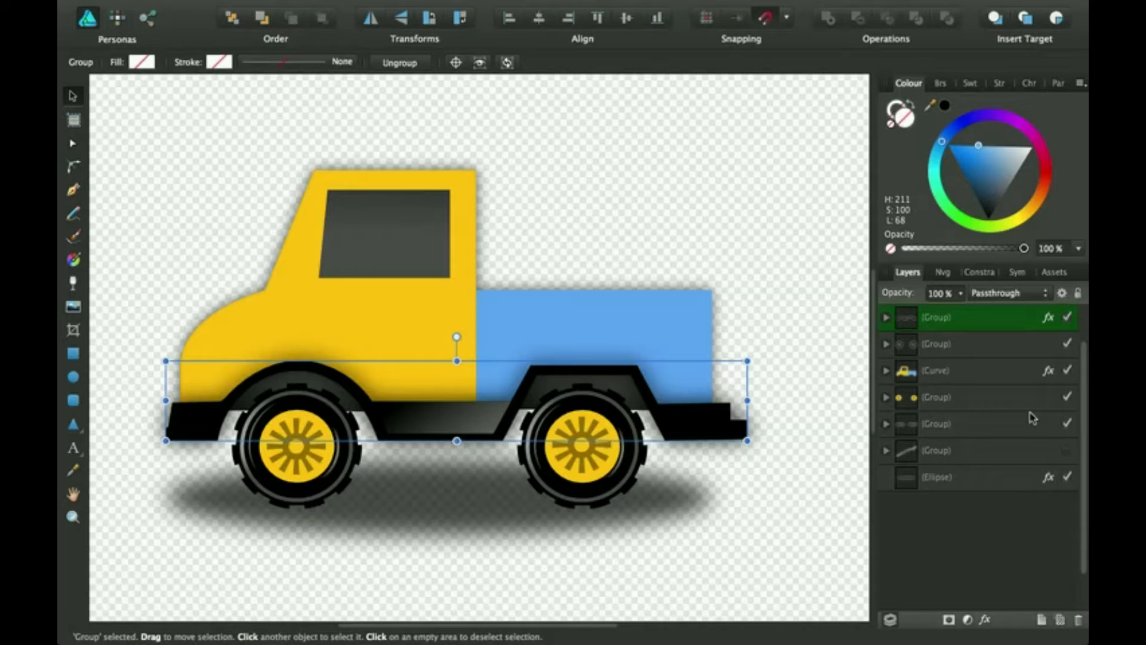
mouse_move(910, 393)
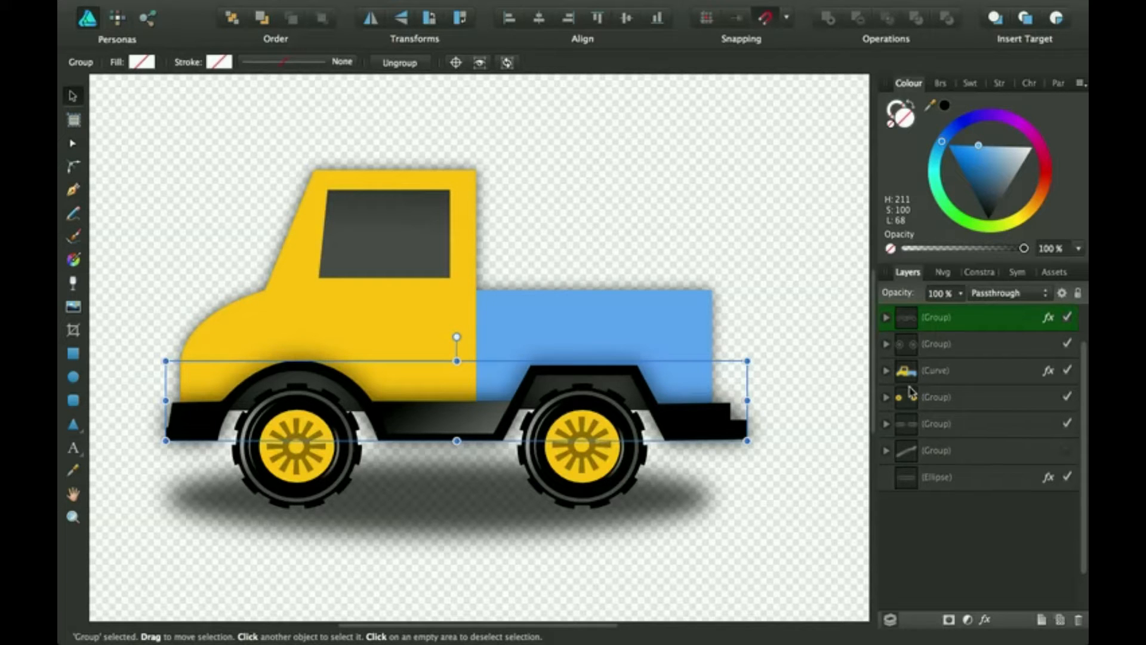
mouse_move(915, 406)
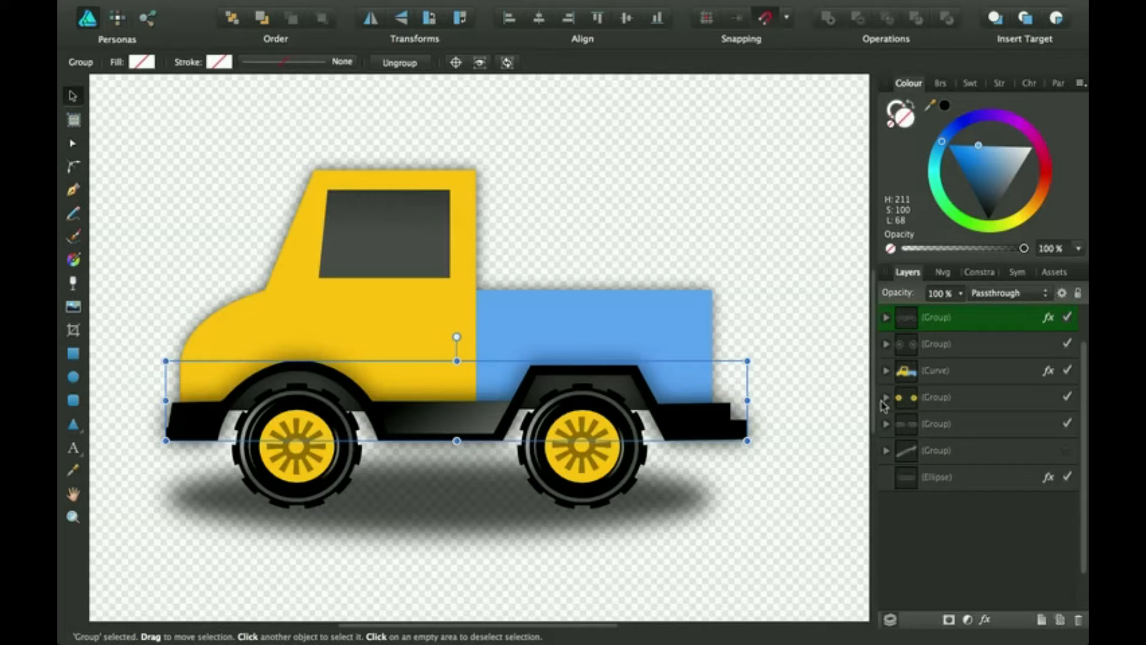
mouse_move(924, 397)
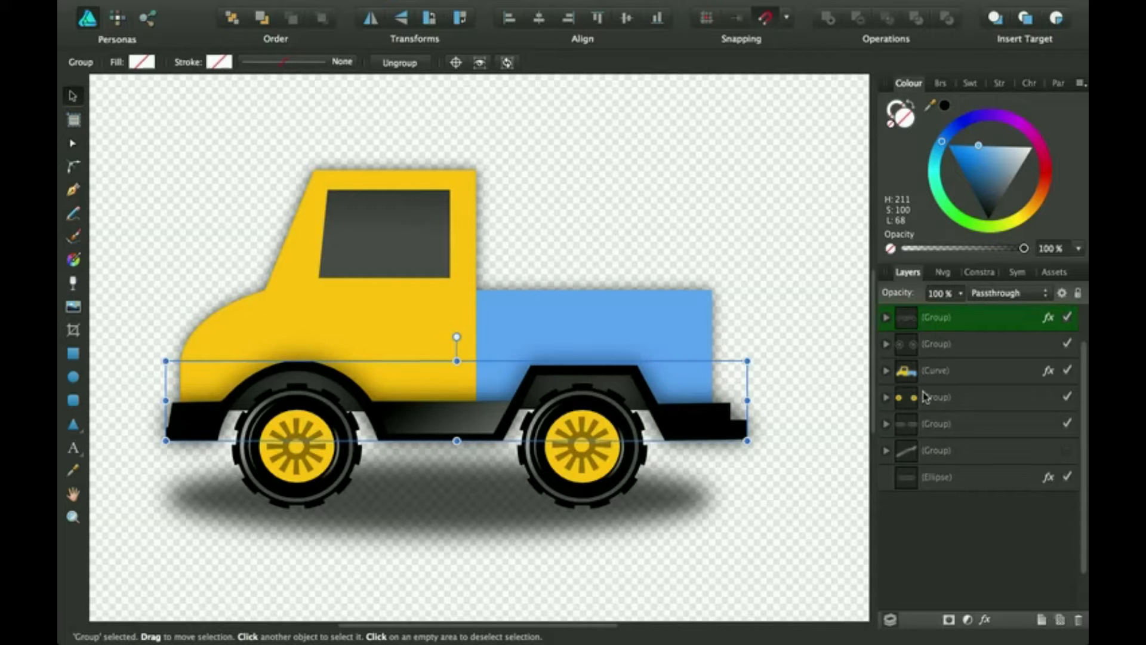
- Give the wheels group an outer shadow at 100% opacity, 170 px radius, about 72% intensity
left_click(936, 397)
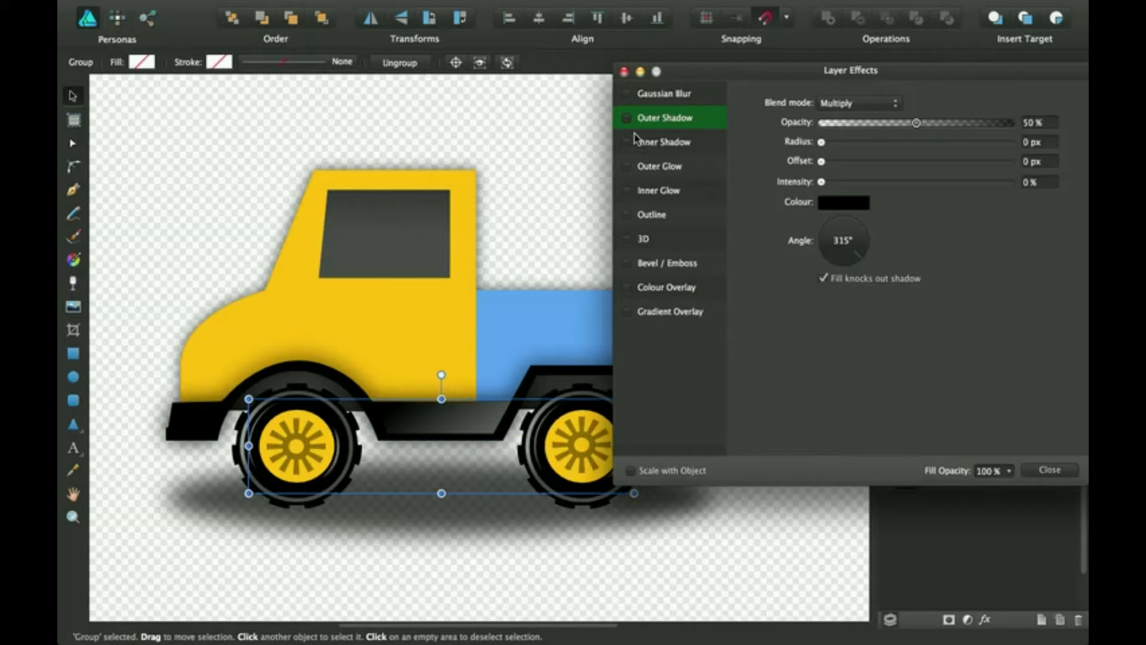
left_click(627, 117)
type("300")
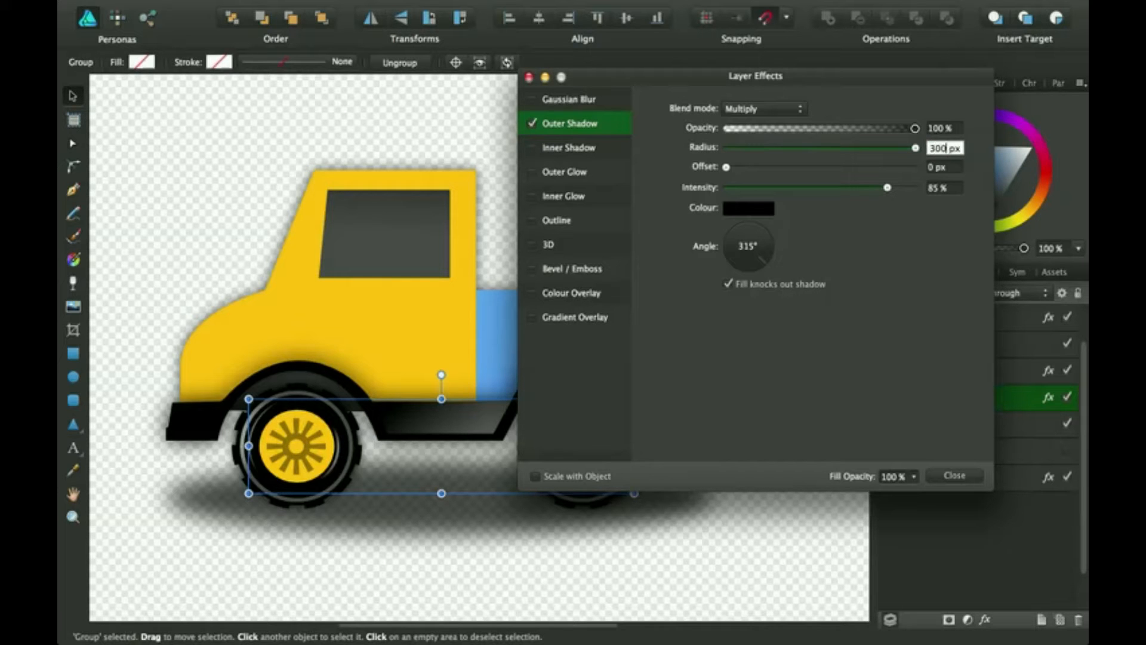
triple_click(943, 146)
type("170")
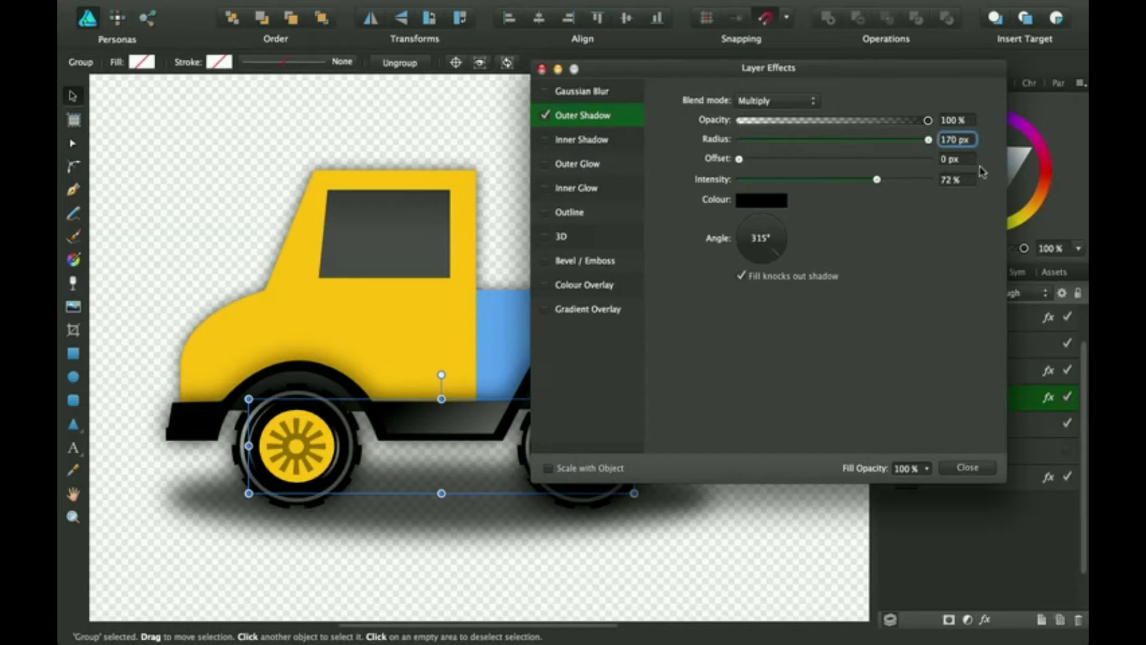
mouse_move(756, 198)
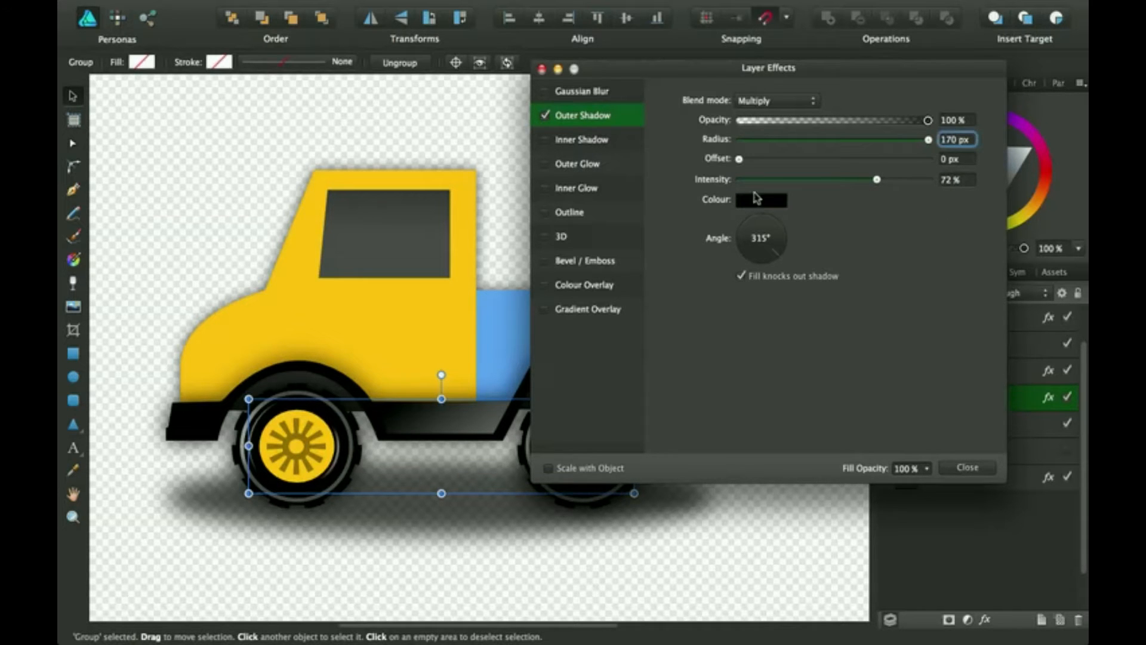
mouse_move(656, 112)
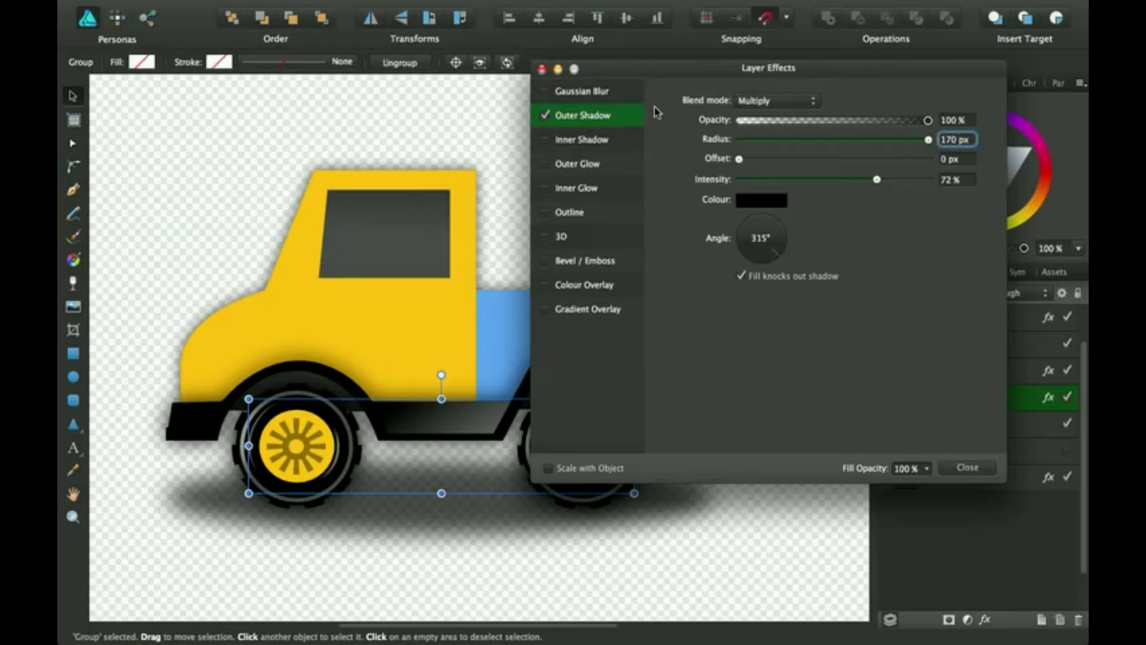
left_click(966, 467)
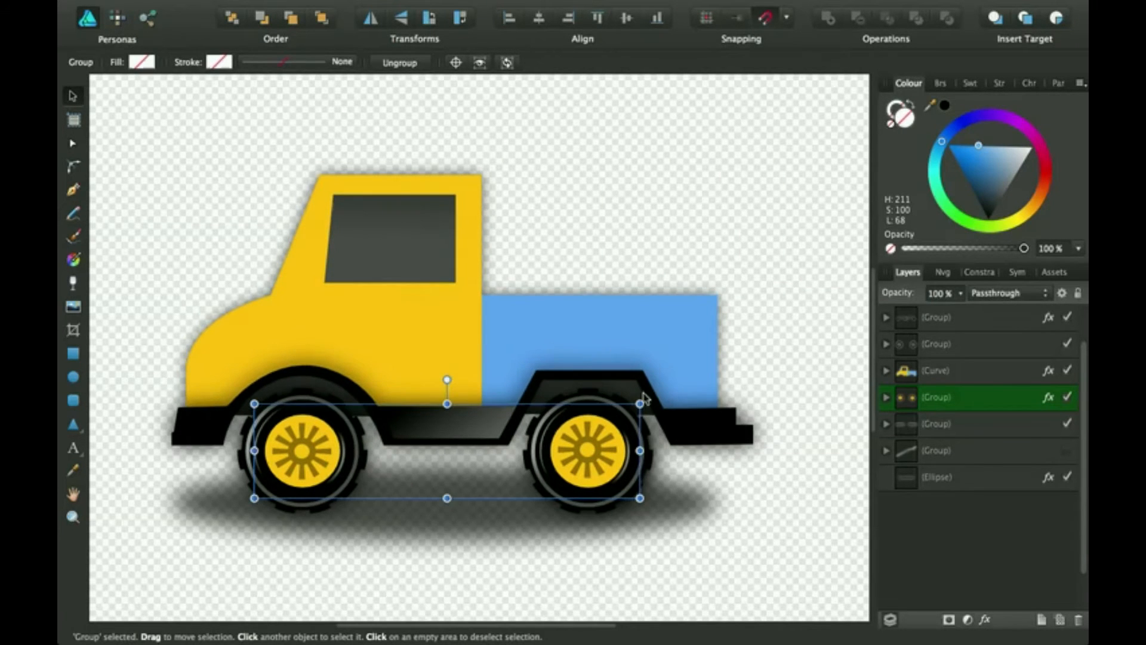
mouse_move(848, 398)
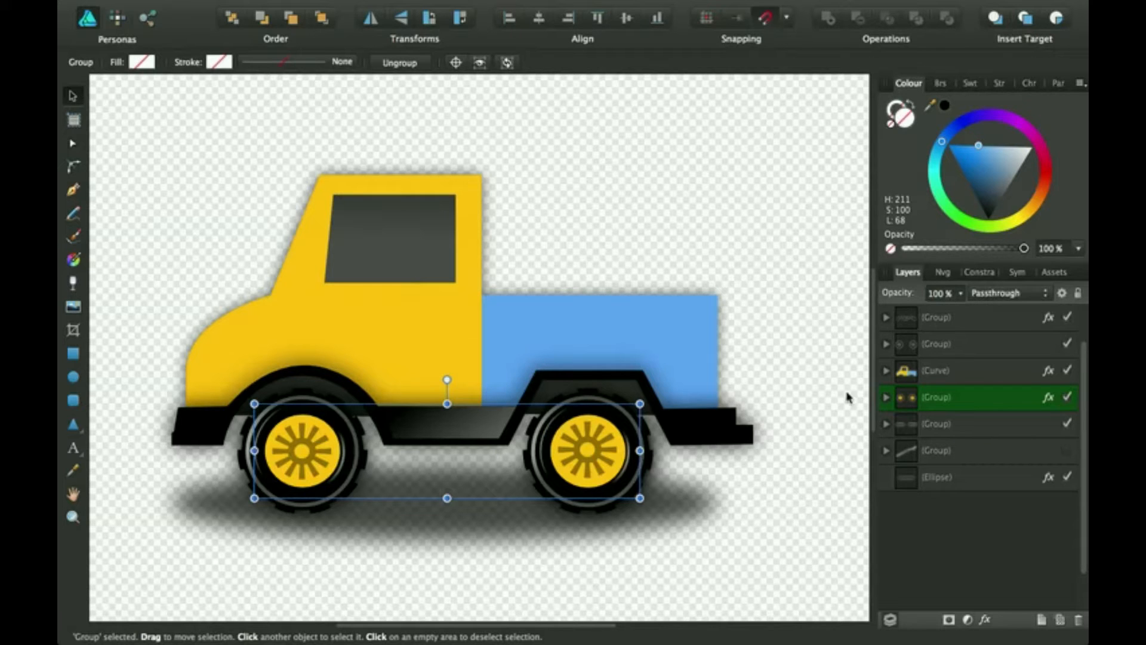
- Select the yellow cab curve inside its group and bring up its layer effects
left_click(819, 431)
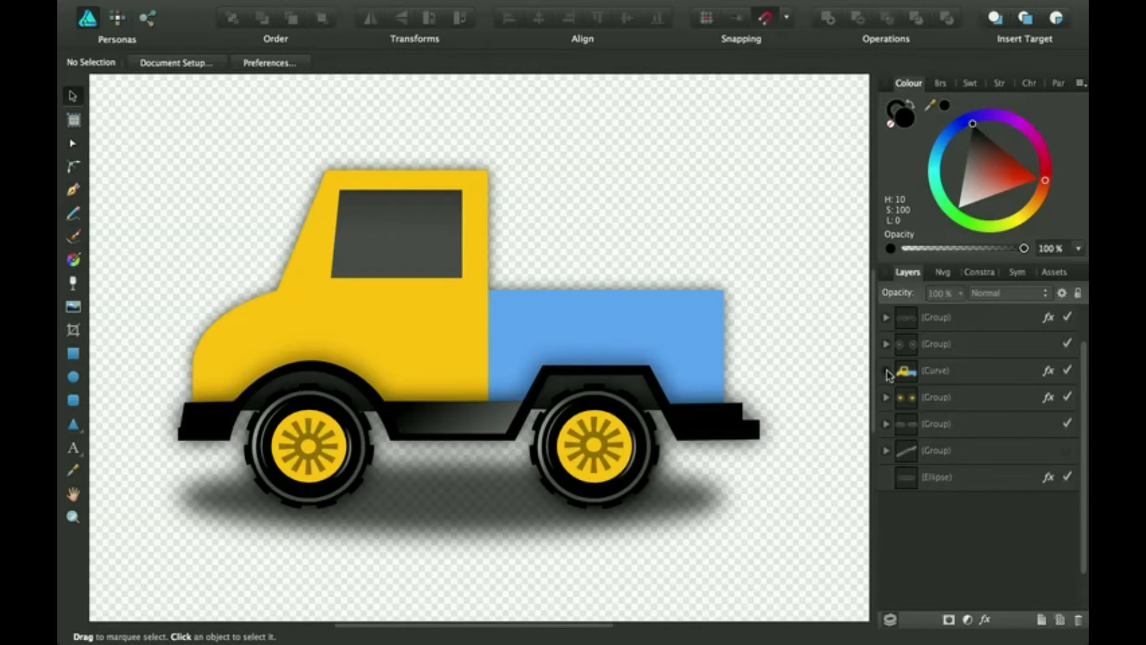
left_click(884, 370)
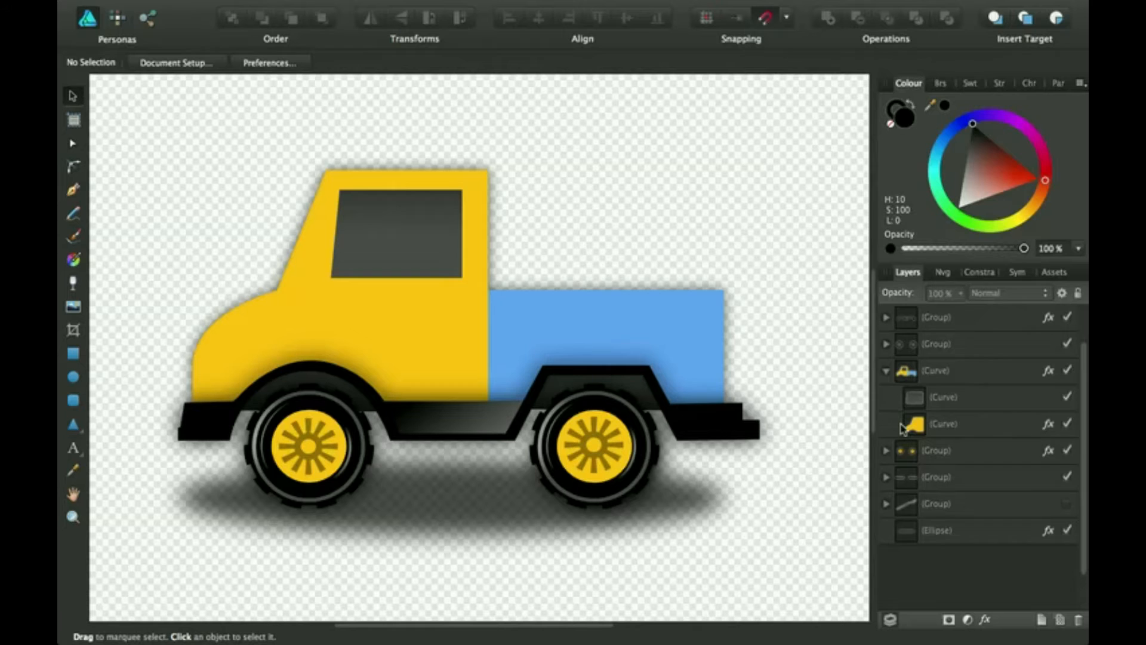
left_click(943, 424)
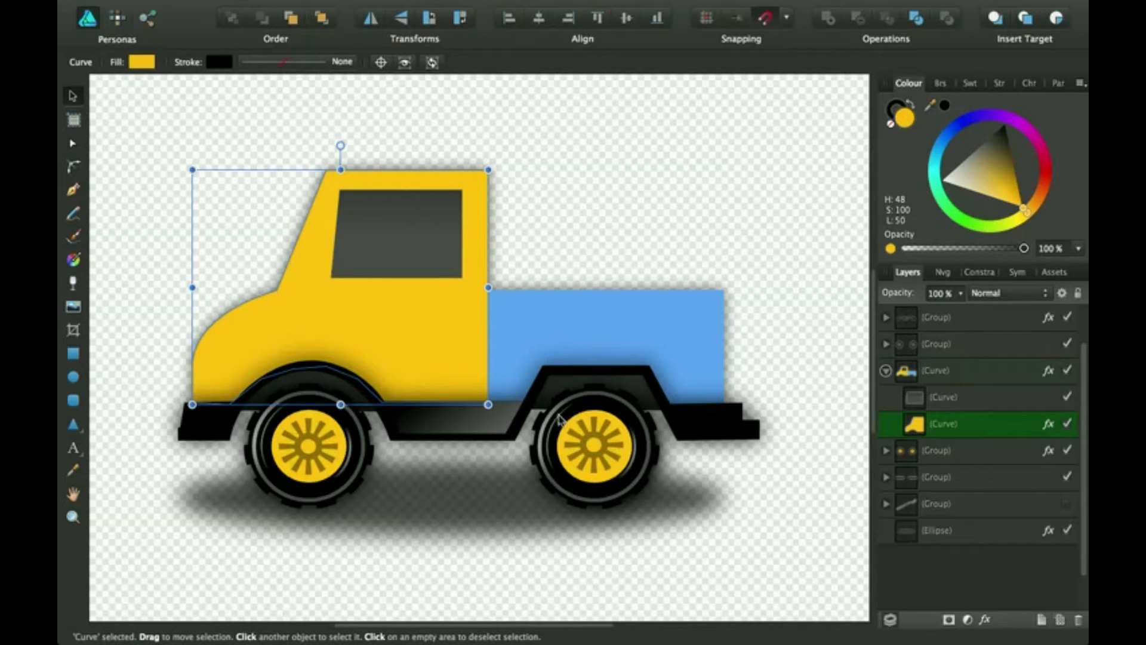
left_click(988, 620)
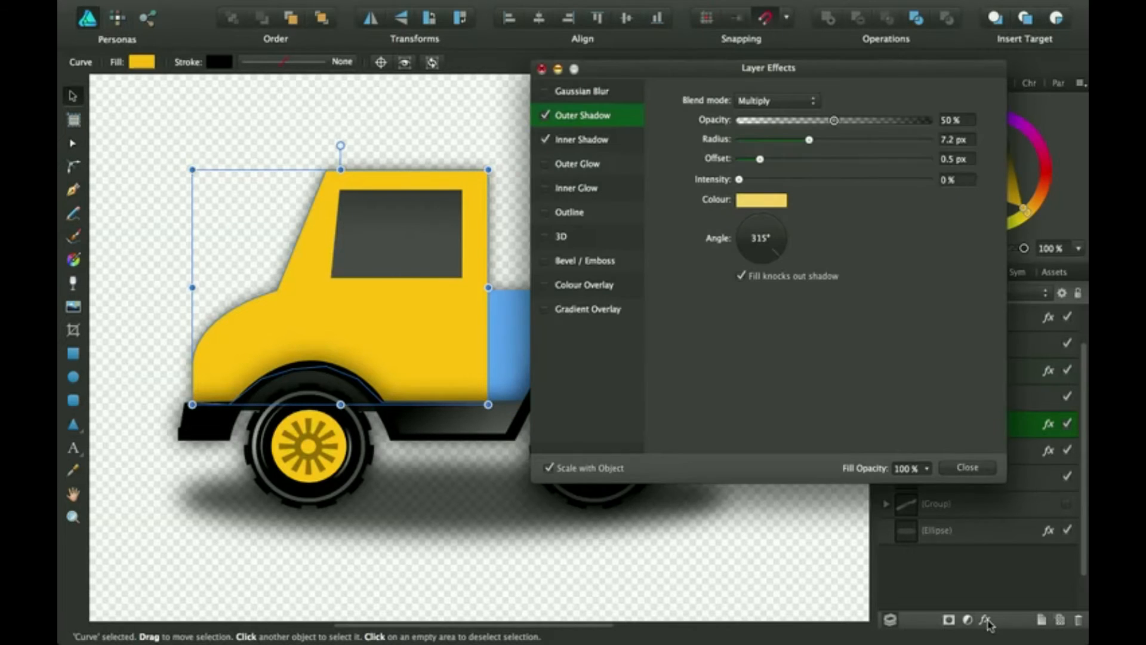
mouse_move(585, 248)
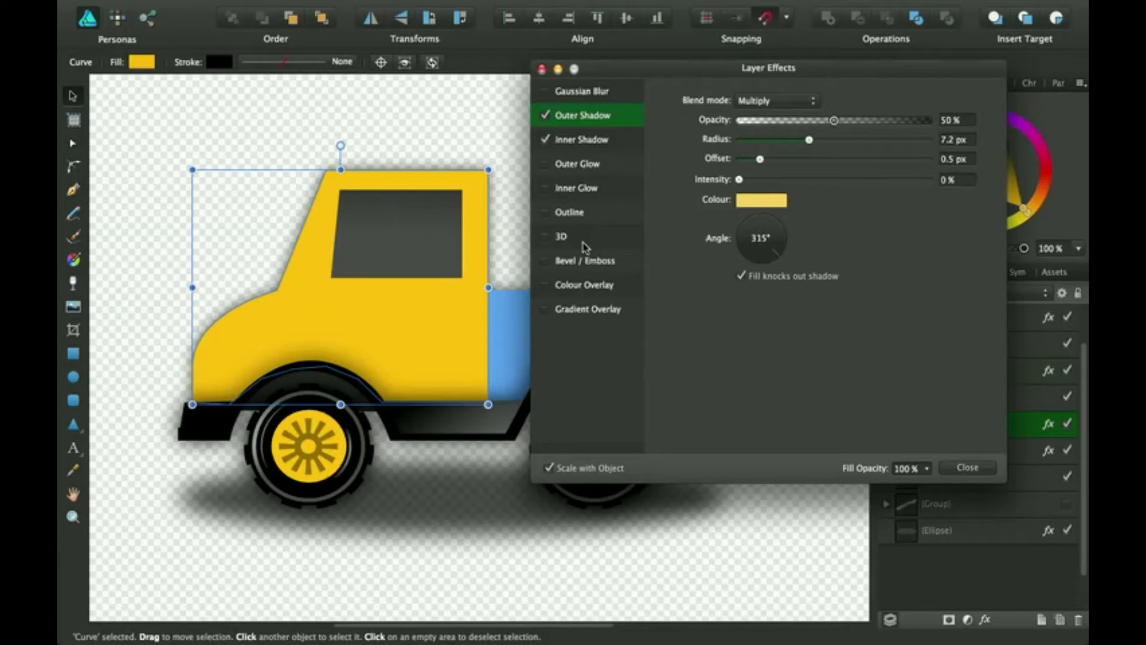
mouse_move(616, 278)
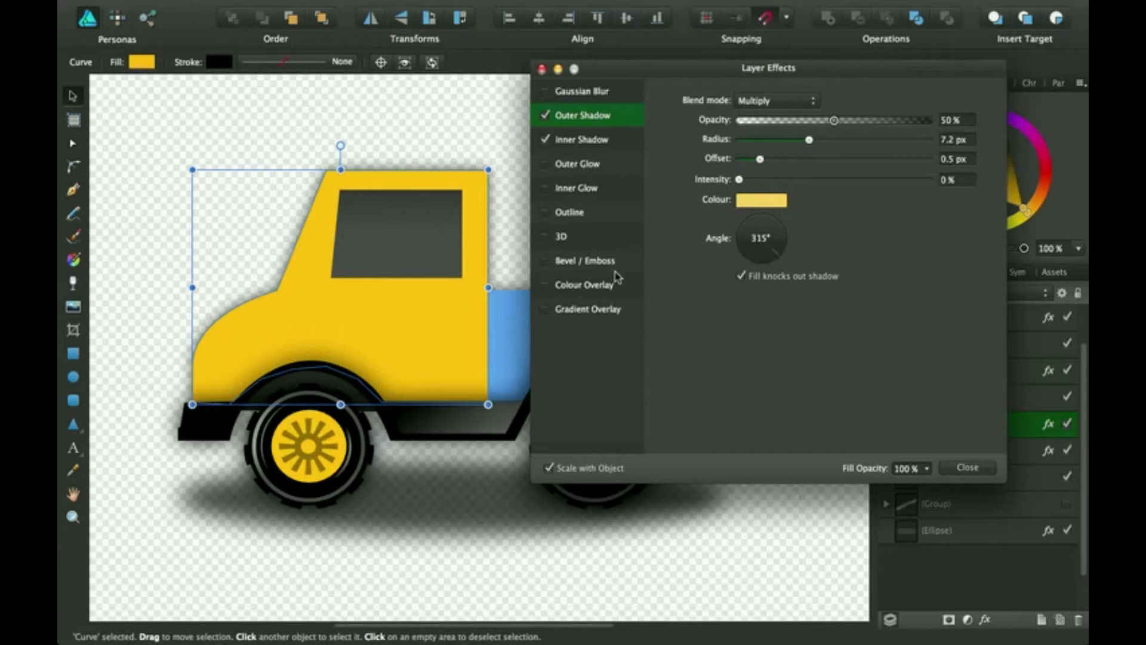
mouse_move(572, 244)
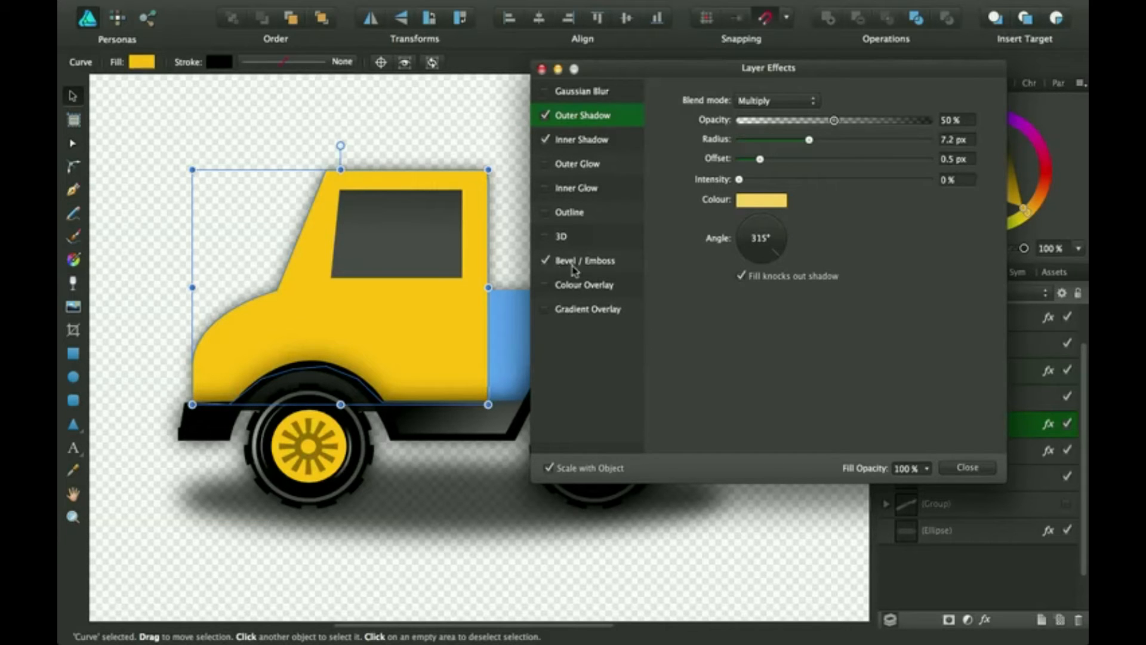
- Enable a Pillow bevel/emboss on the cab, about 40 px radius with ~4 px soften
left_click(585, 260)
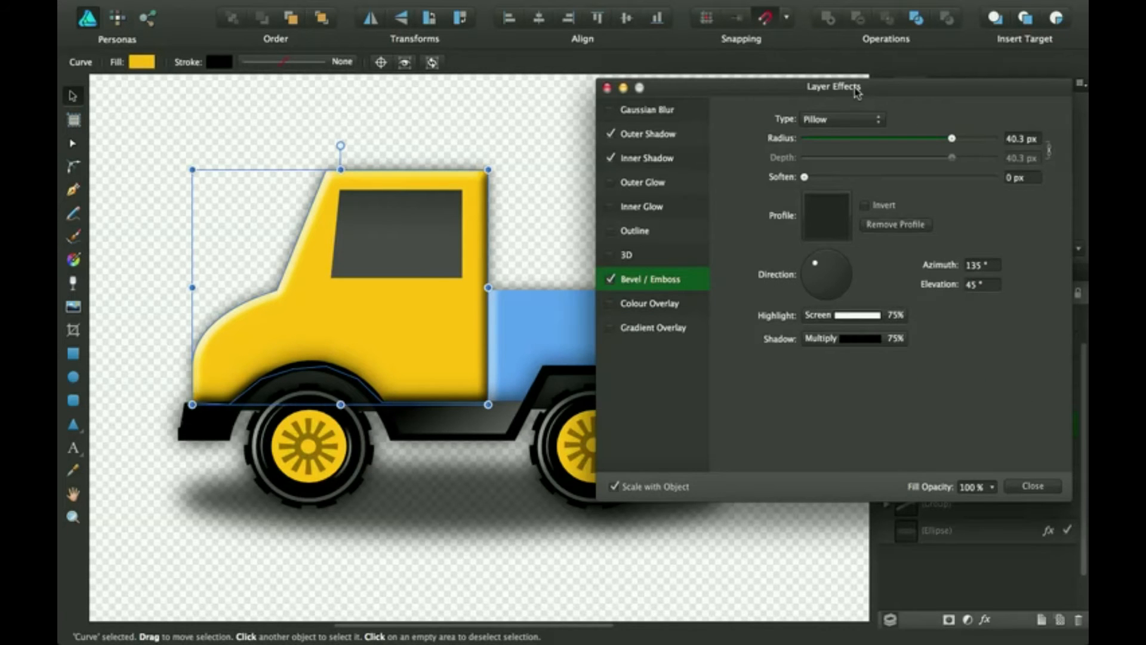
mouse_move(795, 197)
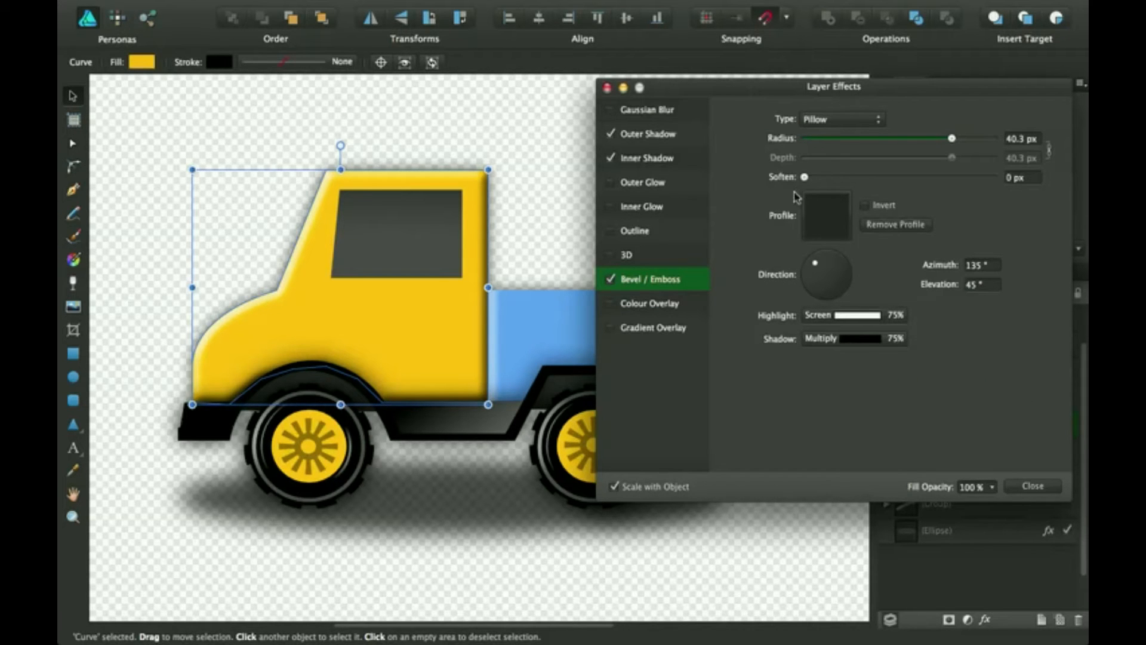
mouse_move(750, 185)
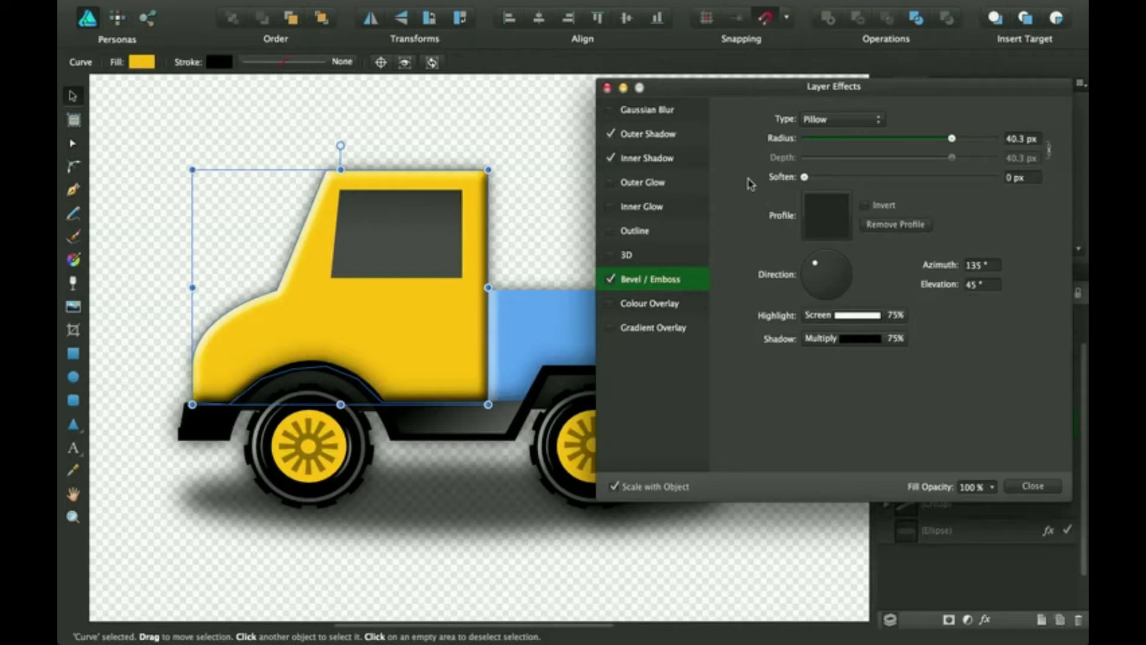
mouse_move(620, 292)
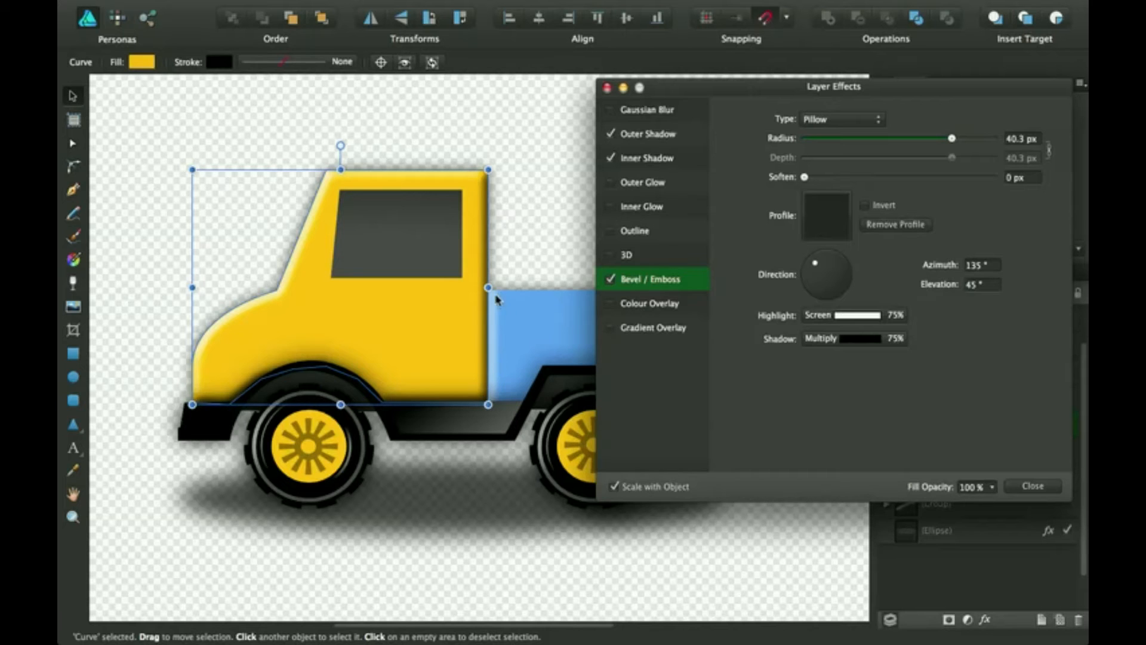
mouse_move(496, 401)
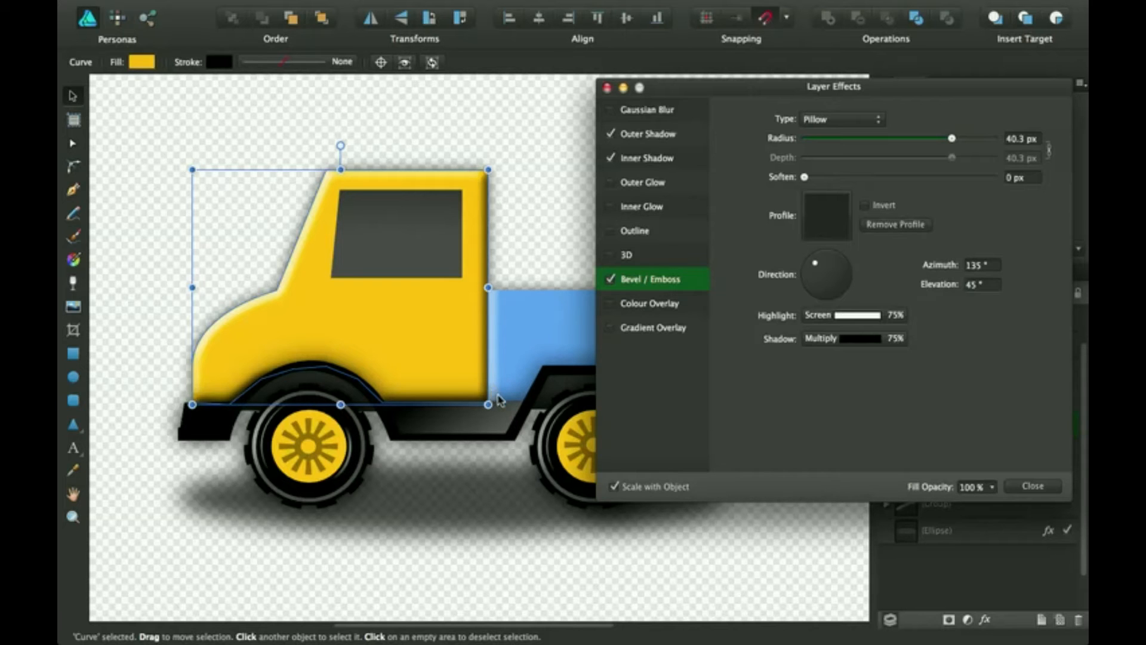
mouse_move(490, 365)
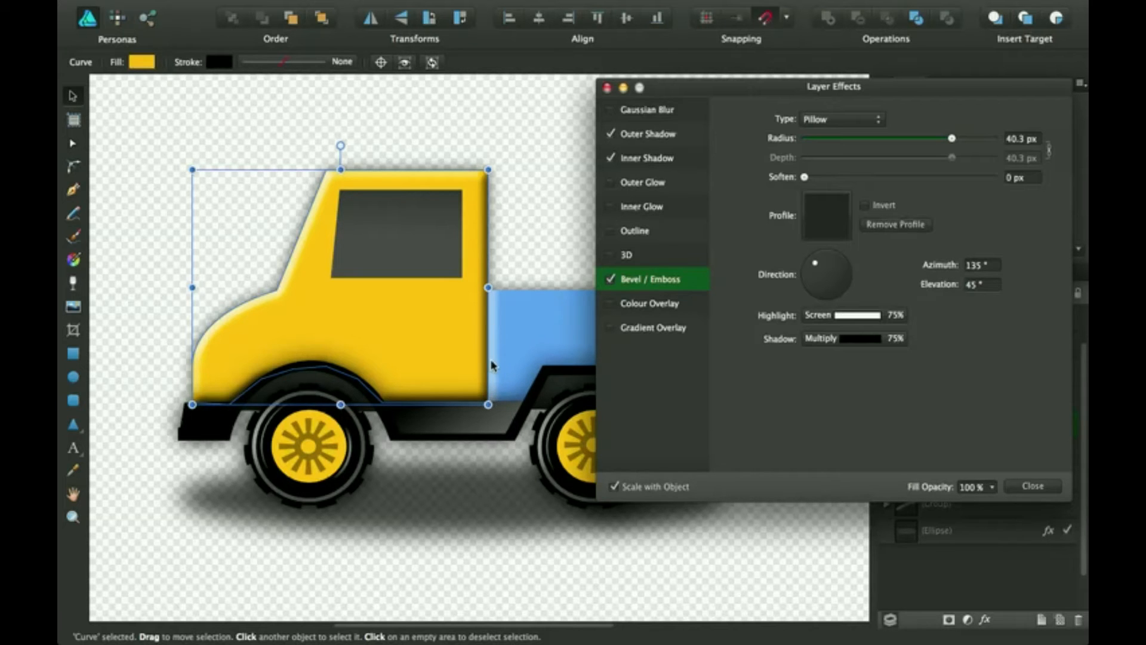
mouse_move(820, 248)
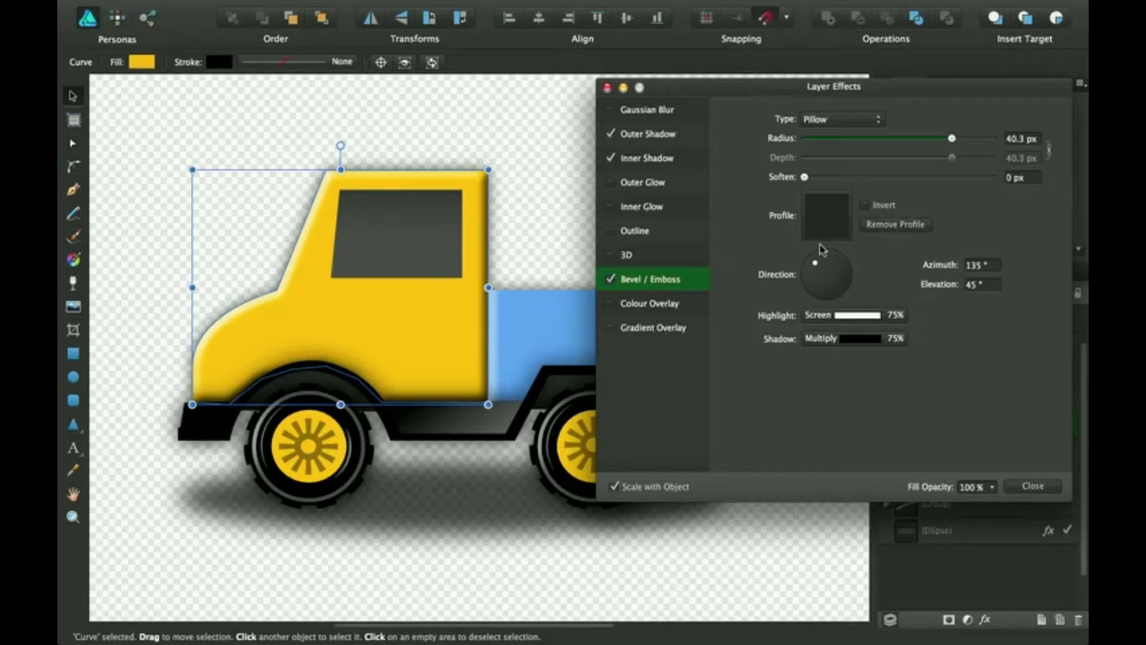
mouse_move(817, 271)
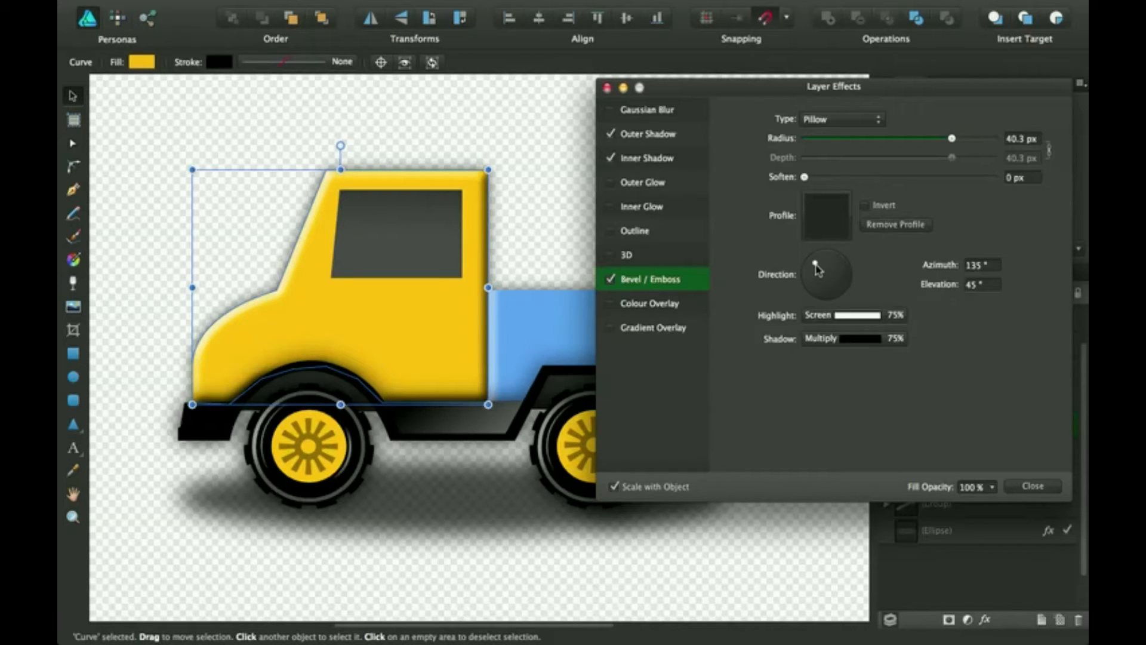
mouse_move(817, 259)
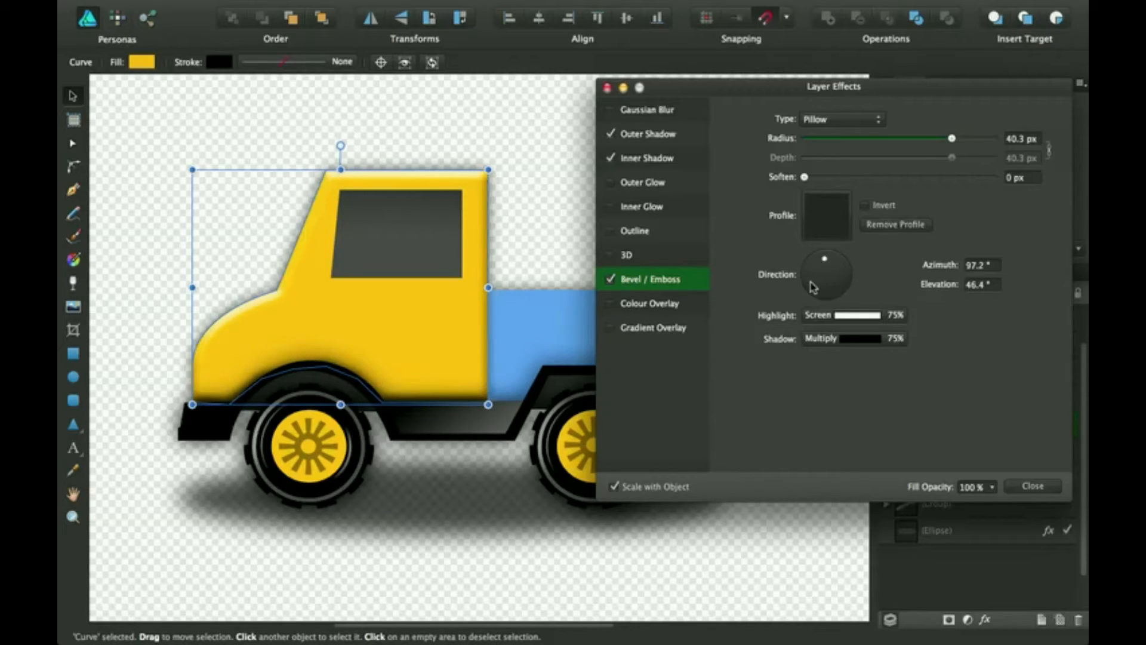
mouse_move(889, 132)
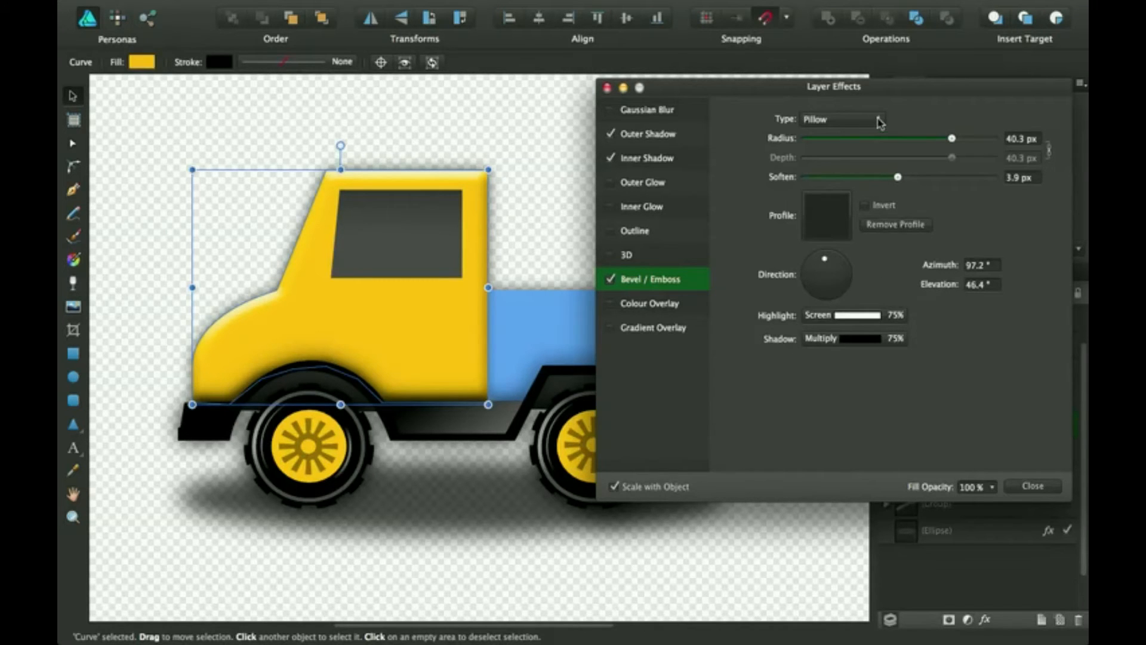
- Switch the cab's bevel type from Pillow to Emboss, trying Inner on the way
left_click(844, 119)
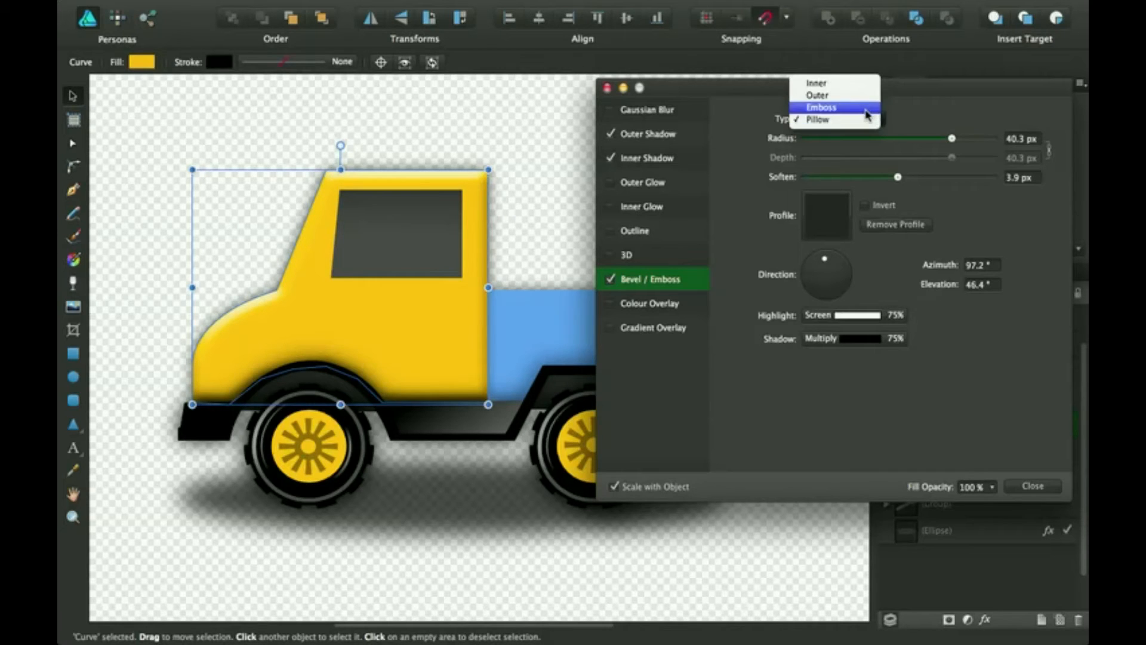
left_click(821, 108)
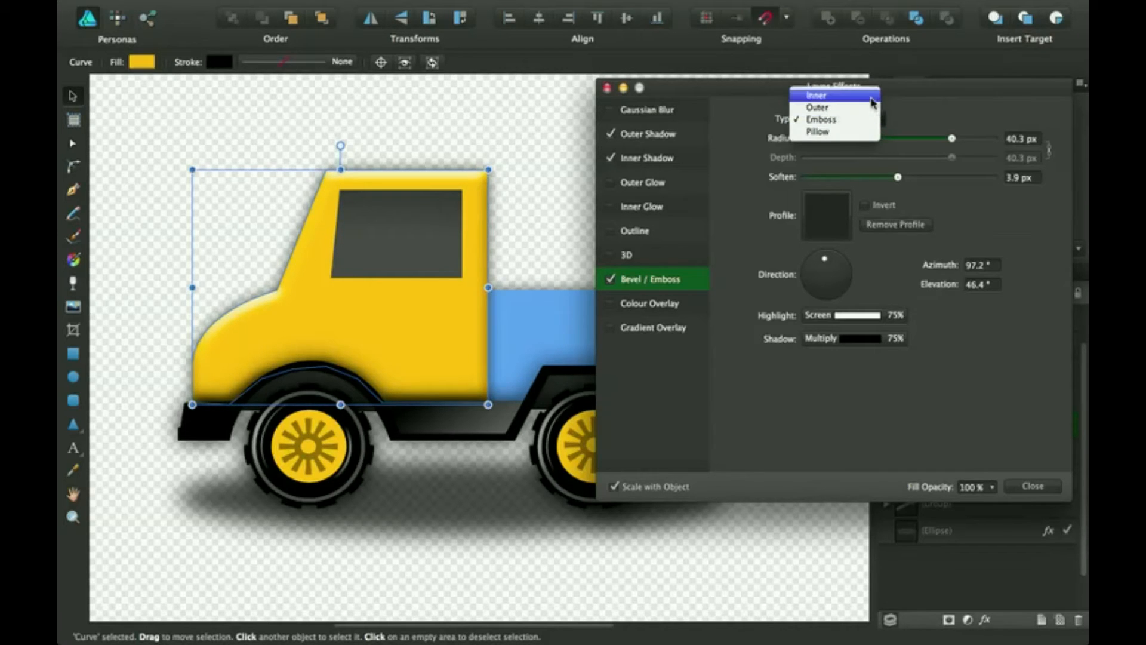
left_click(814, 96)
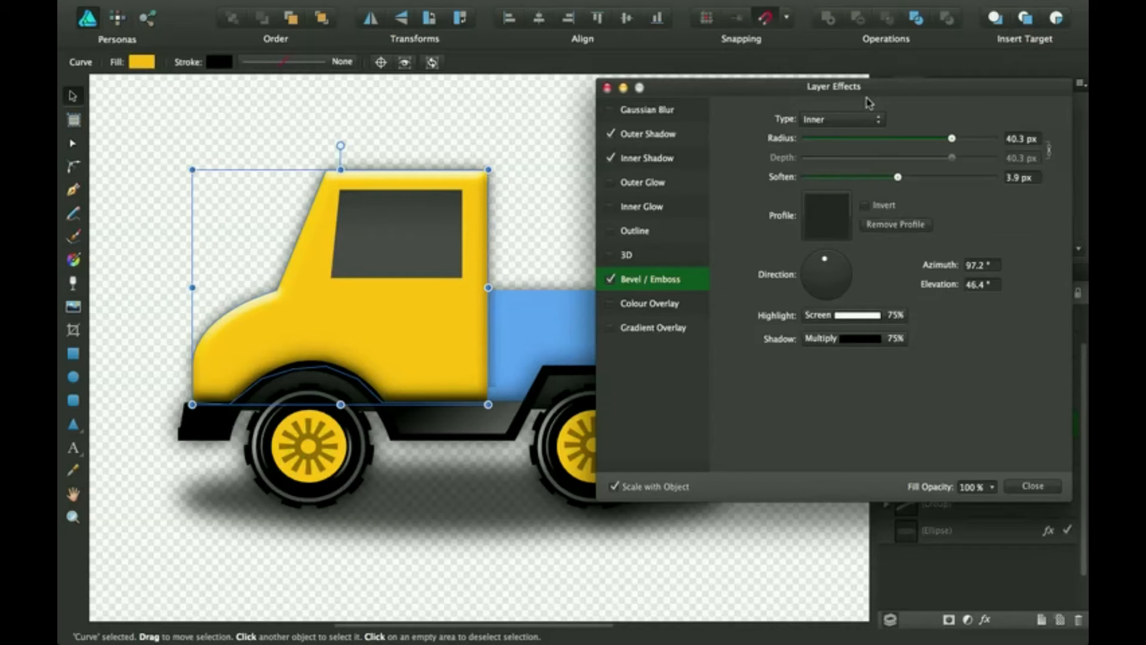
left_click(840, 118)
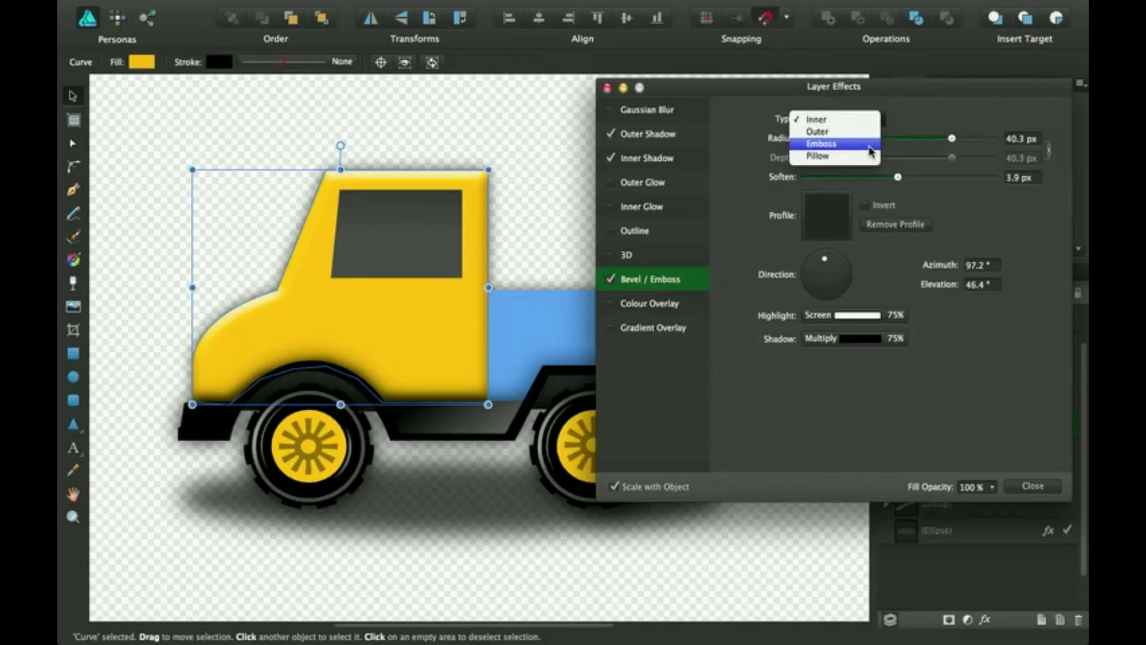
left_click(820, 144)
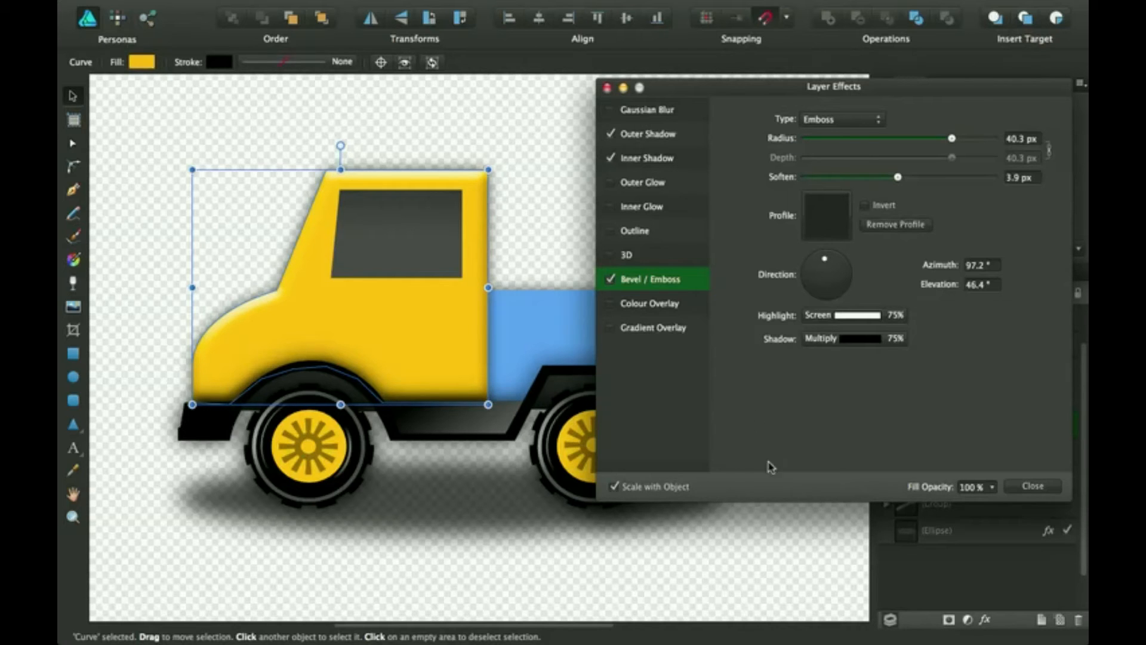
mouse_move(666, 329)
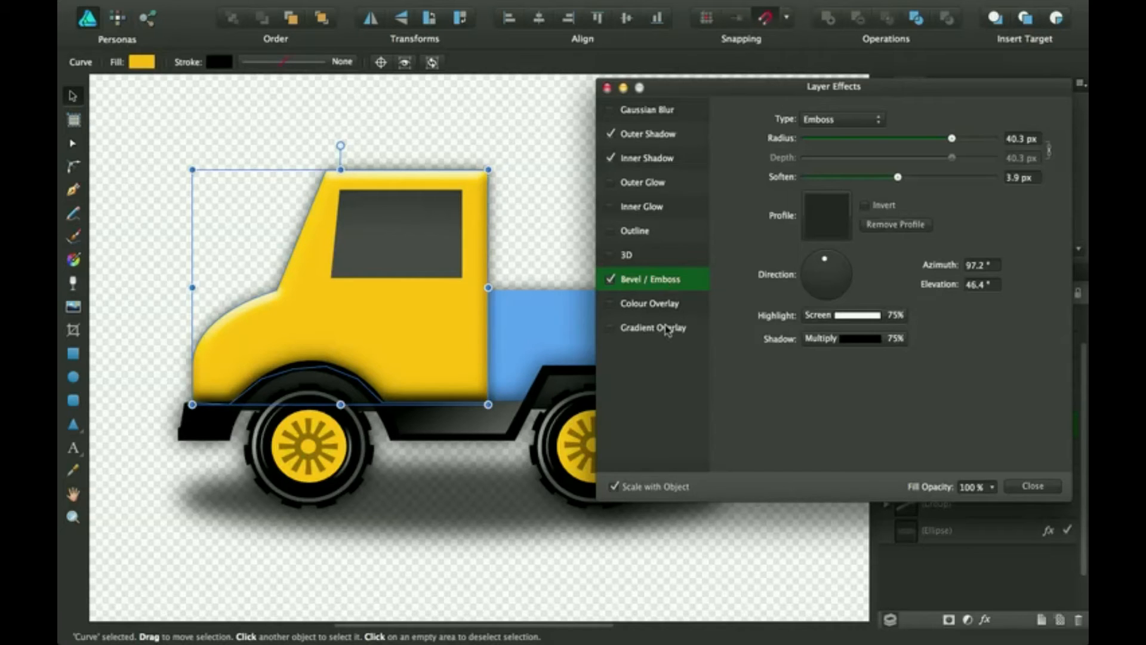
left_click(614, 486)
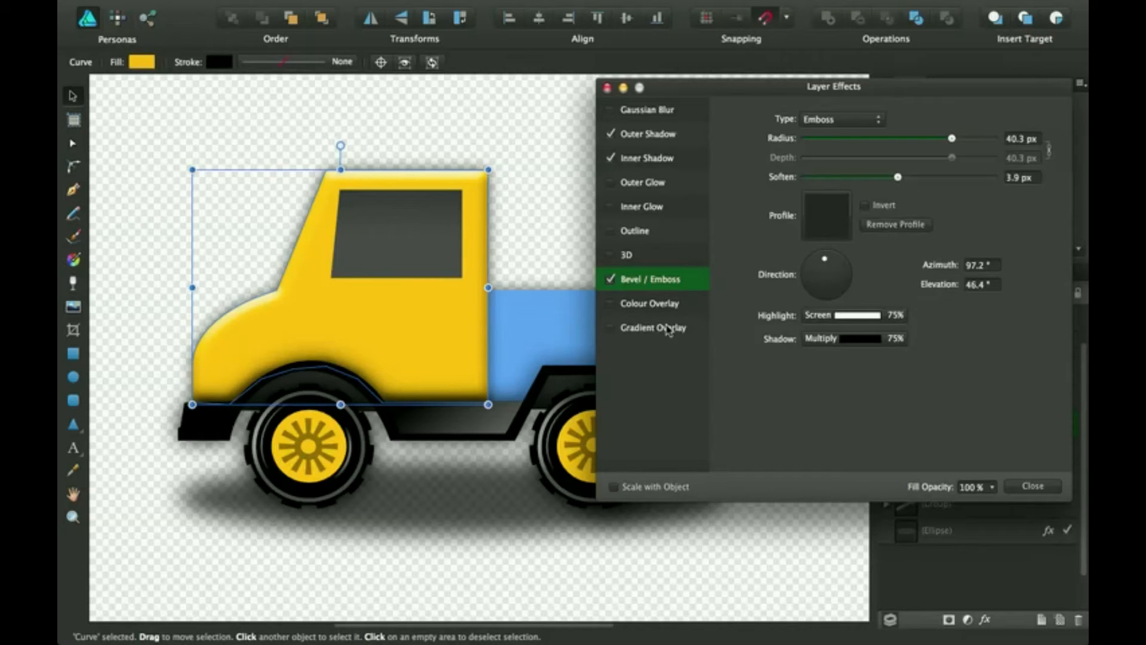
mouse_move(654, 331)
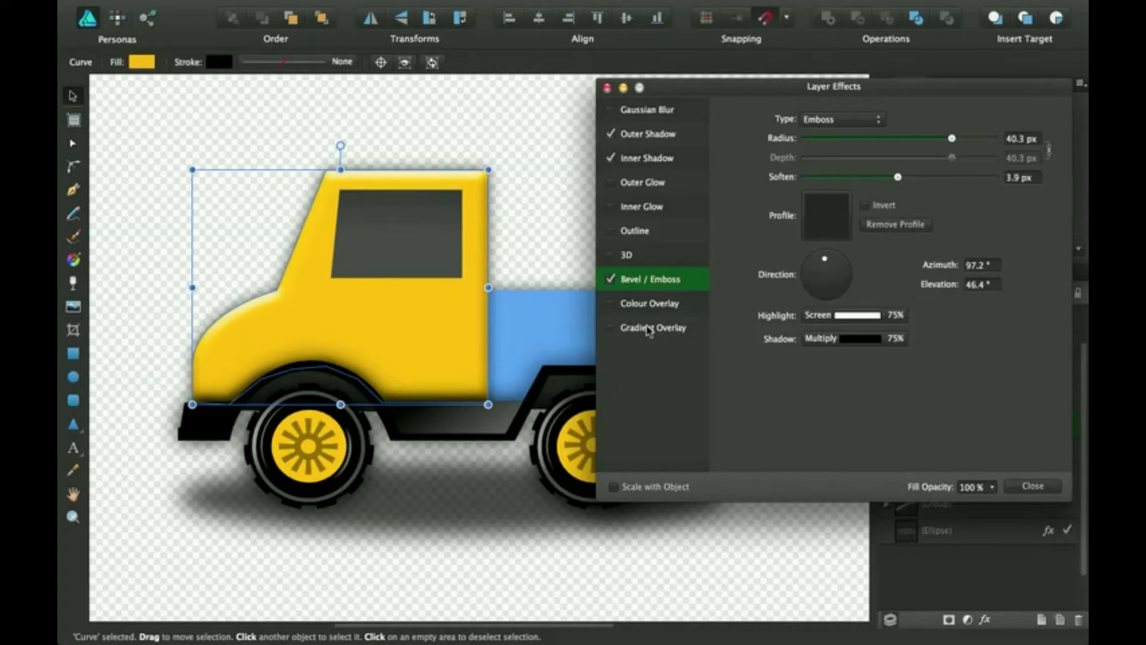
left_click(652, 327)
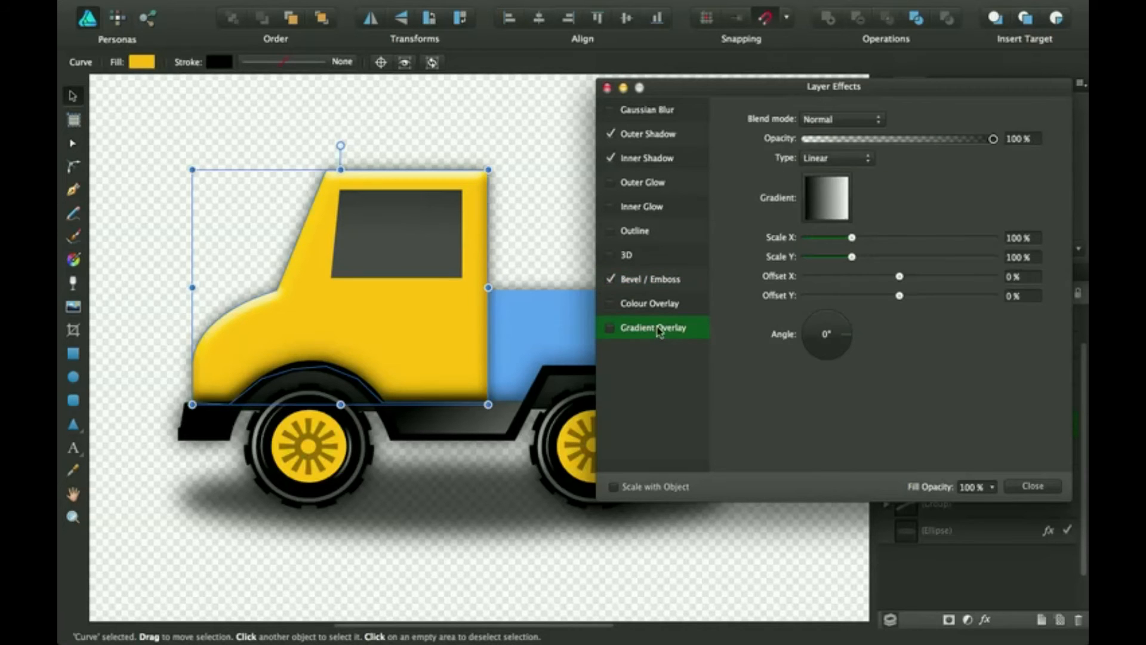
mouse_move(750, 344)
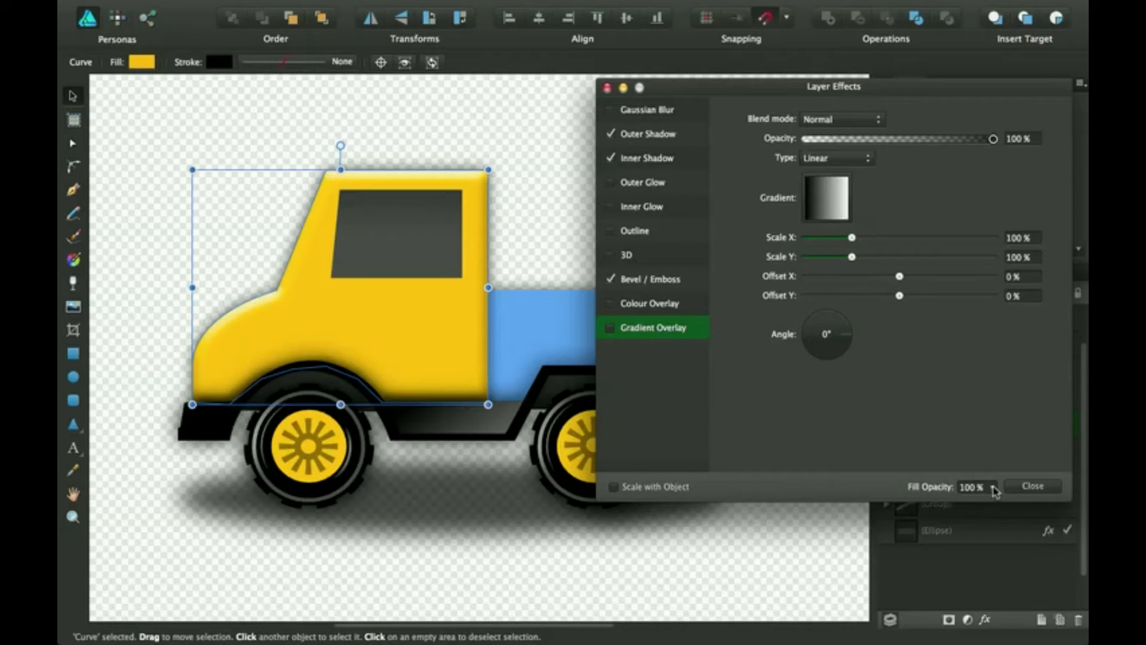
left_click(992, 486)
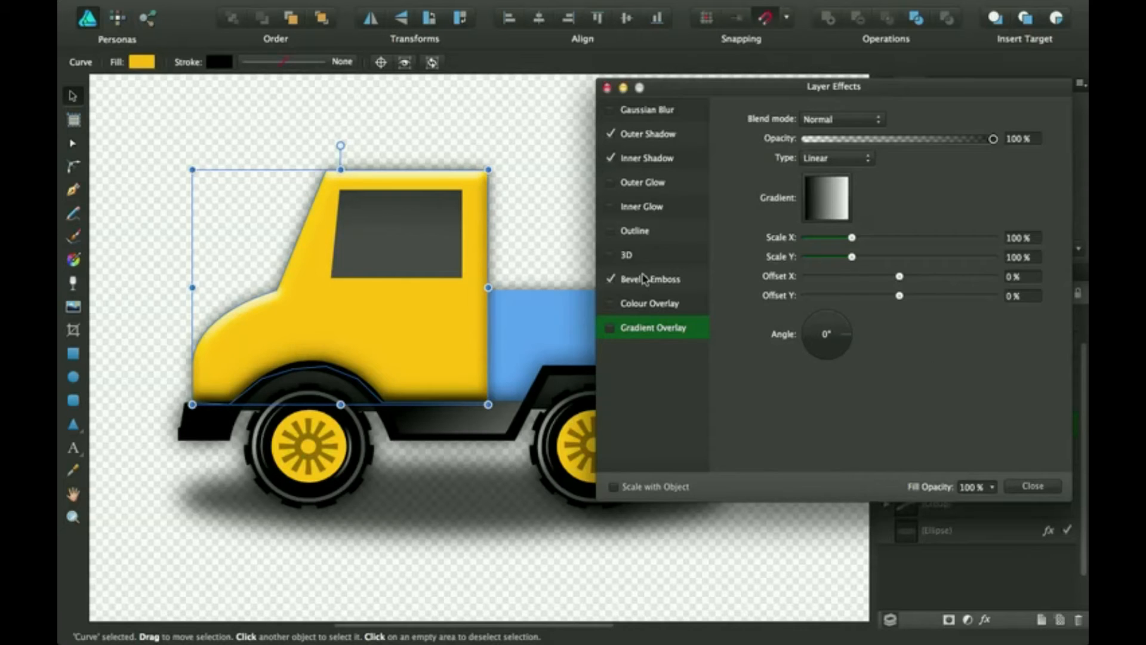
left_click(650, 279)
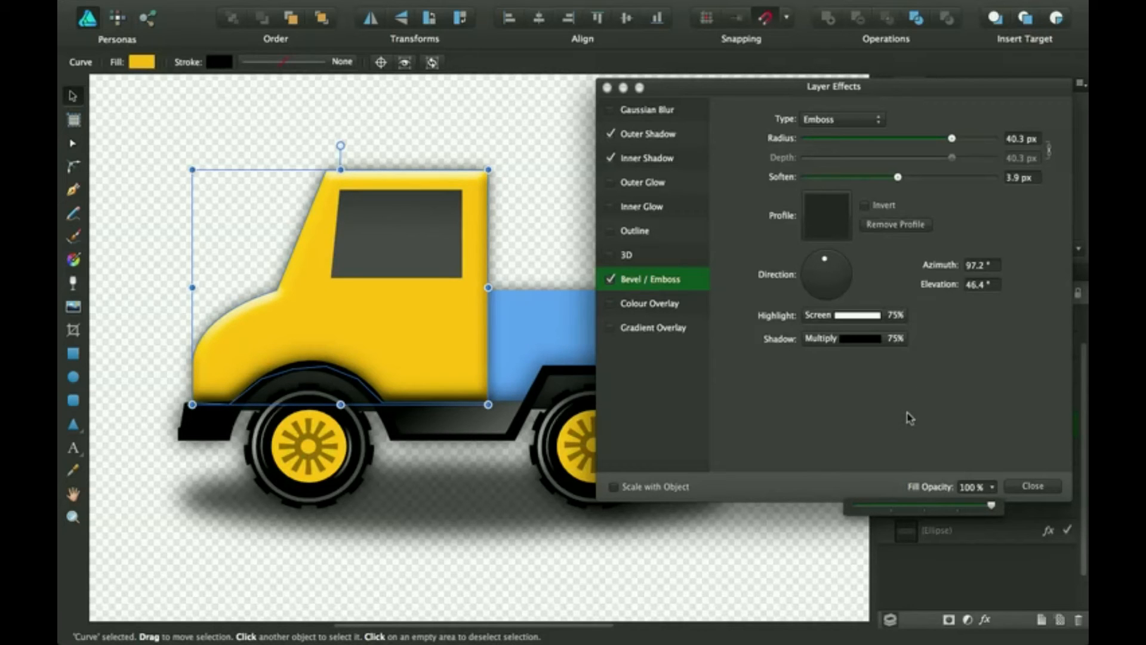
mouse_move(738, 296)
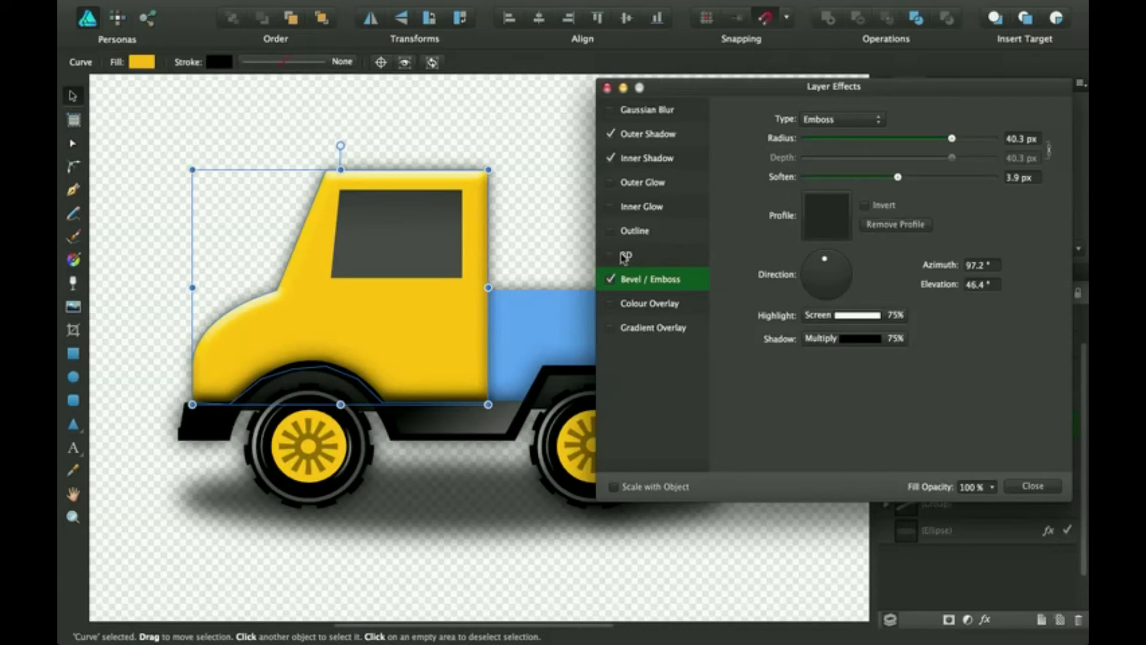
- View the cab's 3D lighting settings with specular around 61%, leaving 3D disabled
left_click(627, 255)
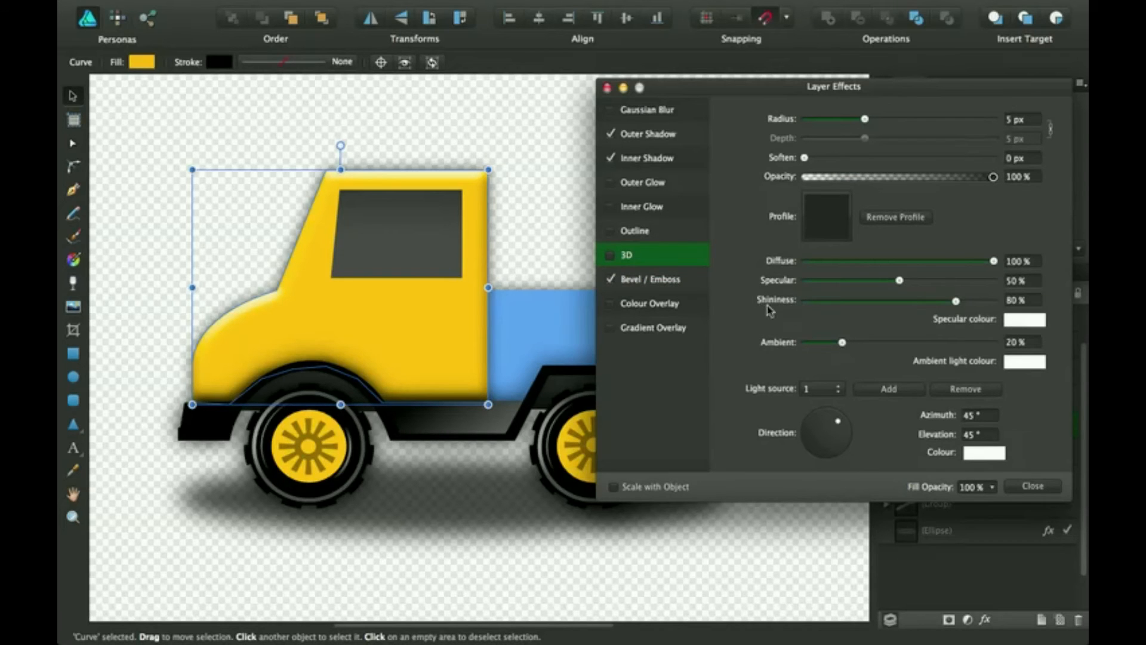
mouse_move(812, 345)
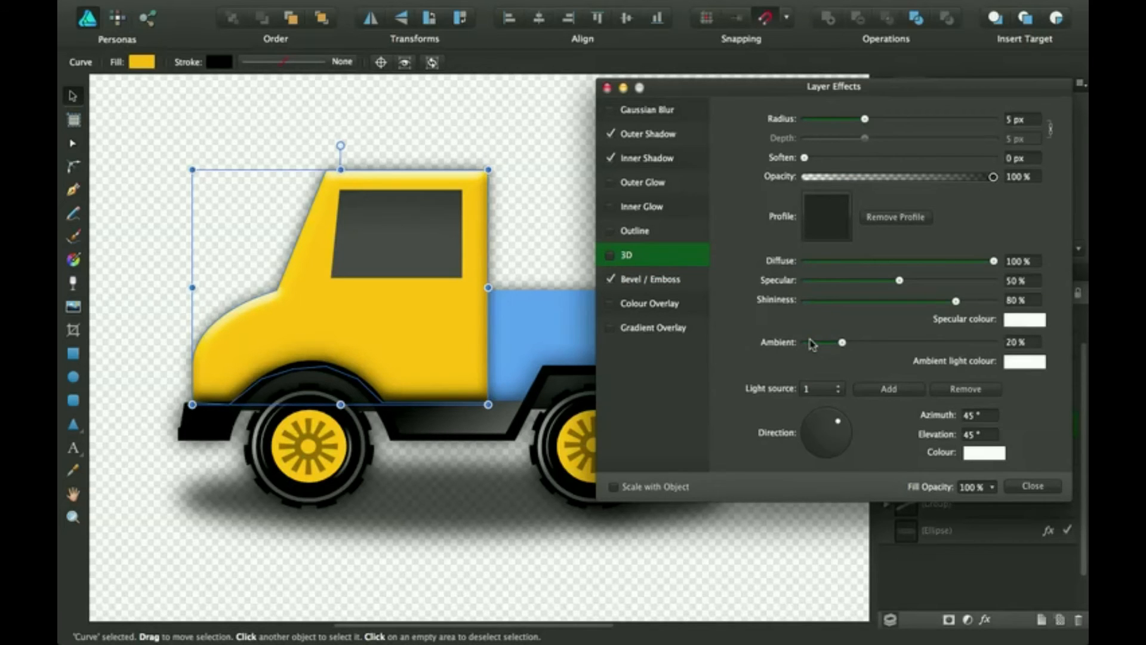
mouse_move(819, 285)
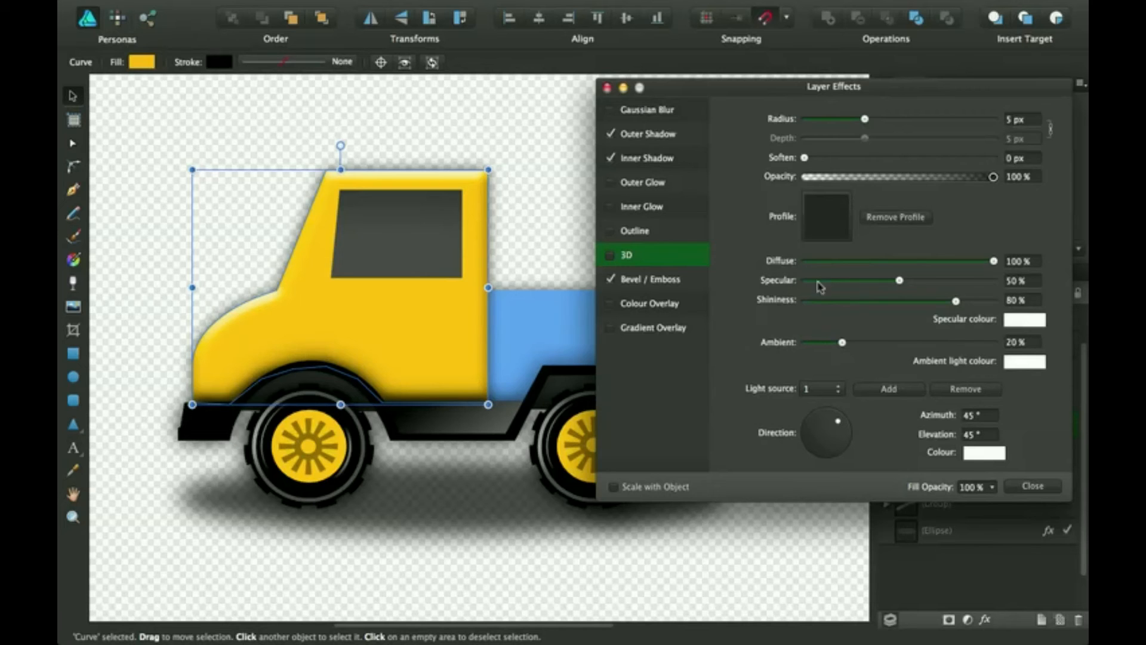
mouse_move(901, 288)
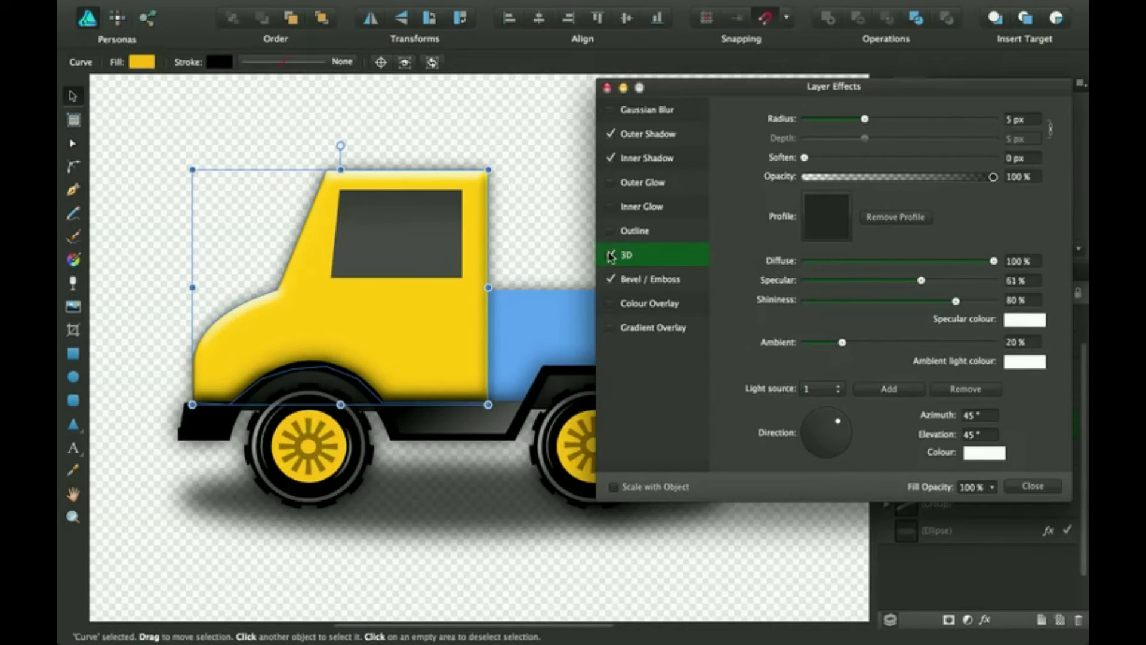
- Browse the cab's Outline fill style, outside alignment and blend mode, leaving Outline off
left_click(610, 254)
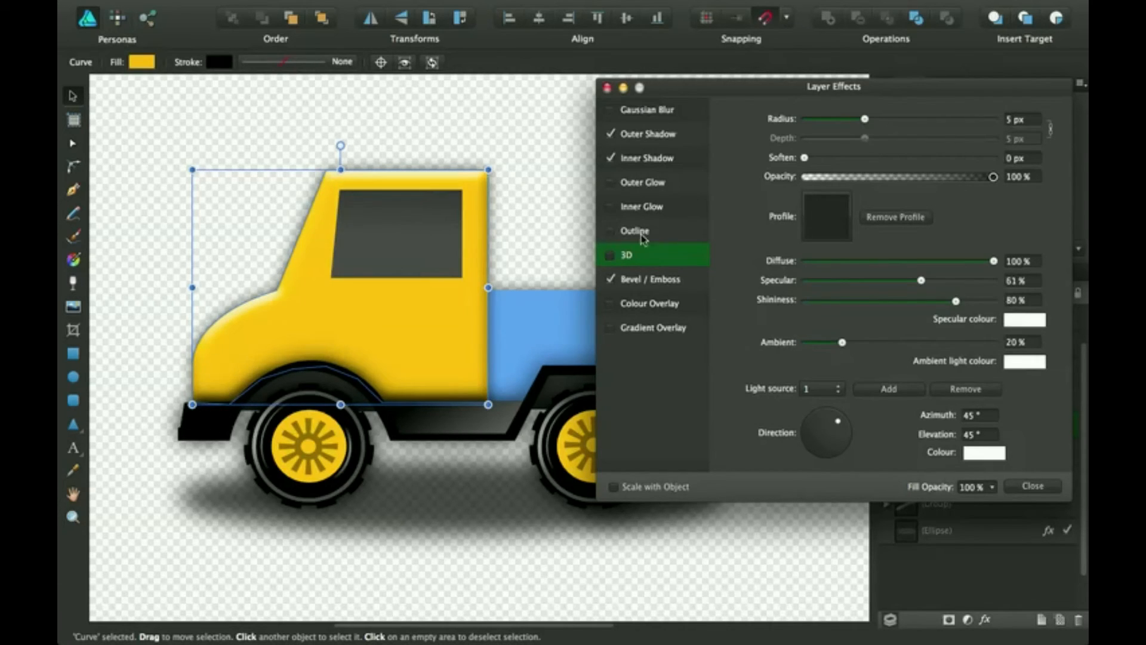
left_click(634, 230)
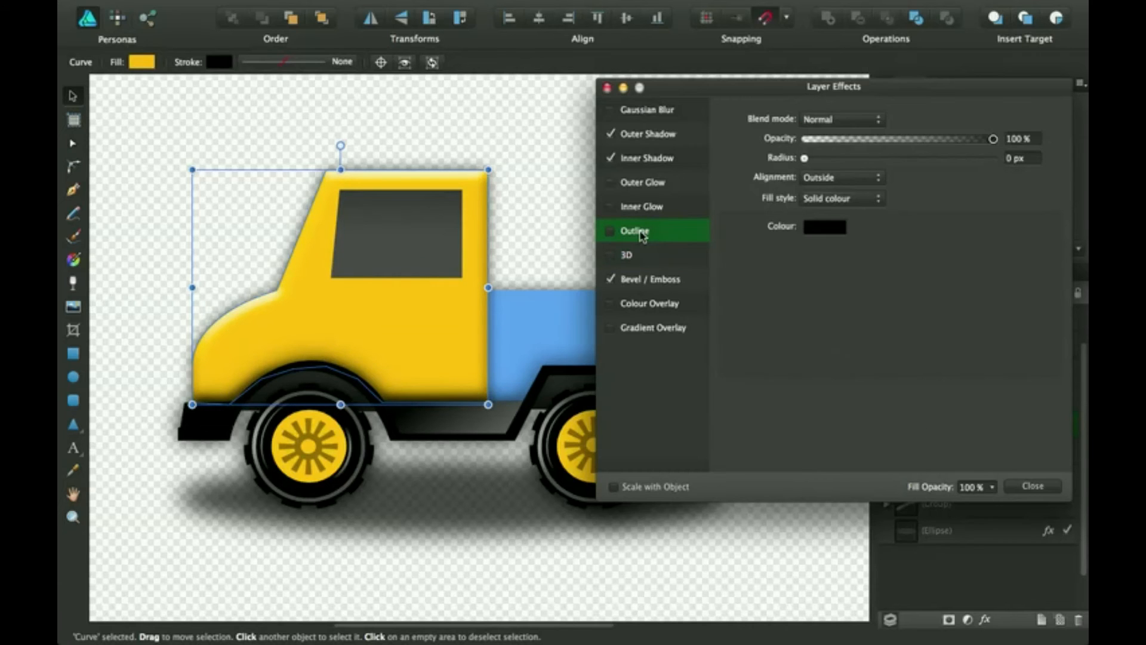
mouse_move(841, 233)
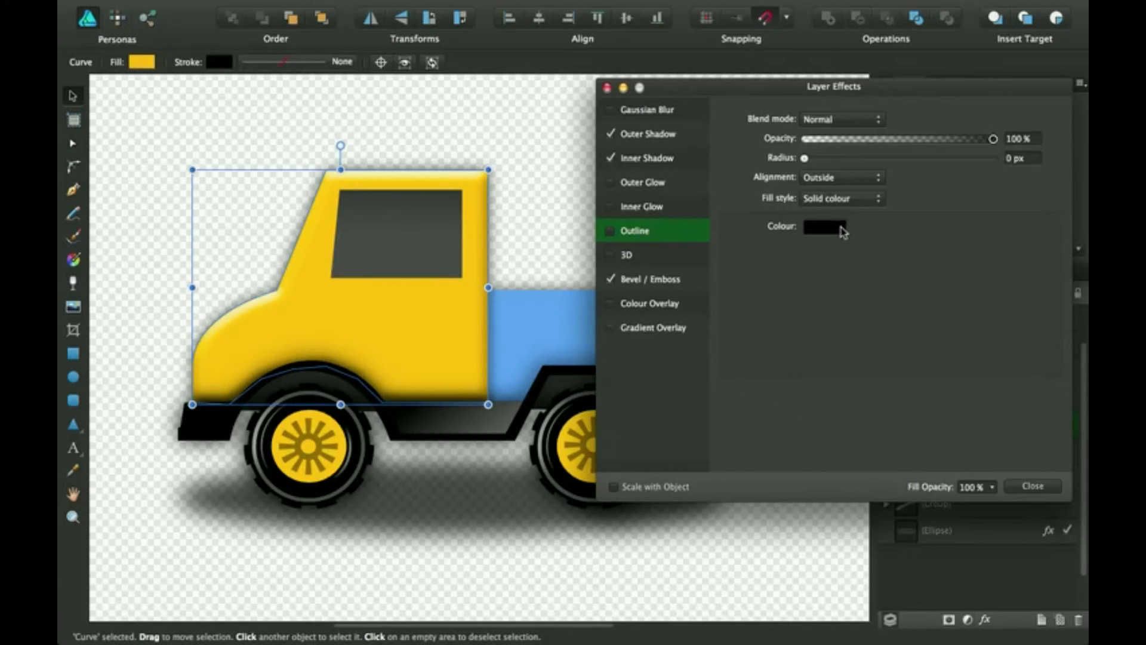
left_click(842, 198)
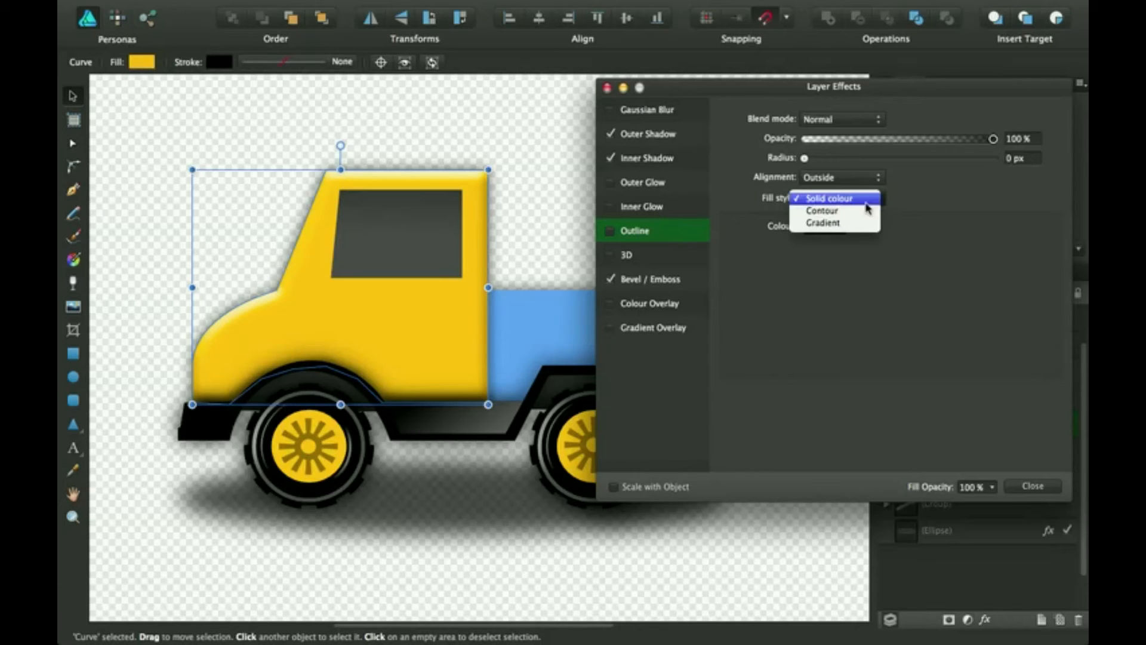
mouse_move(867, 249)
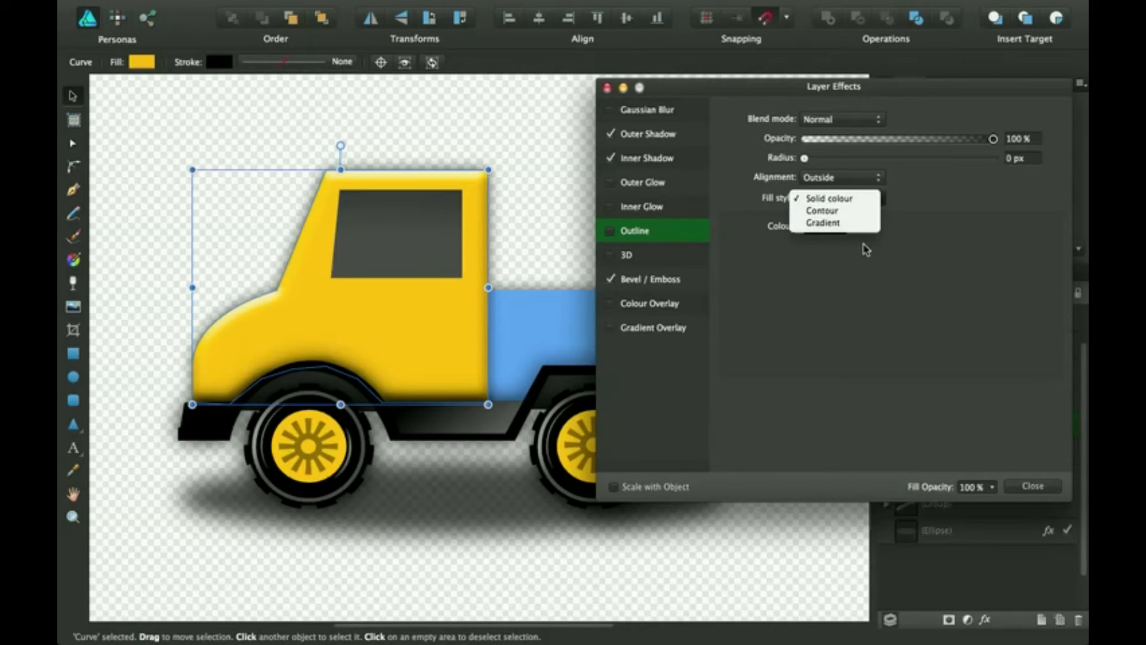
left_click(841, 176)
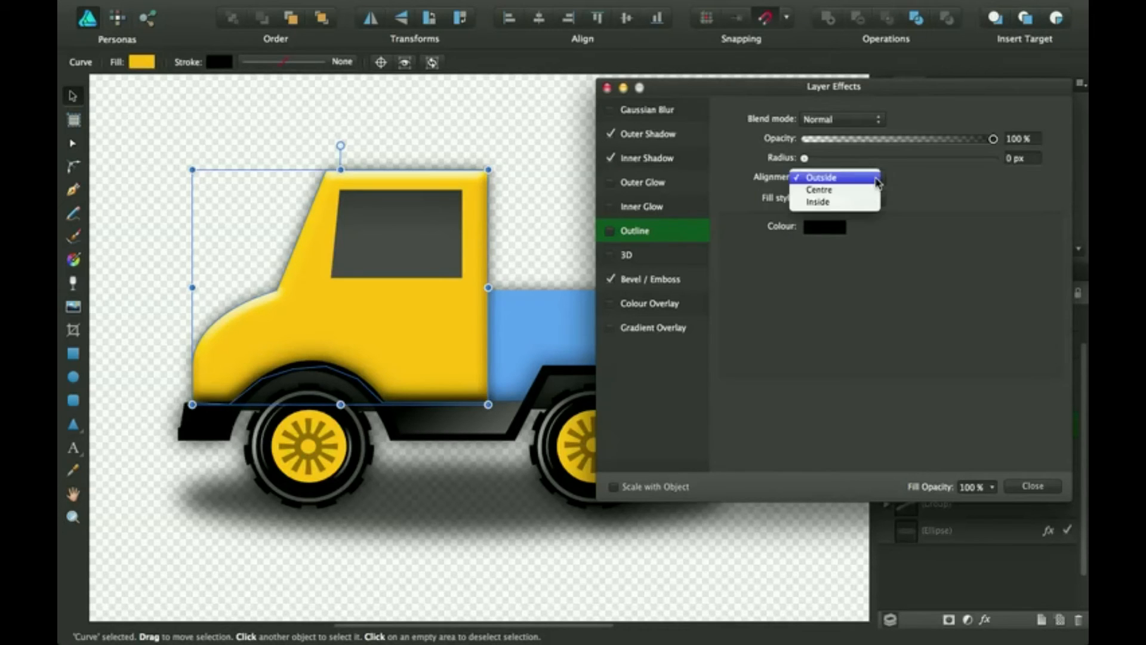
left_click(820, 177)
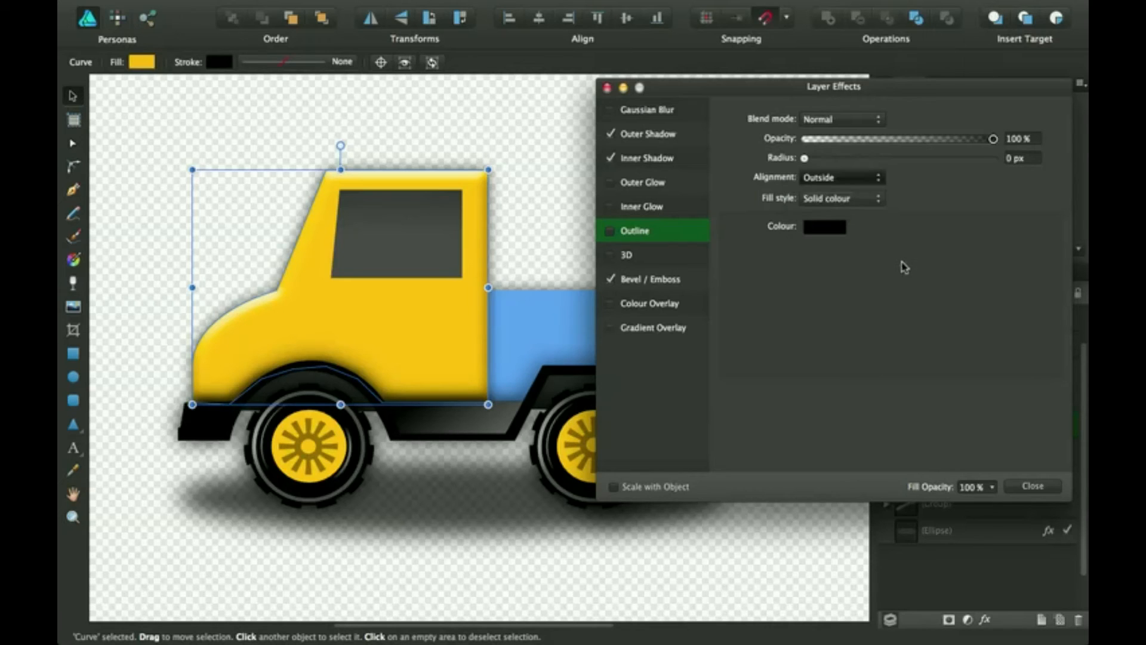
left_click(841, 118)
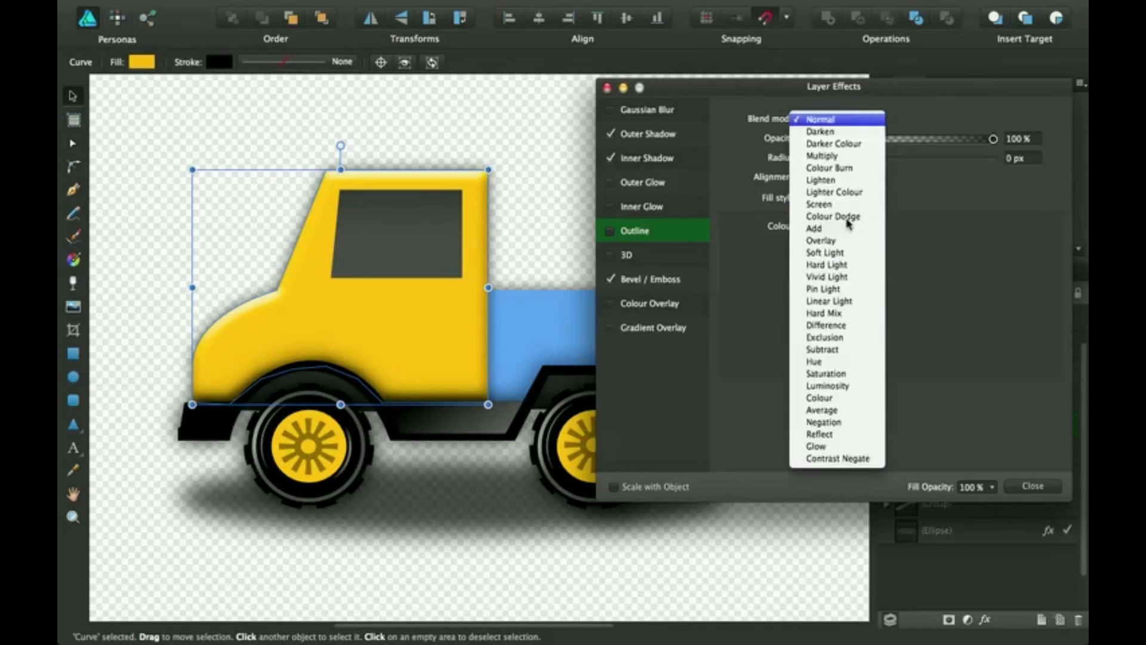
left_click(819, 118)
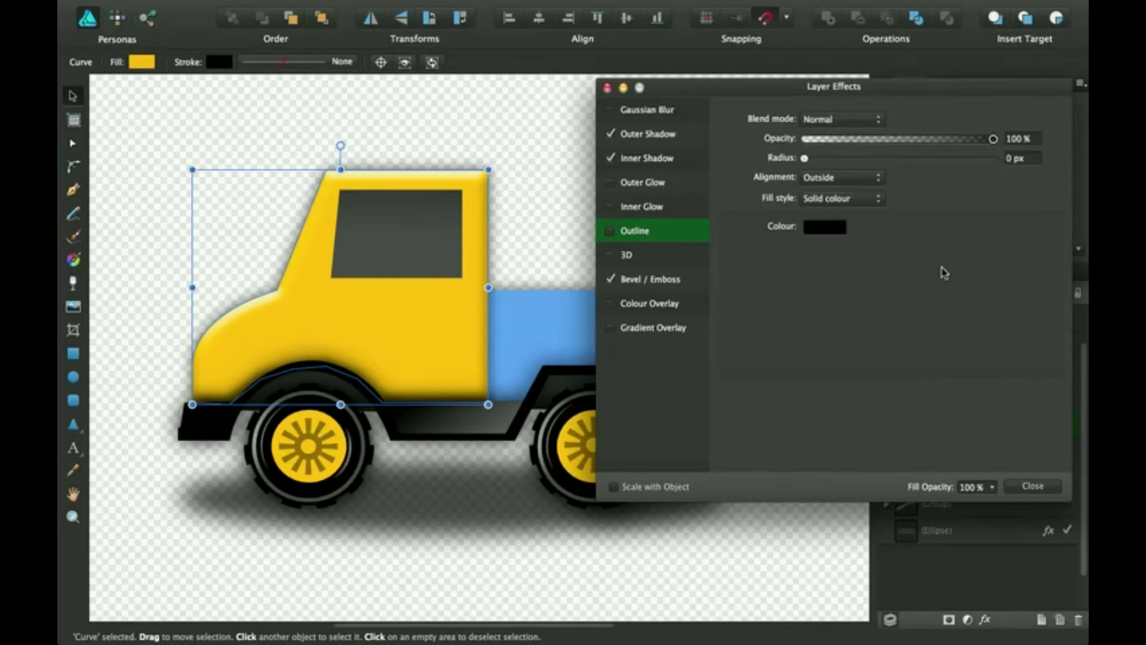
mouse_move(868, 272)
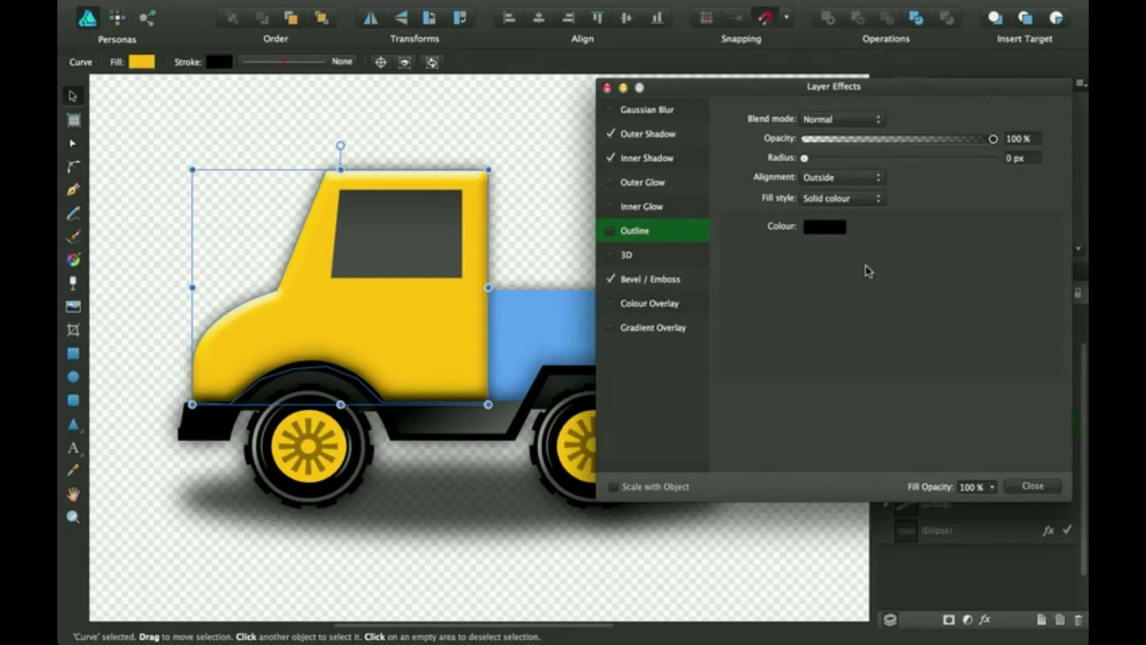
mouse_move(748, 226)
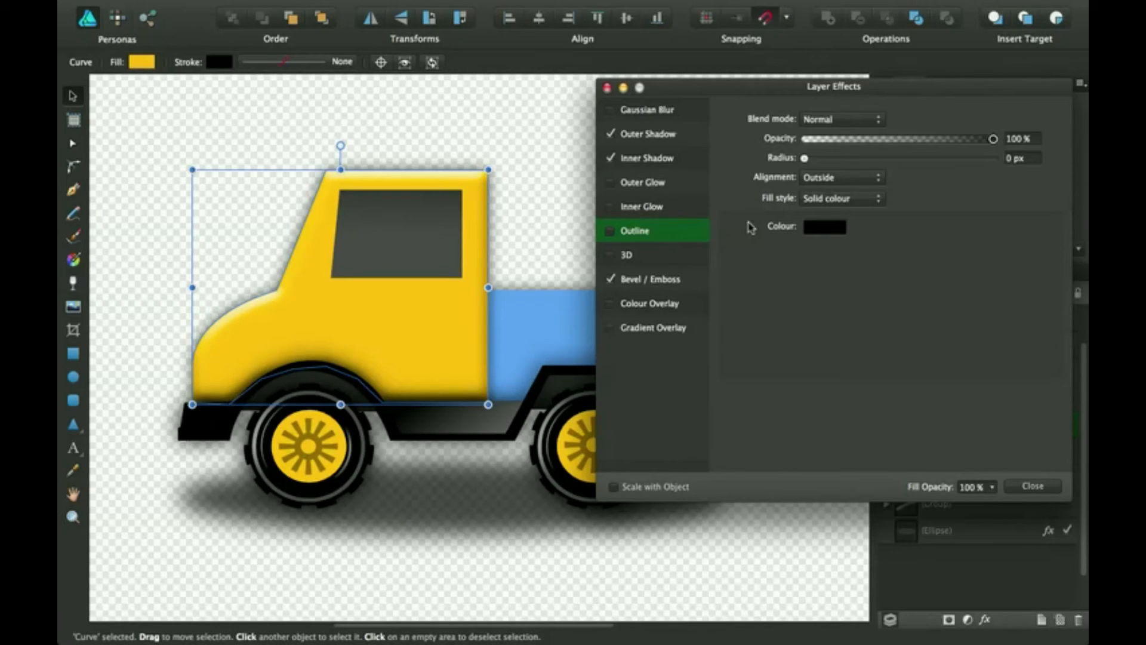
mouse_move(657, 212)
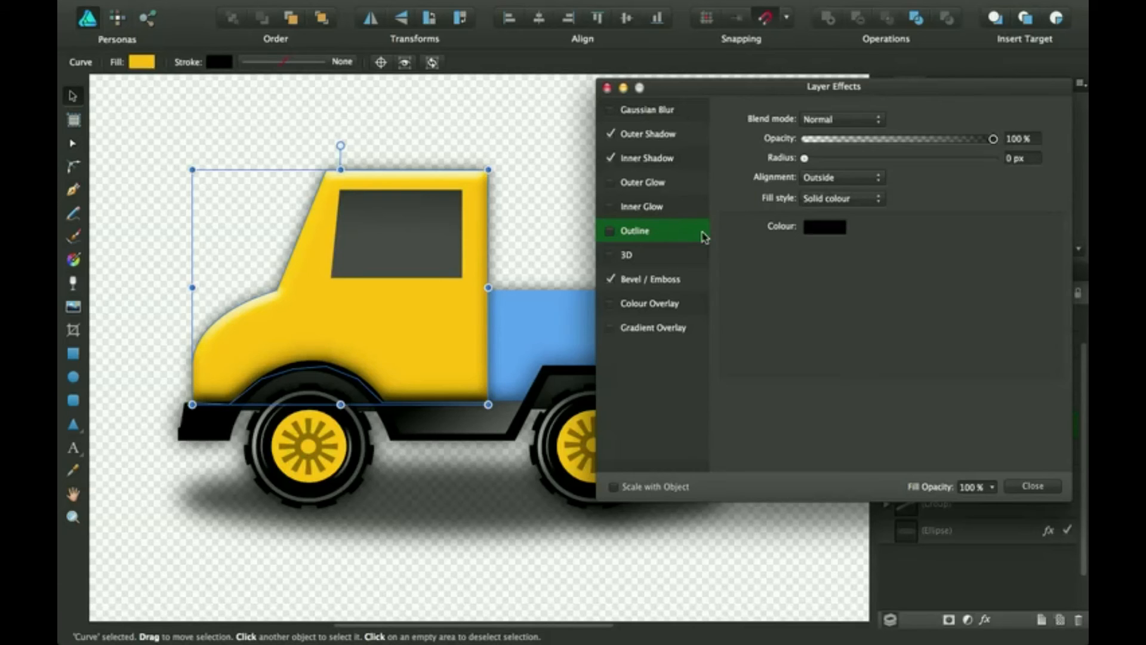
- Turn off the cab's inner shadow after setting its colour to black, keeping outer shadow and bevel
left_click(642, 206)
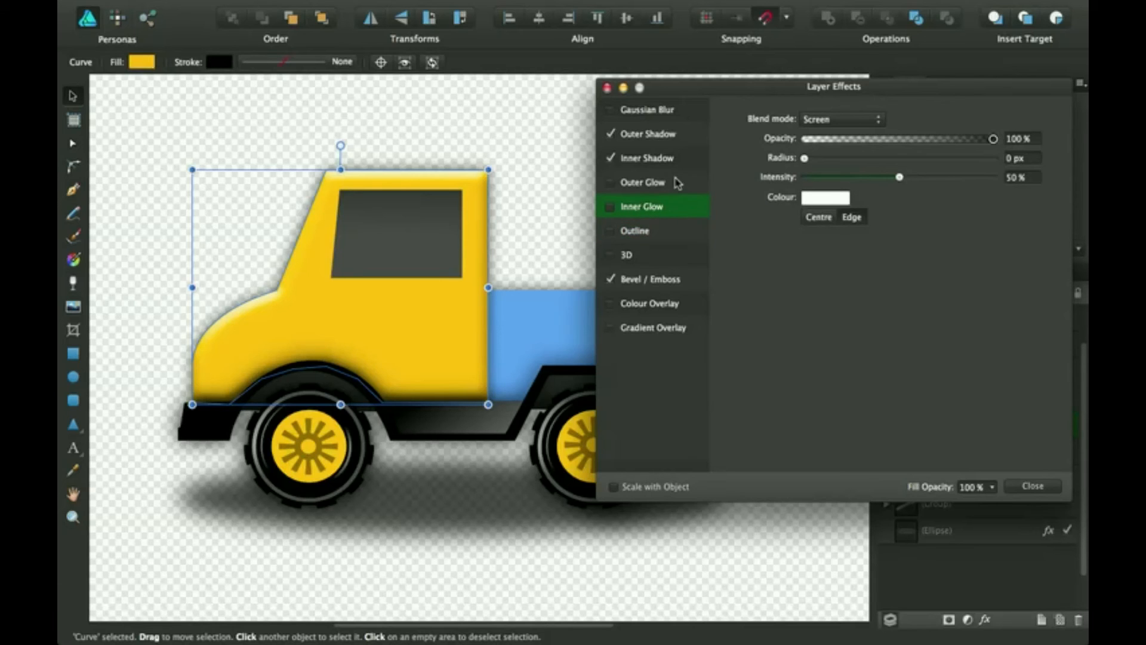
left_click(643, 181)
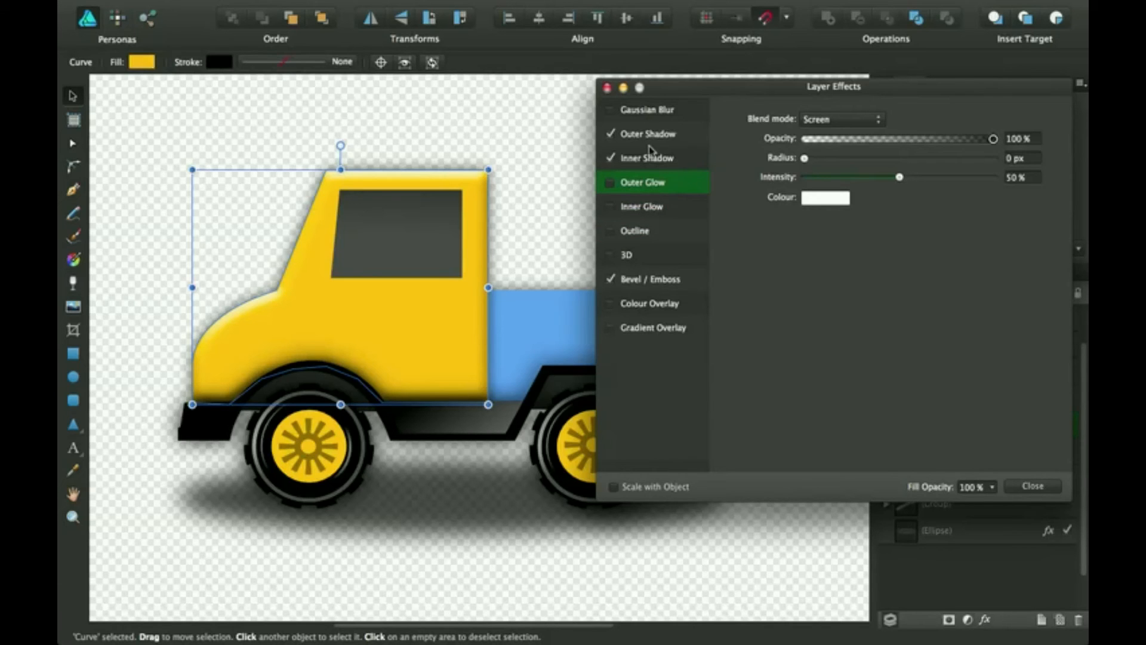
left_click(612, 158)
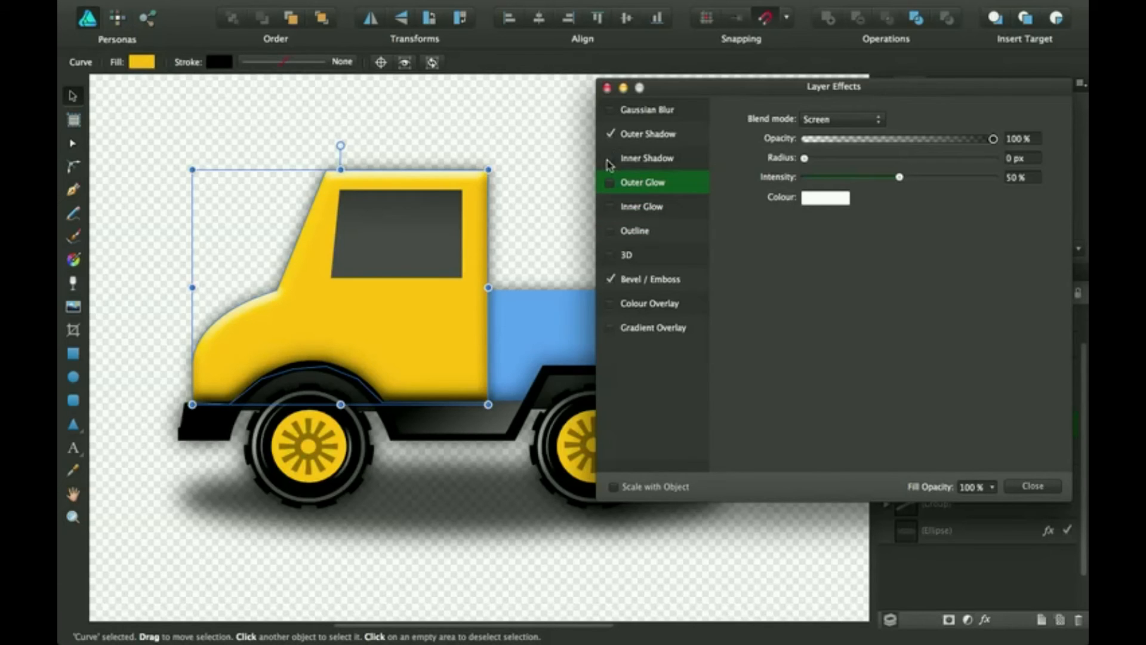
mouse_move(651, 183)
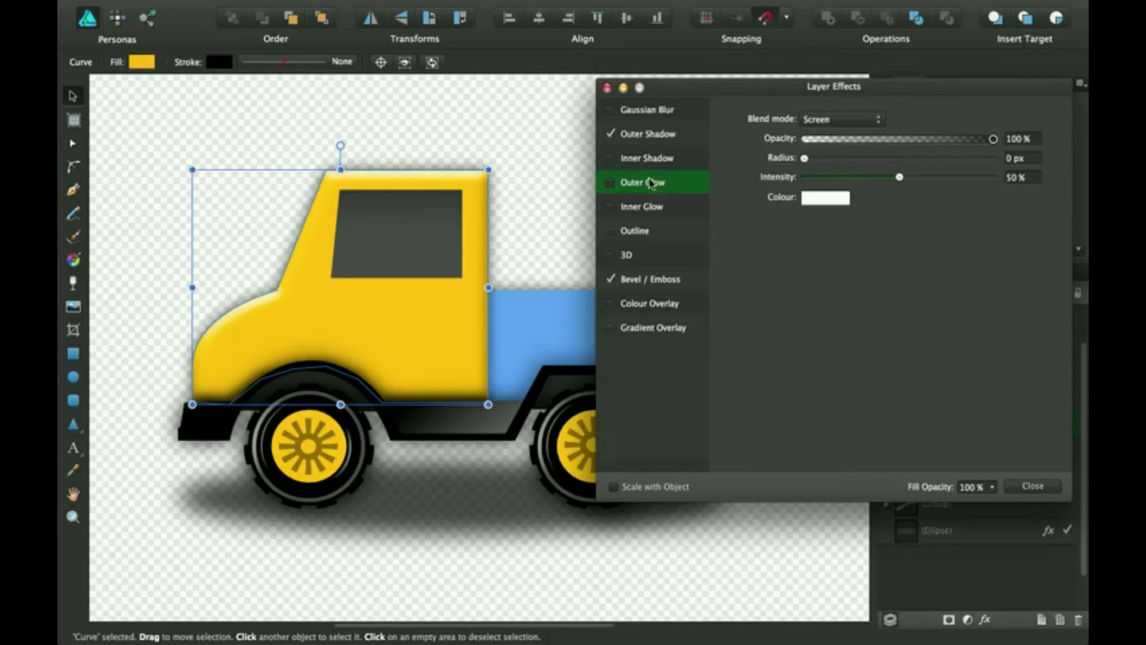
mouse_move(662, 166)
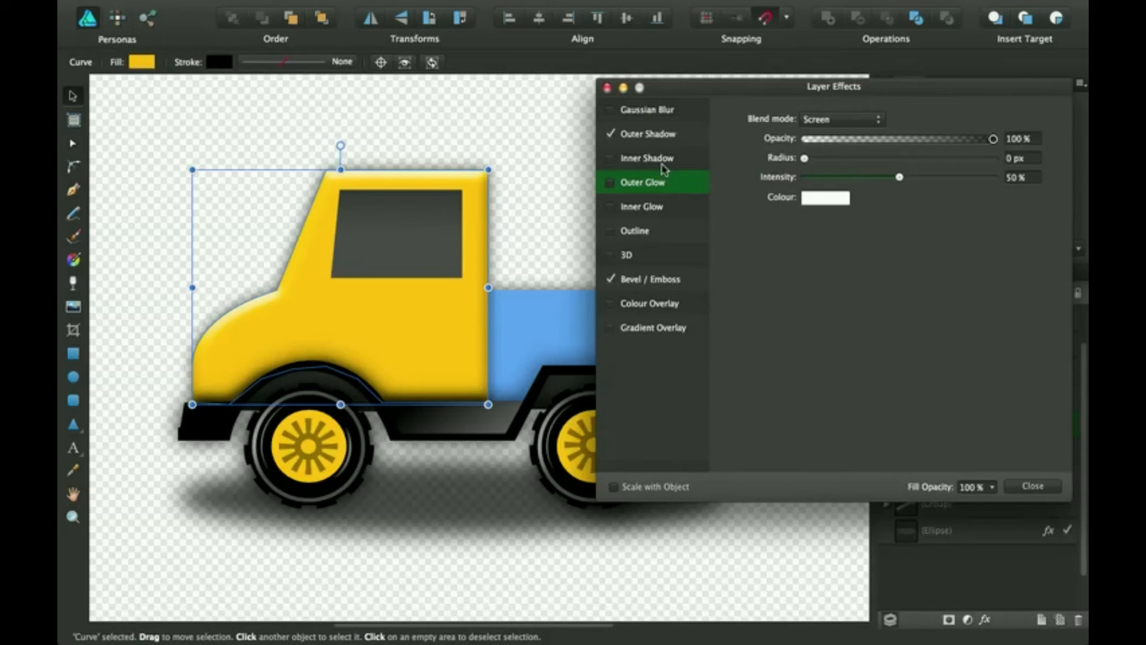
left_click(645, 158)
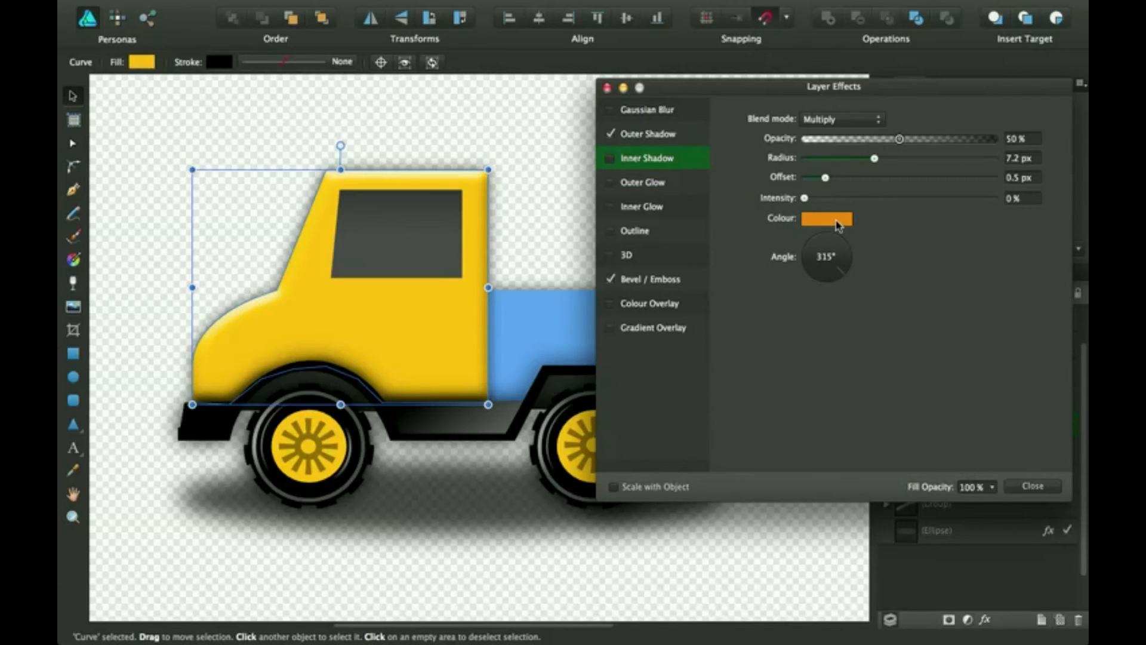
left_click(826, 218)
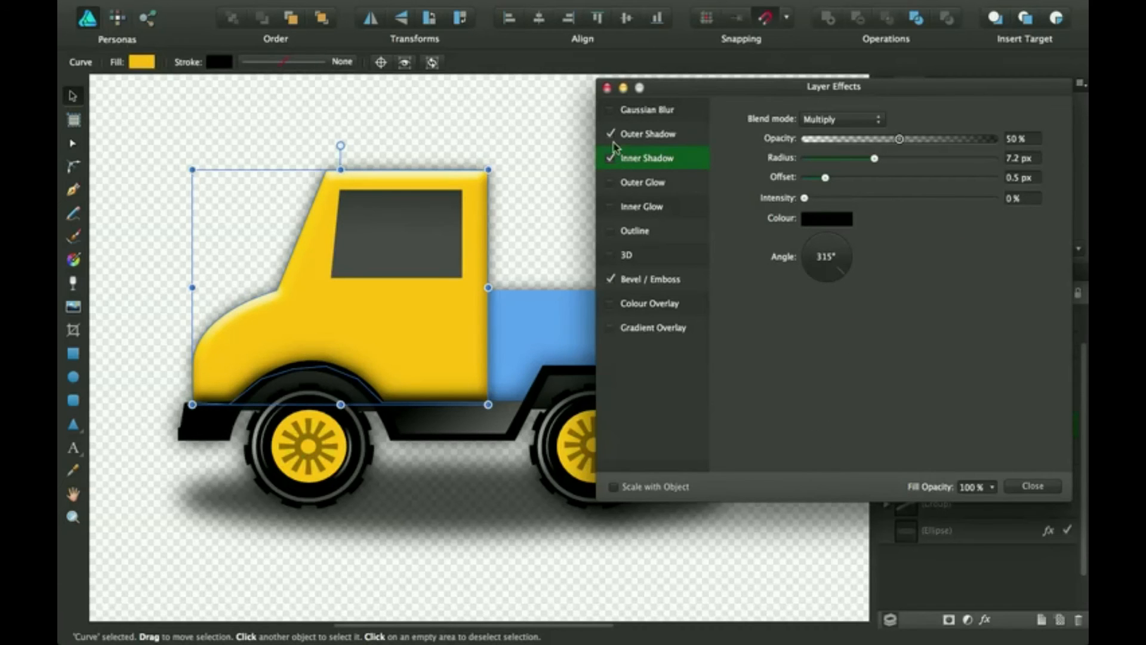
left_click(613, 134)
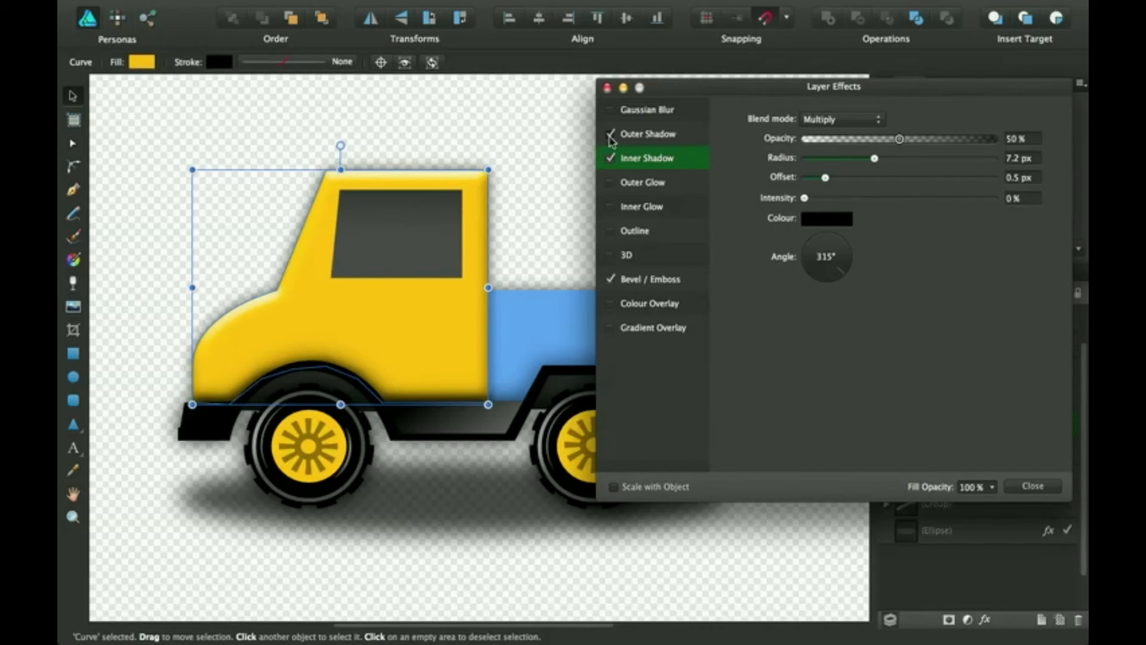
left_click(611, 139)
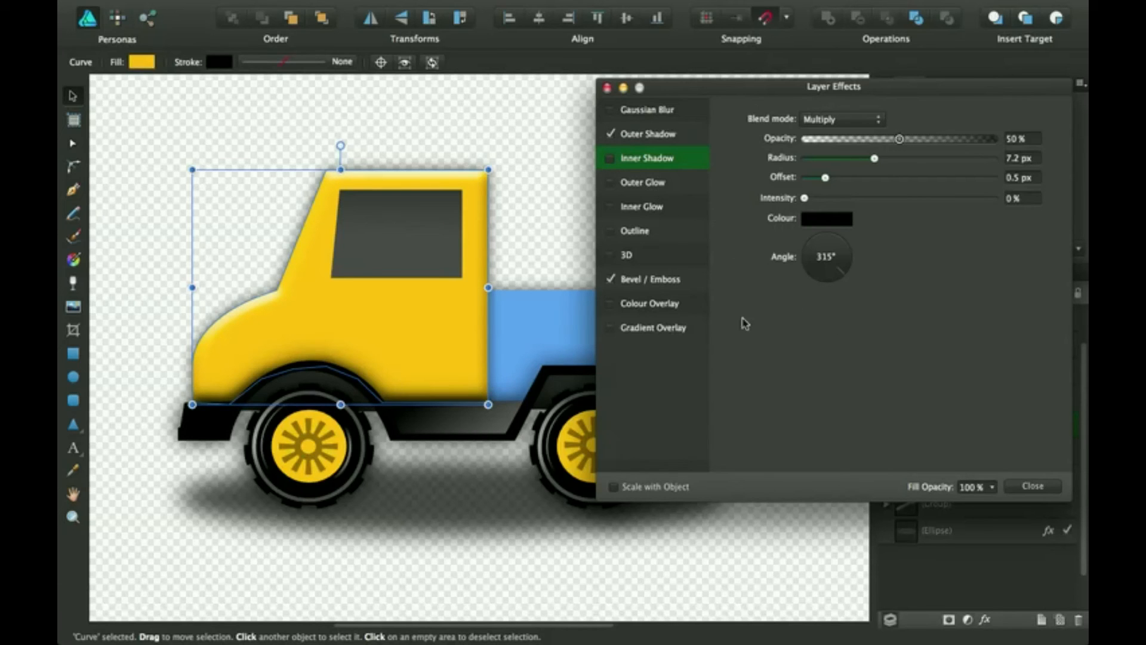
- Give the grey cab window curve its own inner shadow effect
left_click(1031, 486)
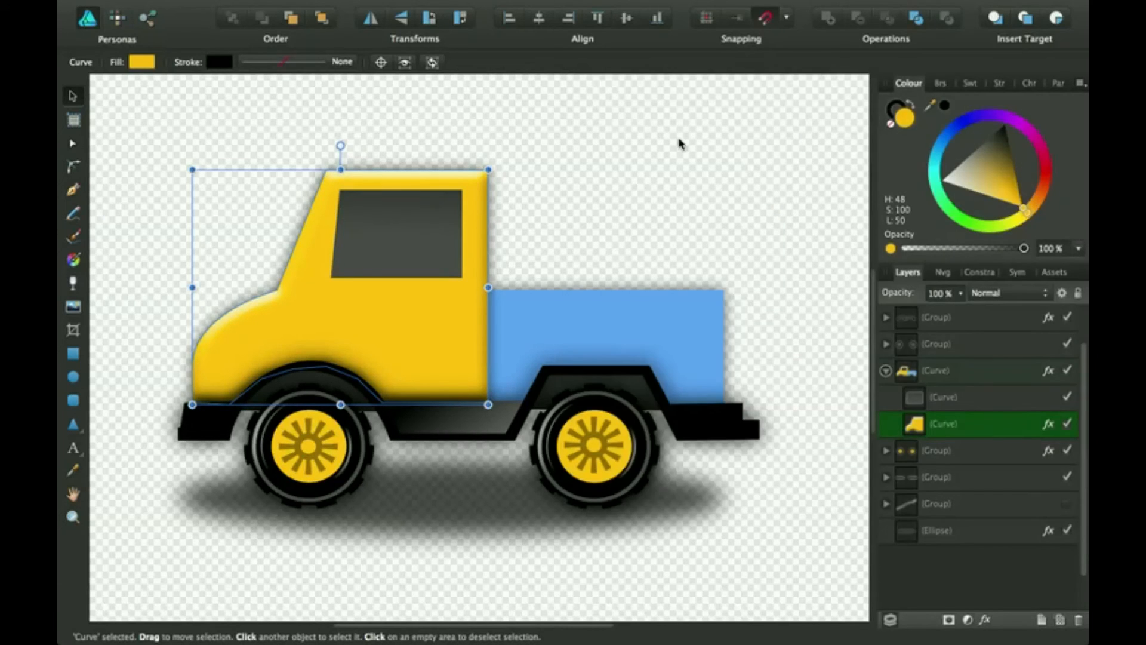
mouse_move(932, 395)
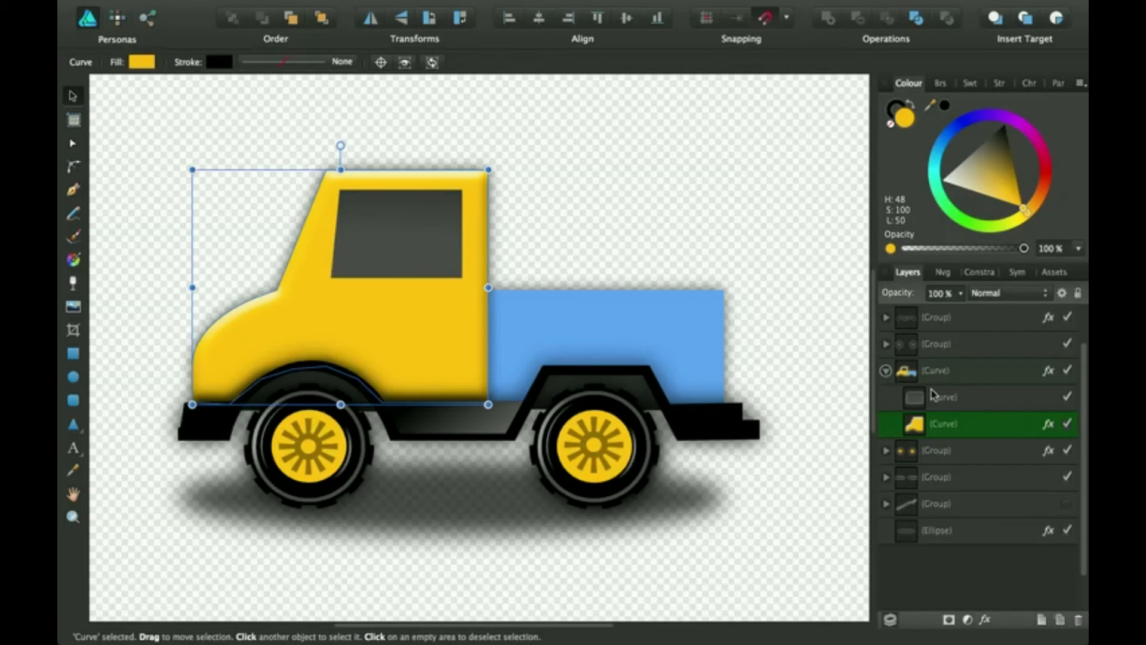
left_click(943, 396)
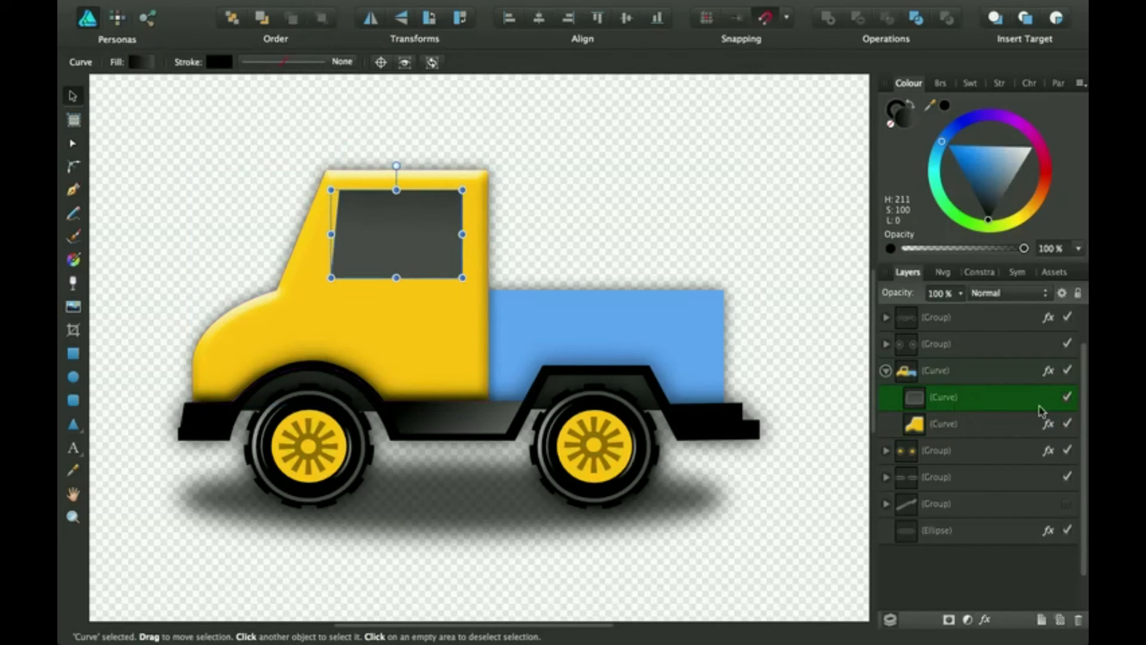
left_click(984, 620)
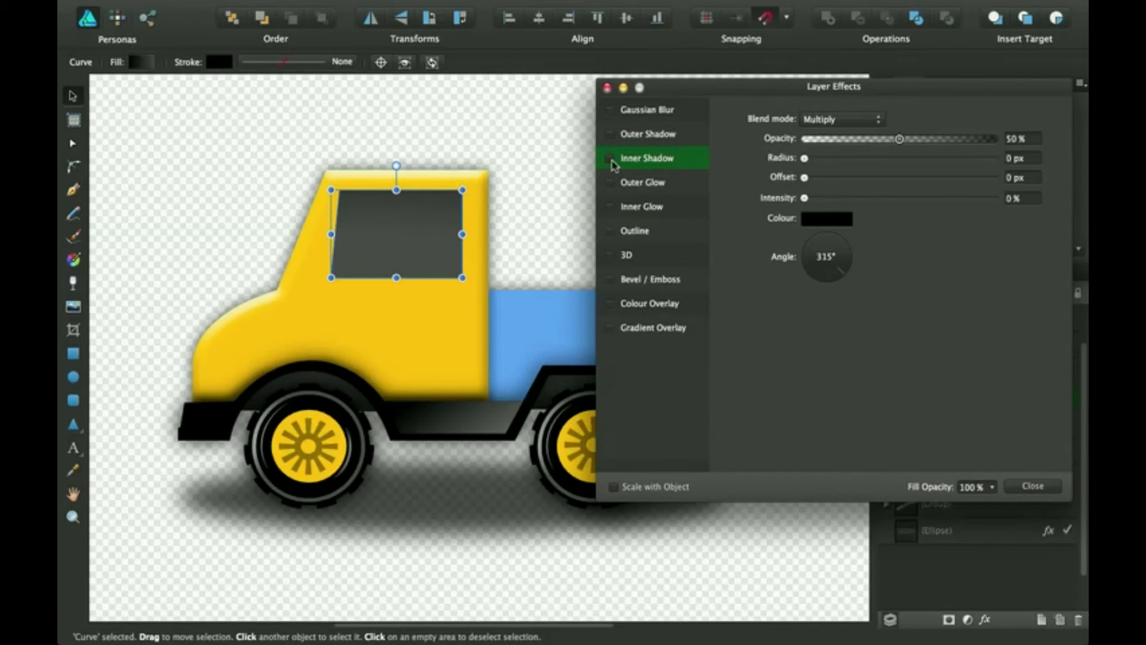
left_click(610, 158)
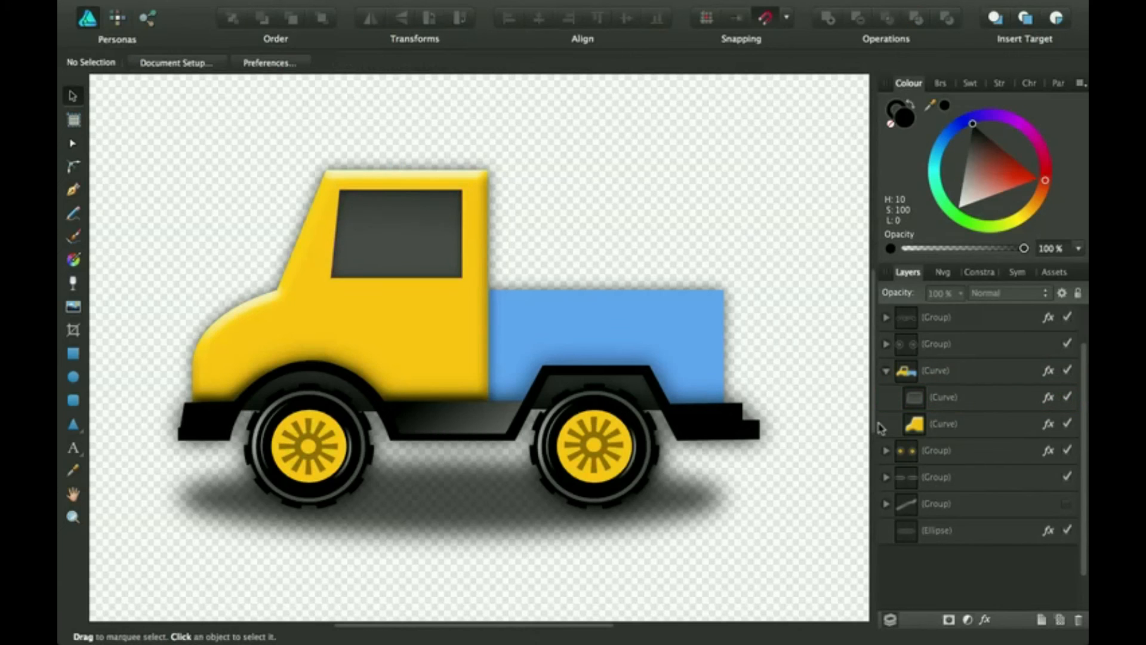
- Switch to the Node tool and collapse the cab's Curve group in Layers
left_click(73, 142)
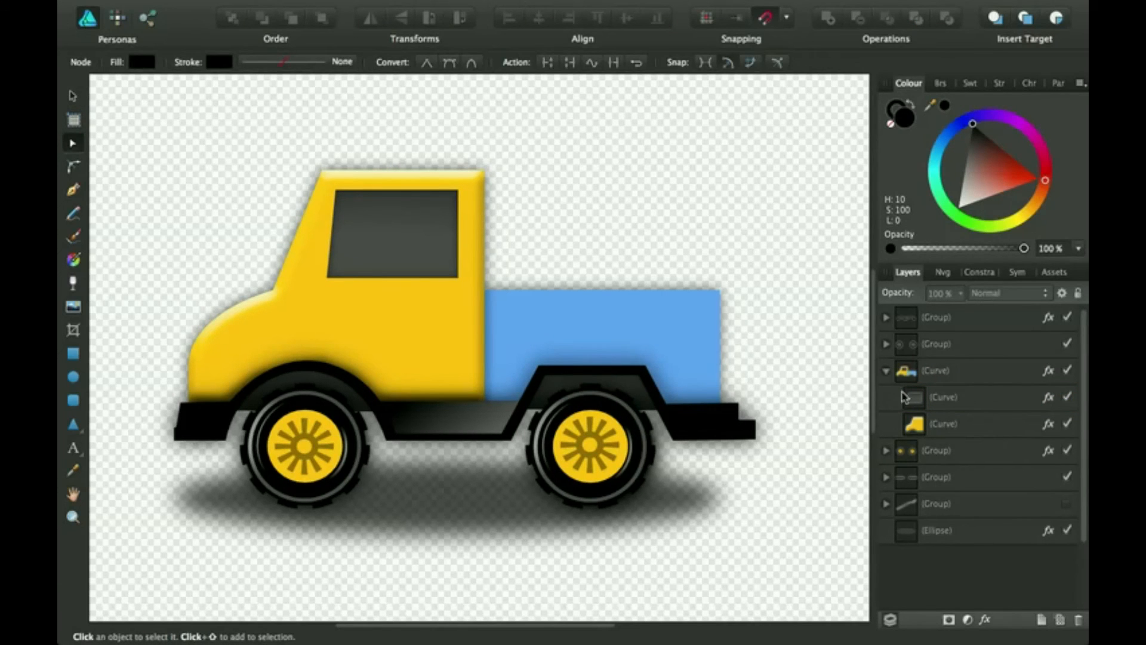
left_click(884, 370)
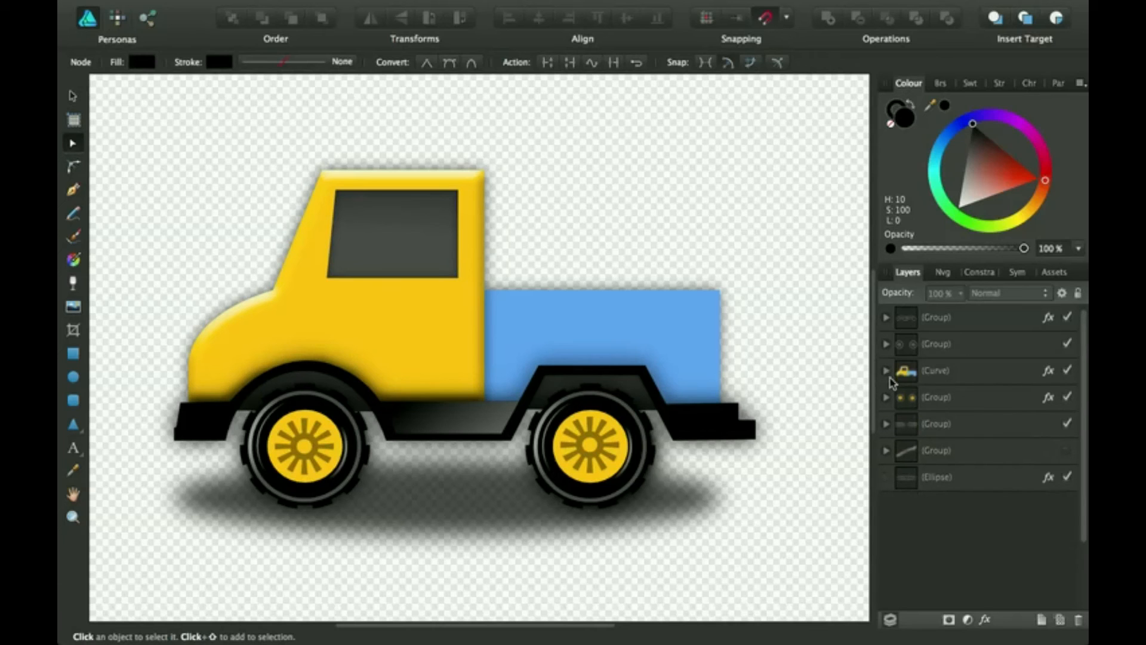
mouse_move(943, 428)
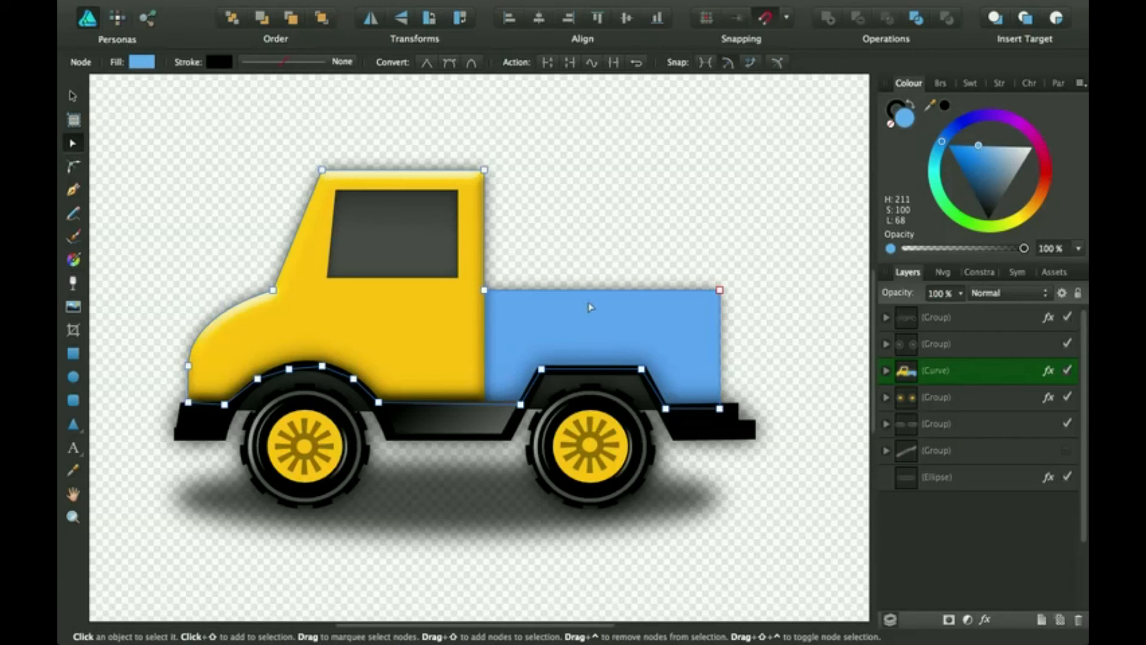
mouse_move(595, 258)
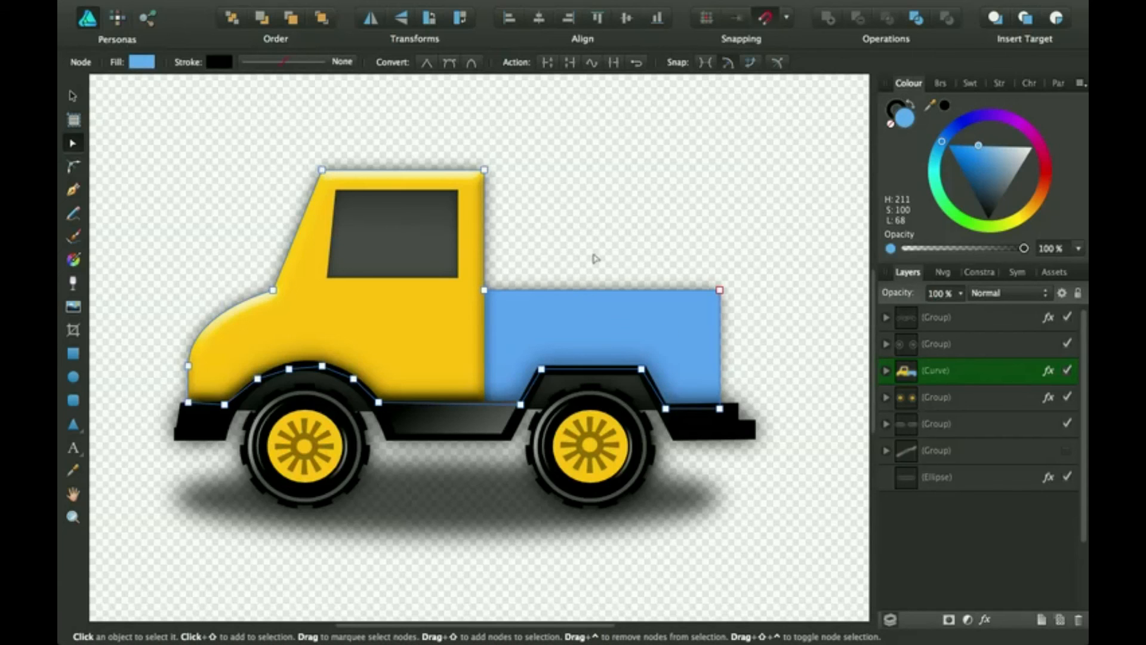
mouse_move(541, 193)
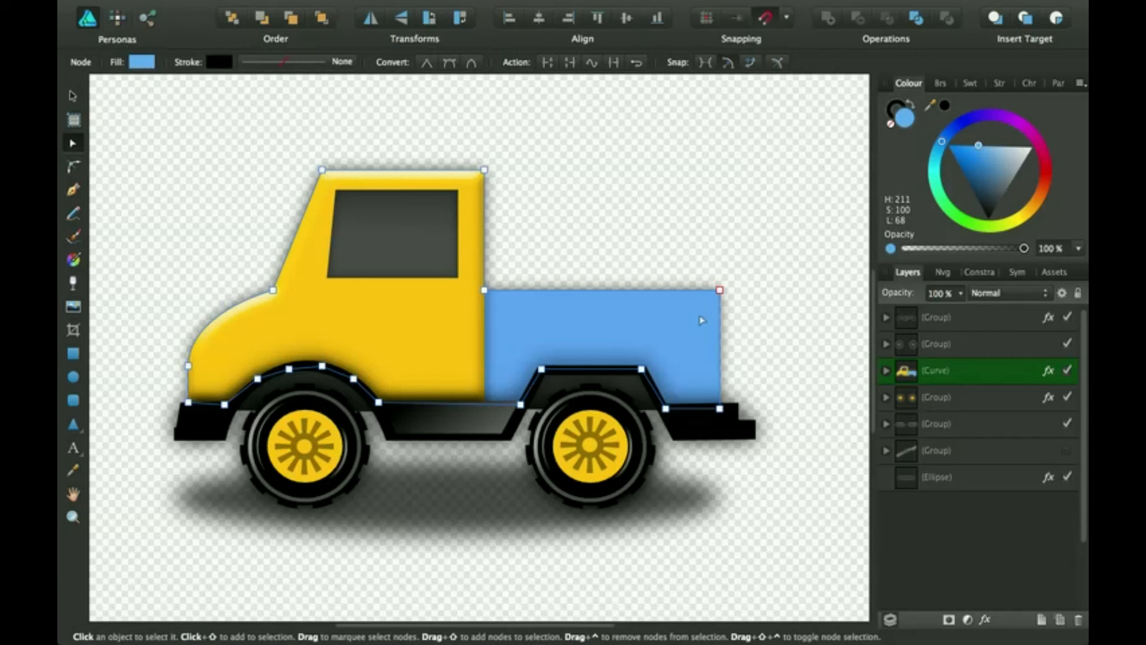
mouse_move(710, 422)
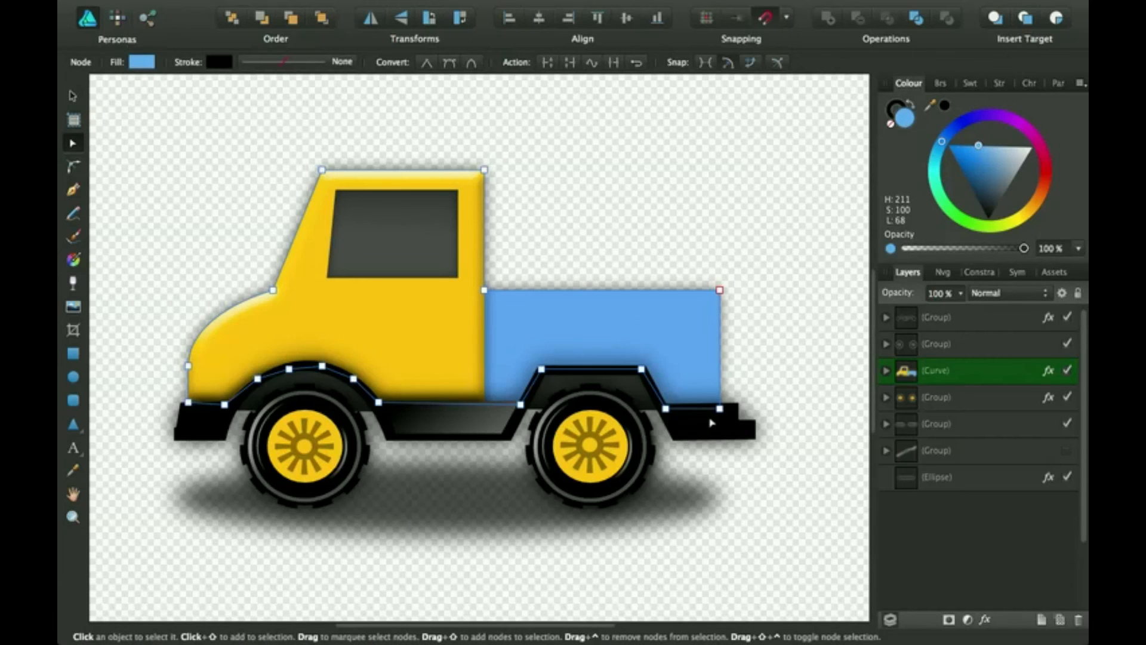
mouse_move(751, 313)
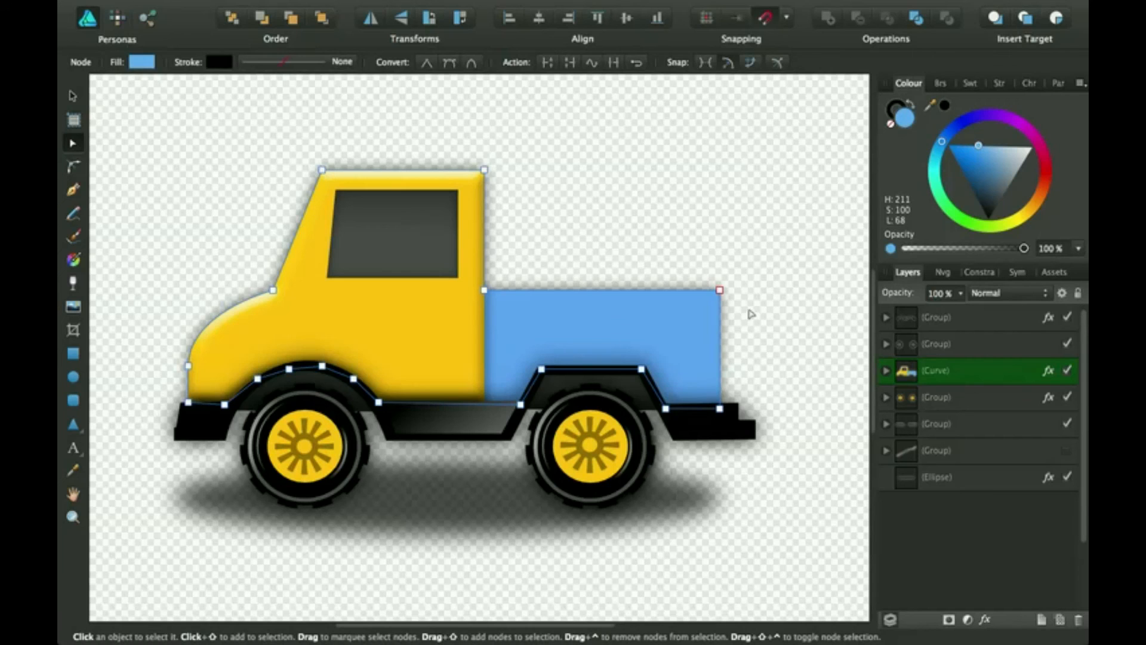
mouse_move(708, 350)
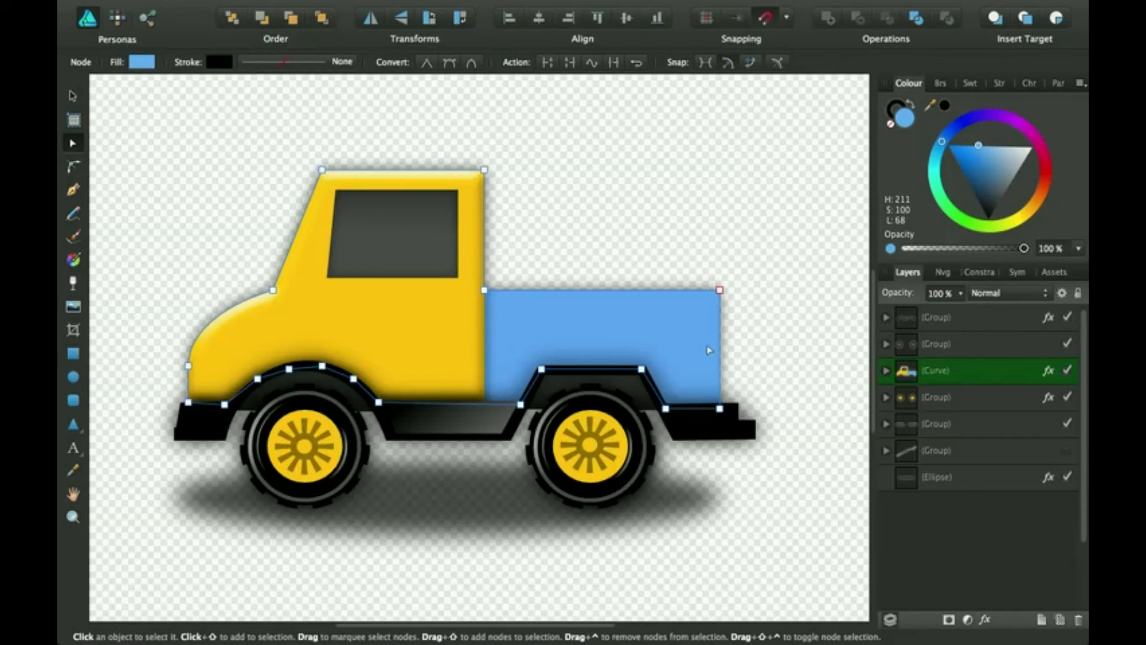